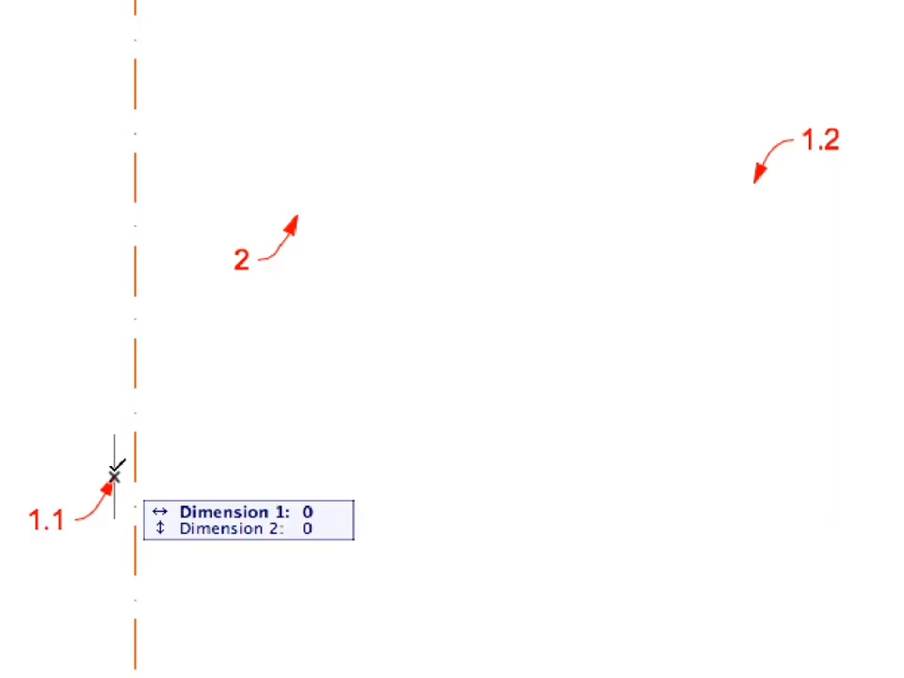
- Expand the Chapter 04 views in the Navigator and load the Wall-05 favorite for the Wall tool
left_click_drag(113, 478, 753, 192)
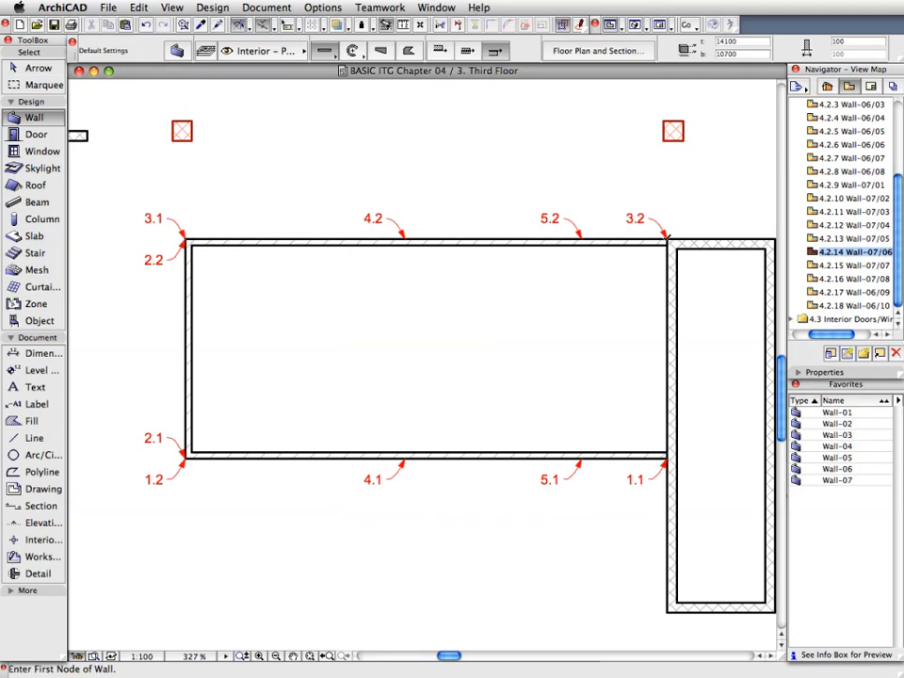
left_click_drag(407, 243, 407, 461)
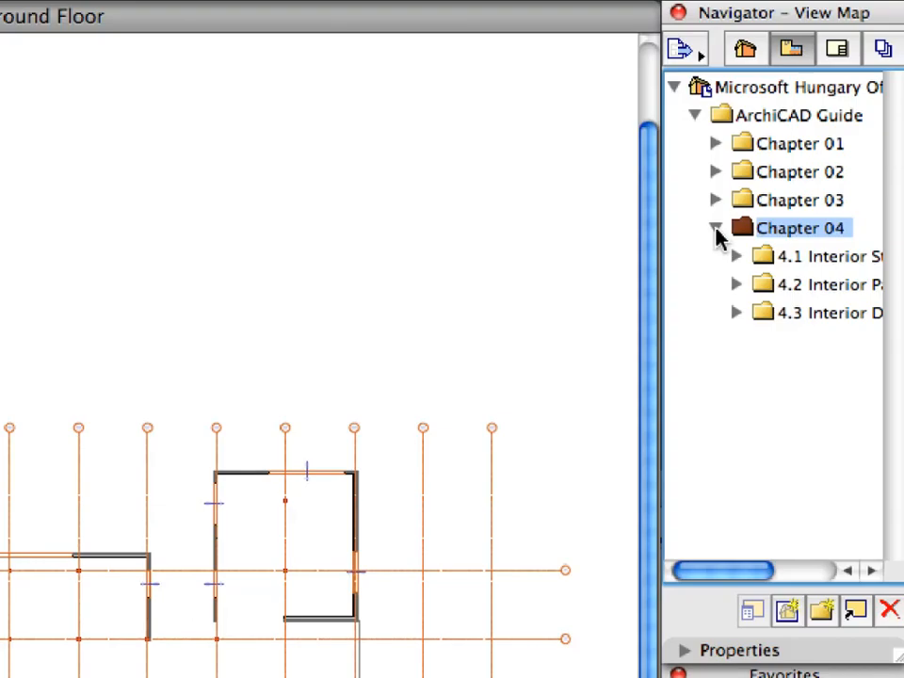
left_click(824, 256)
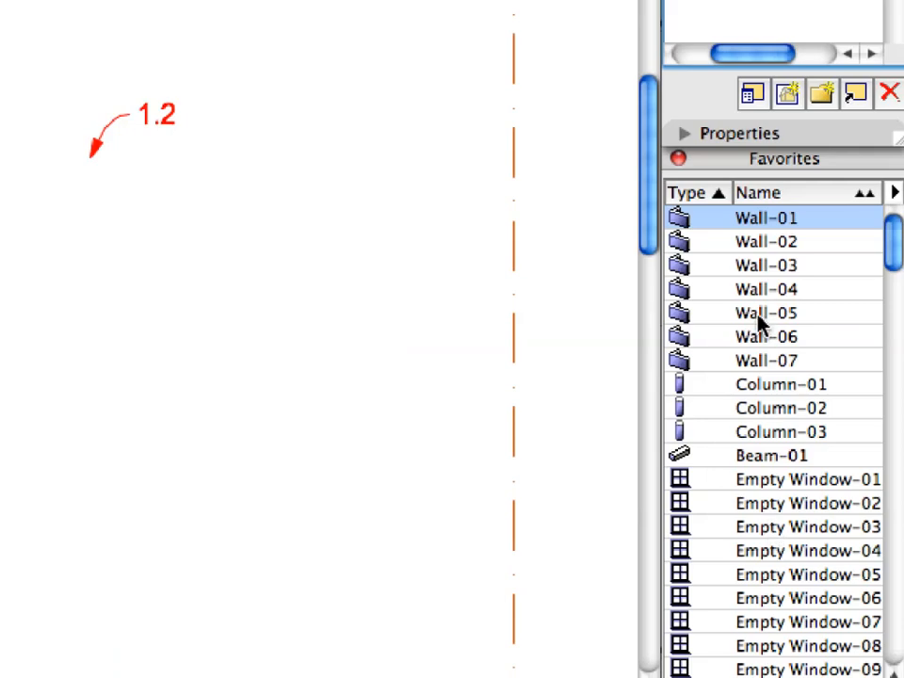
left_click(764, 313)
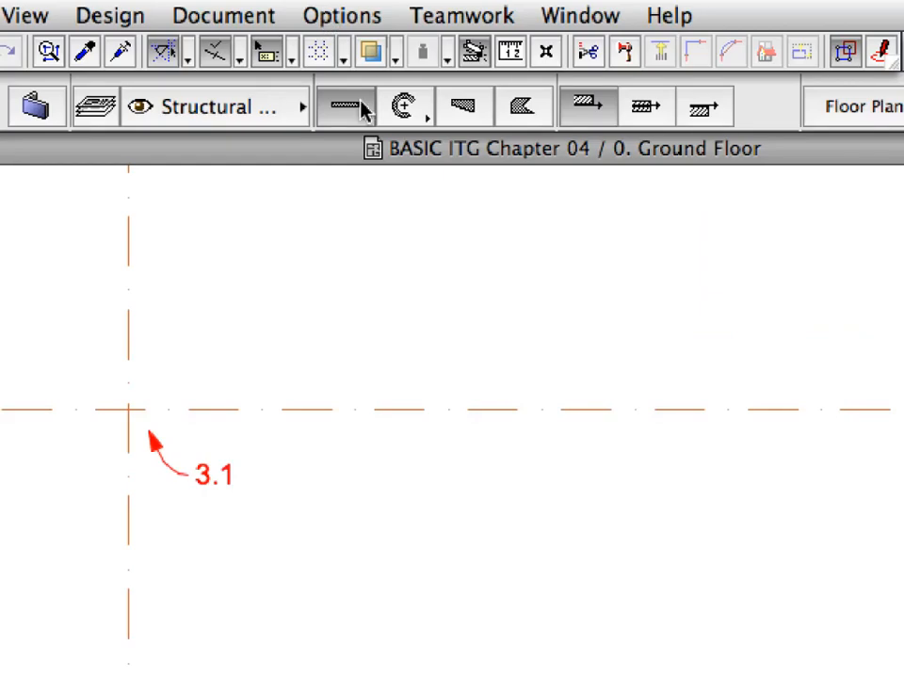
mouse_move(362, 106)
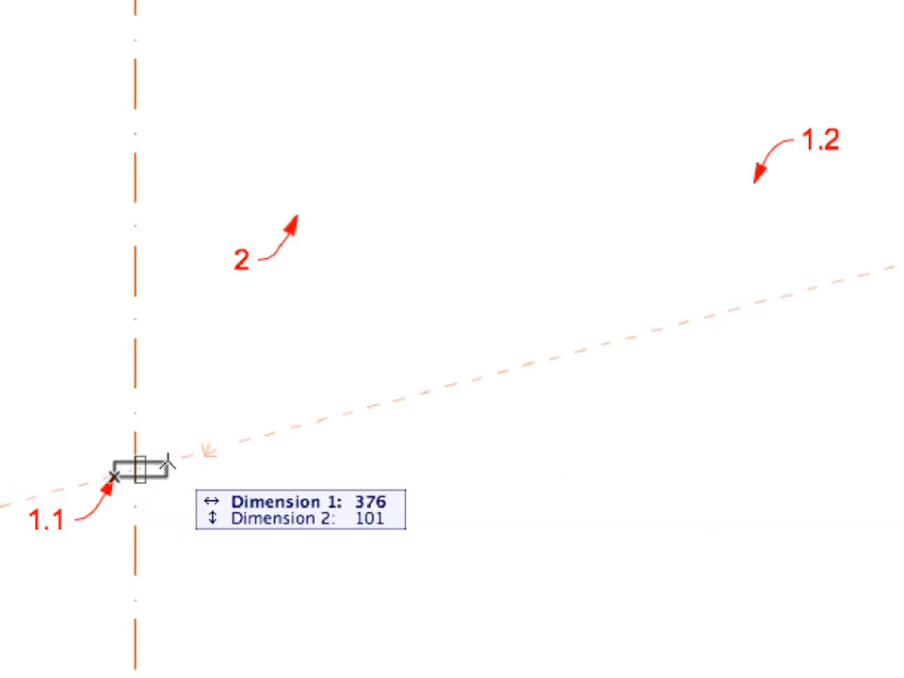
- Draw the rectangular Wall-05 enclosure from grid point 1.1 to 1.2
left_click_drag(114, 481, 610, 264)
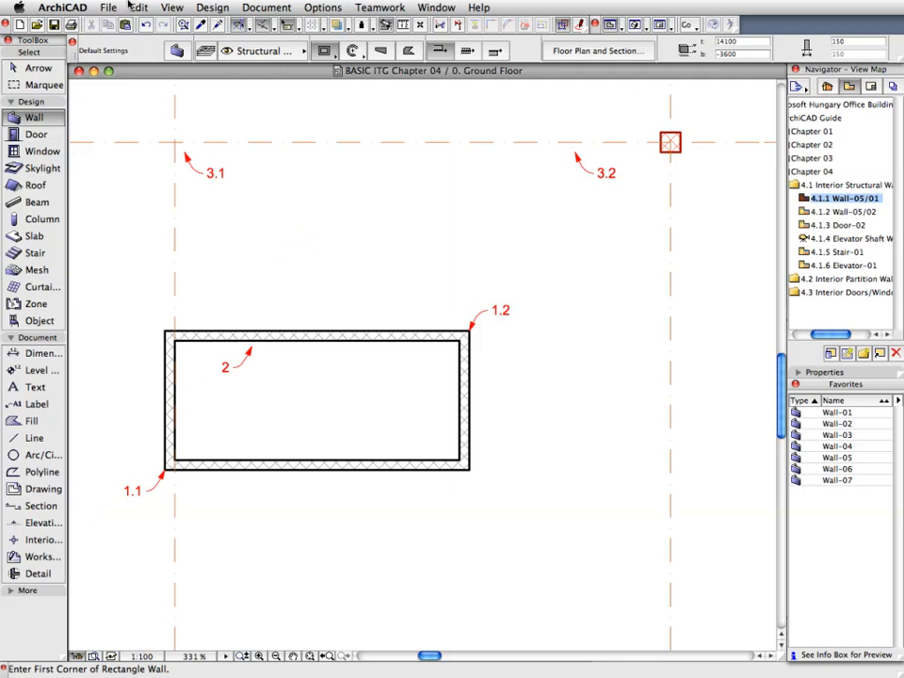
- Suspend groups via Edit > Grouping so single enclosure walls can be selected
left_click(137, 8)
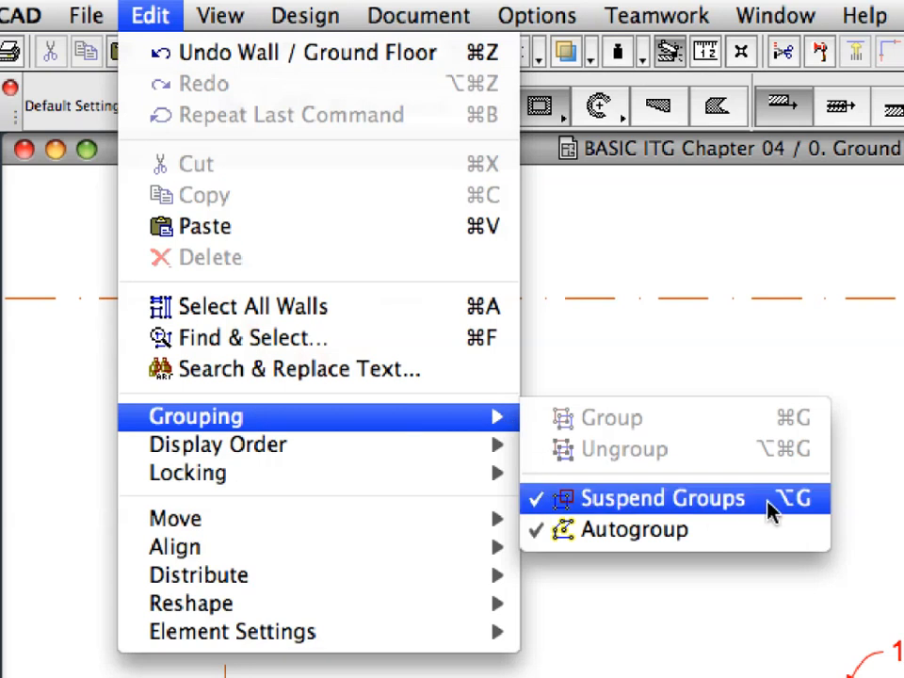
mouse_move(808, 512)
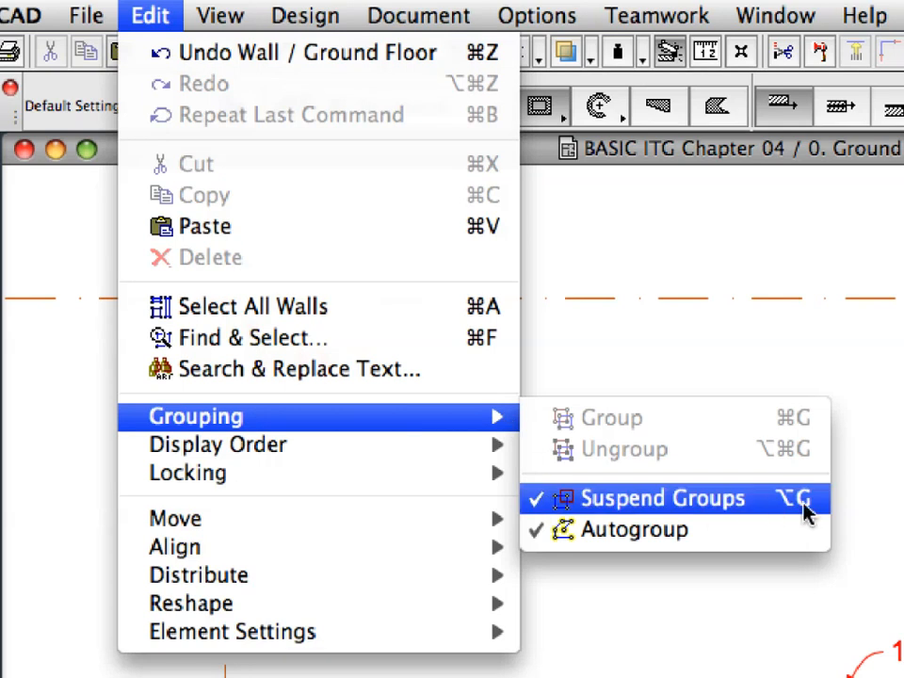
left_click(663, 497)
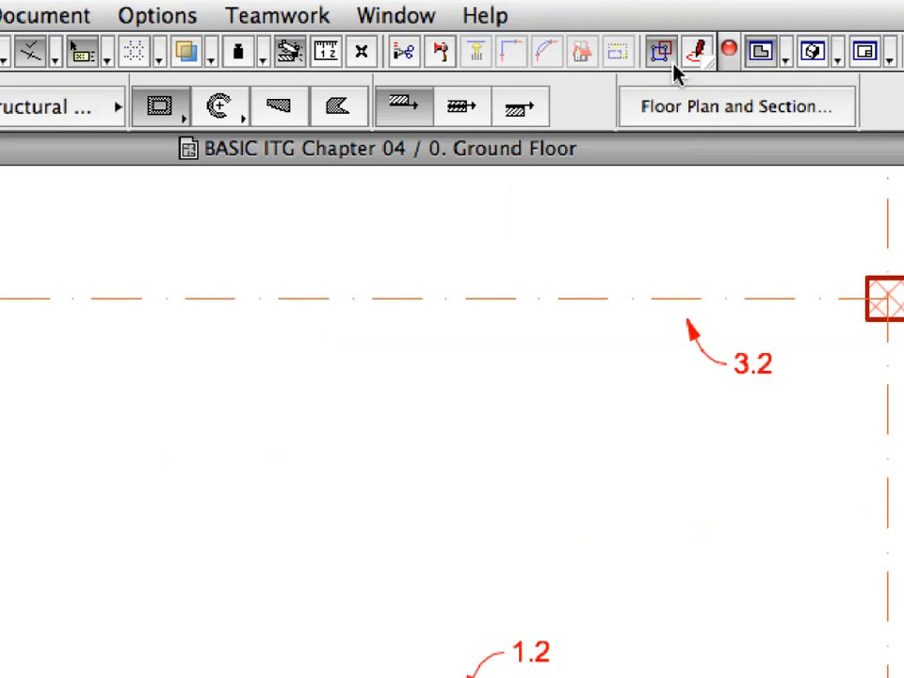
mouse_move(661, 53)
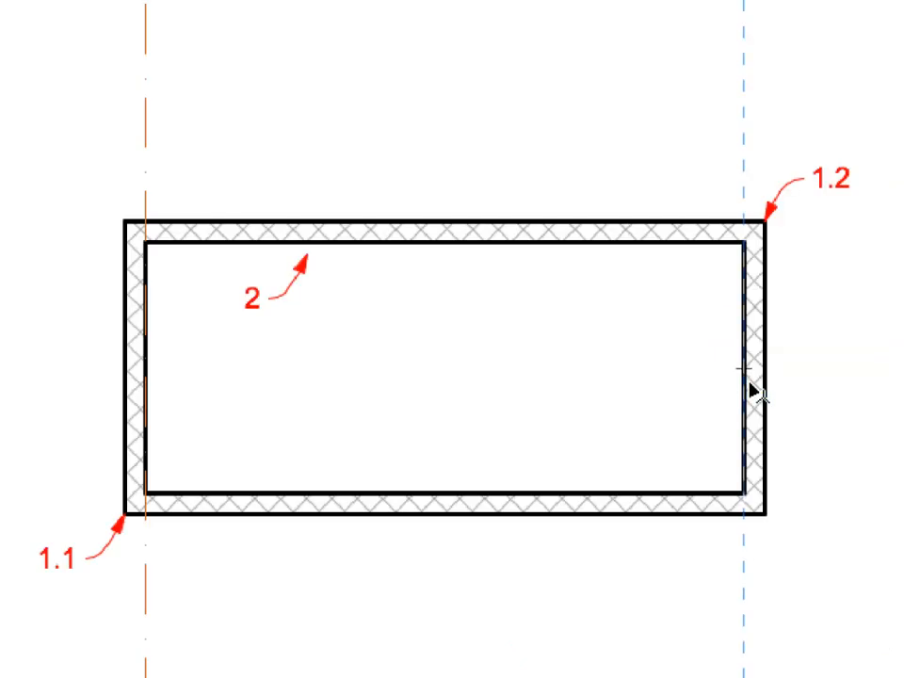
mouse_move(757, 390)
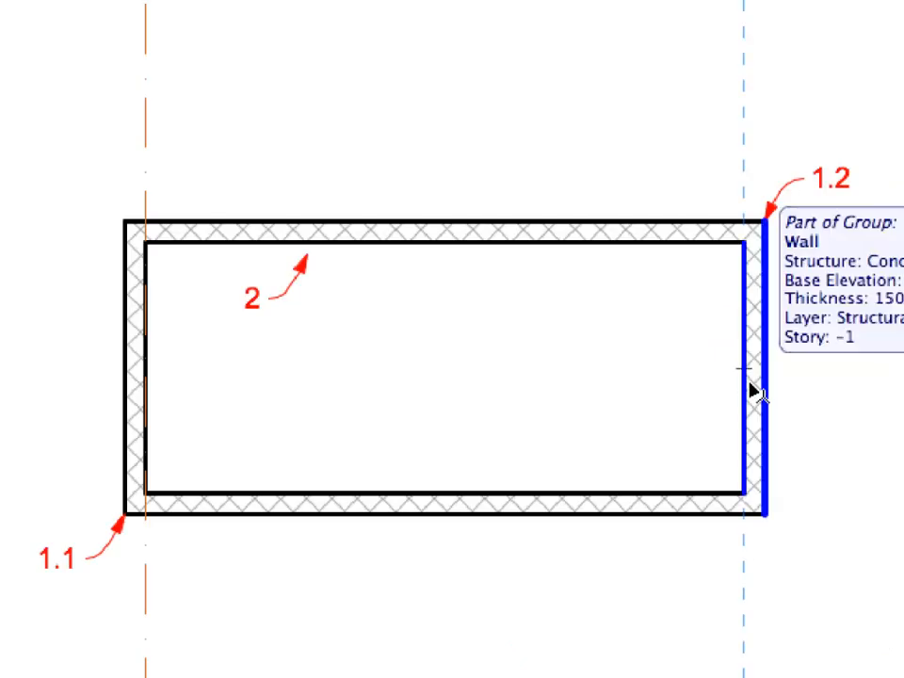
- Drag a copy of the enclosure's right wall 550 to the left to divide the shaft
right_click(763, 390)
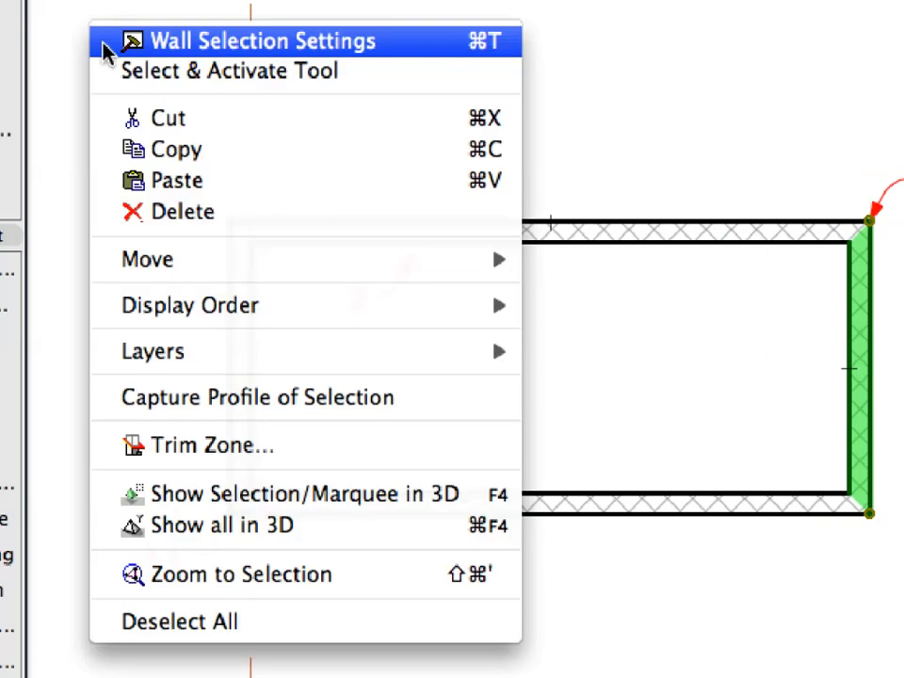
mouse_move(147, 260)
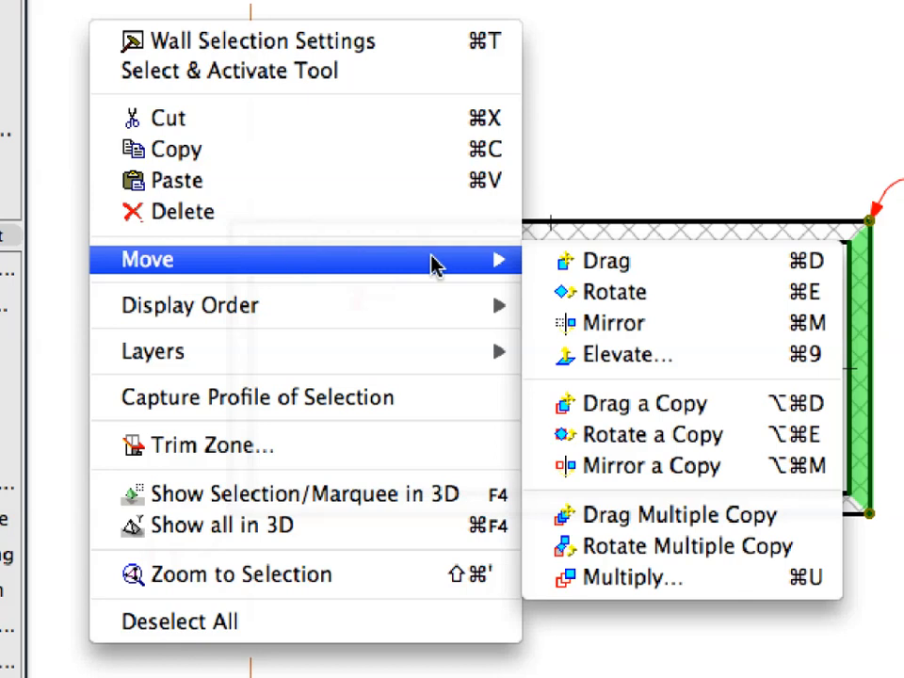
mouse_move(648, 403)
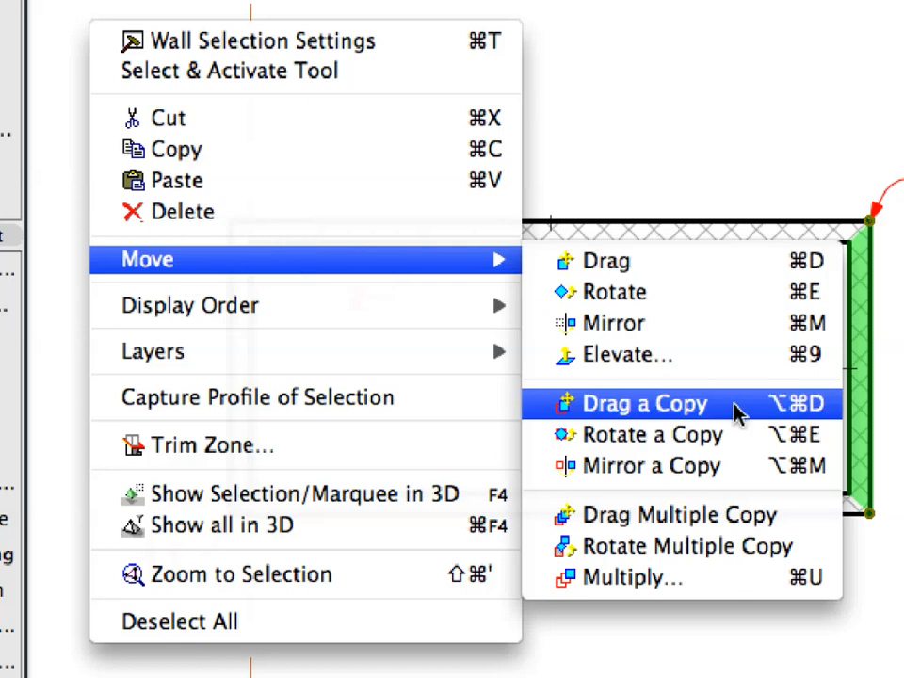
left_click(646, 403)
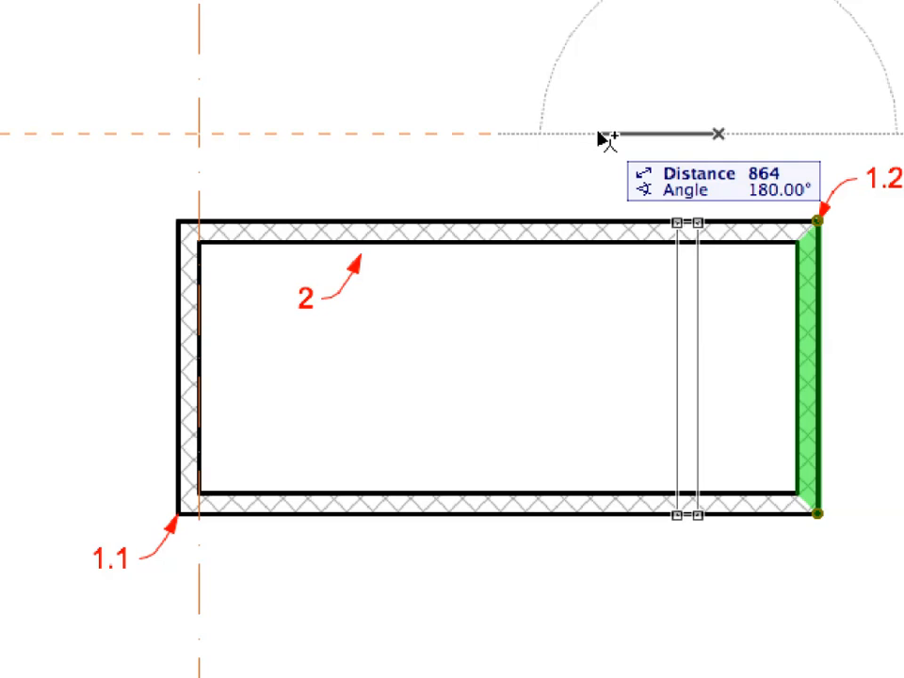
type("550")
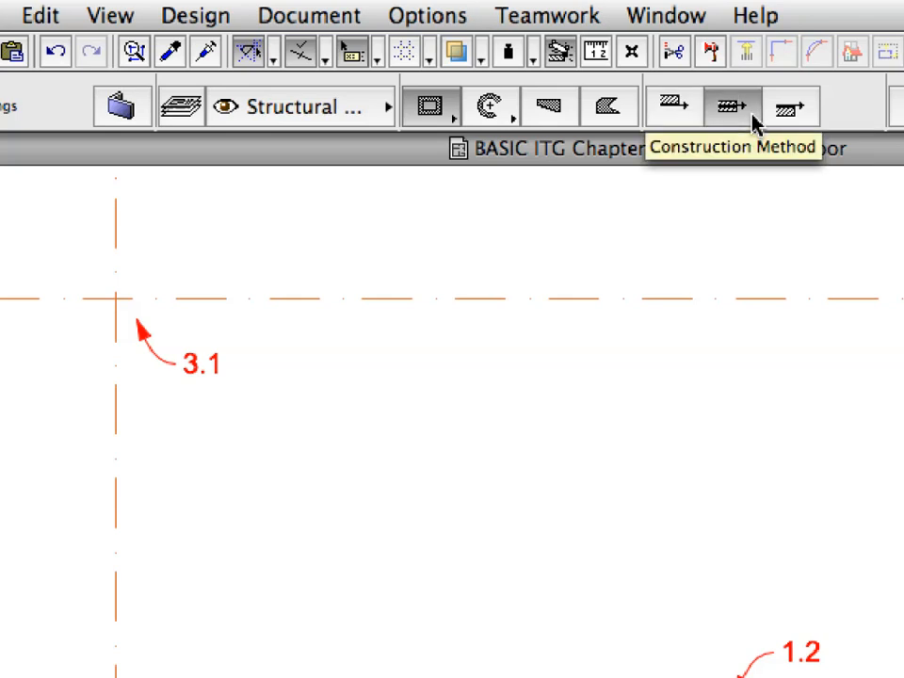
mouse_move(264, 162)
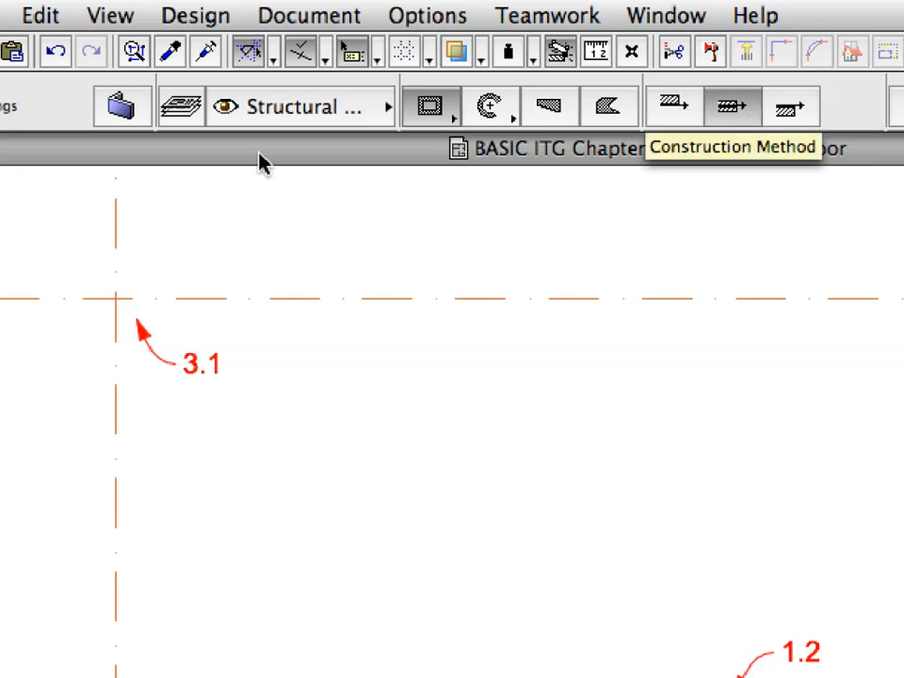
left_click(110, 15)
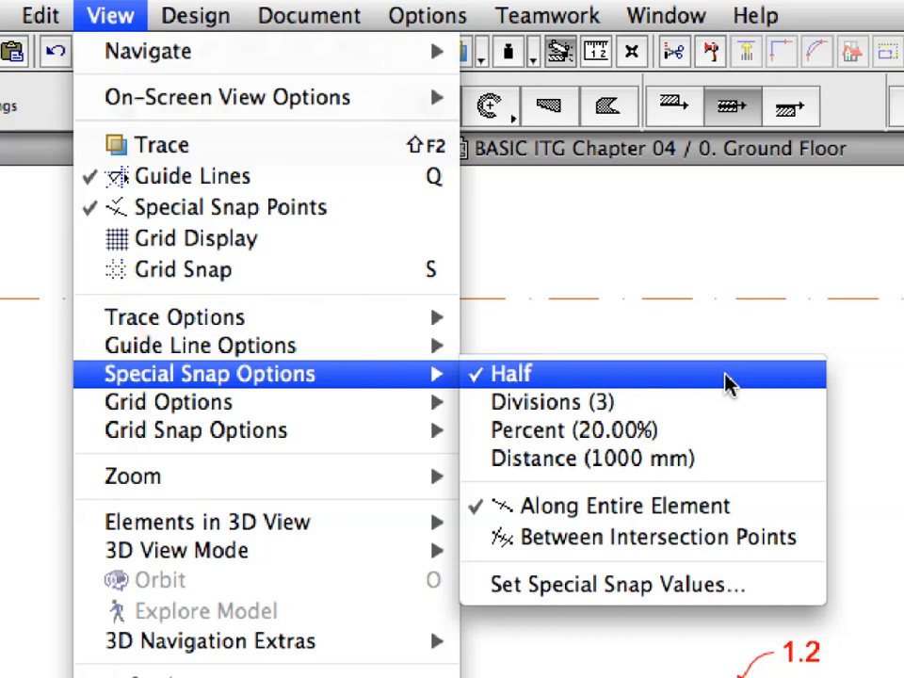
mouse_move(569, 429)
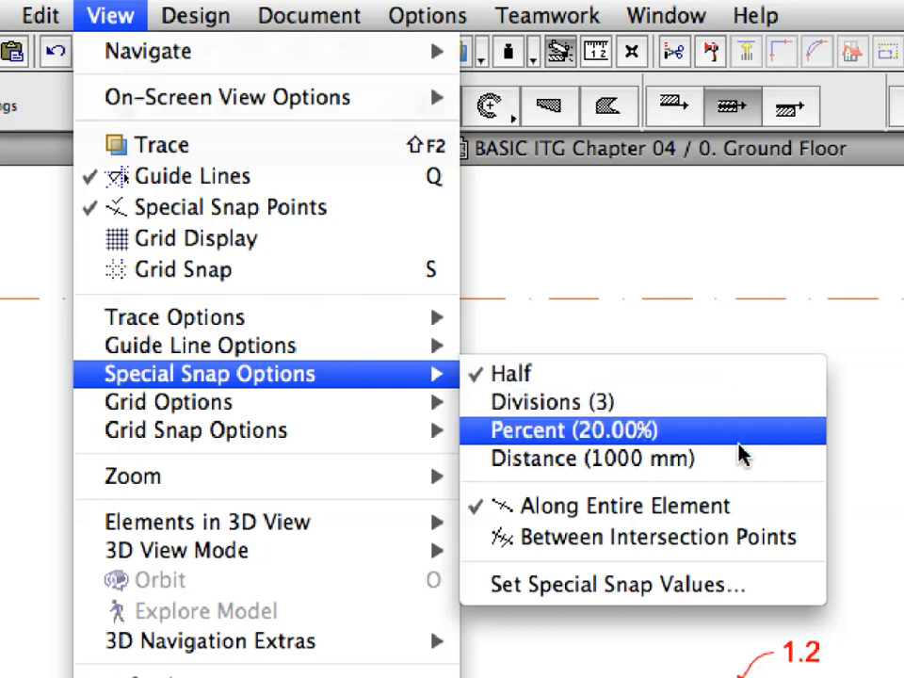
mouse_move(619, 504)
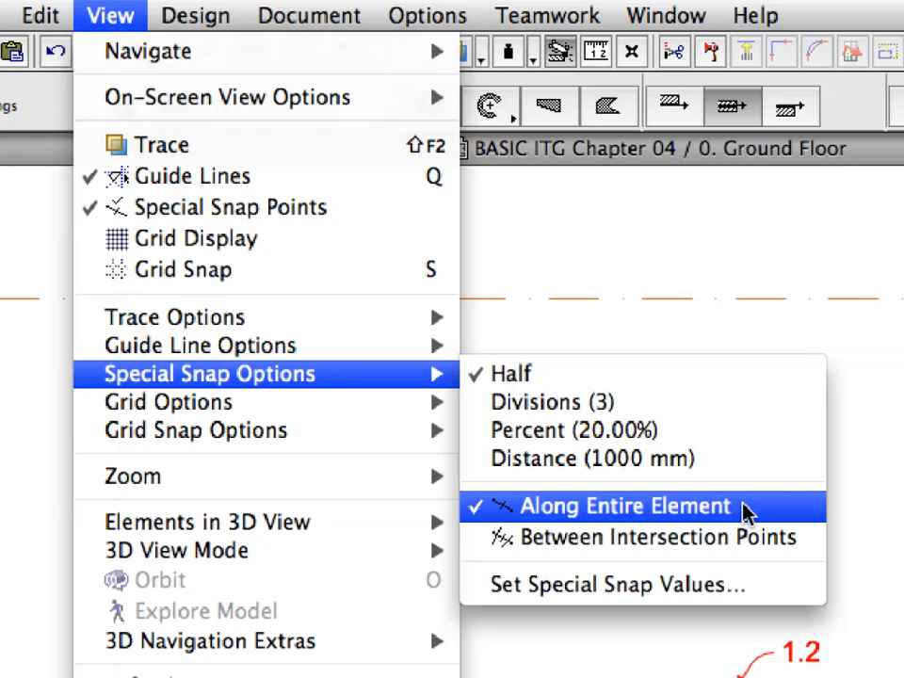
left_click(618, 505)
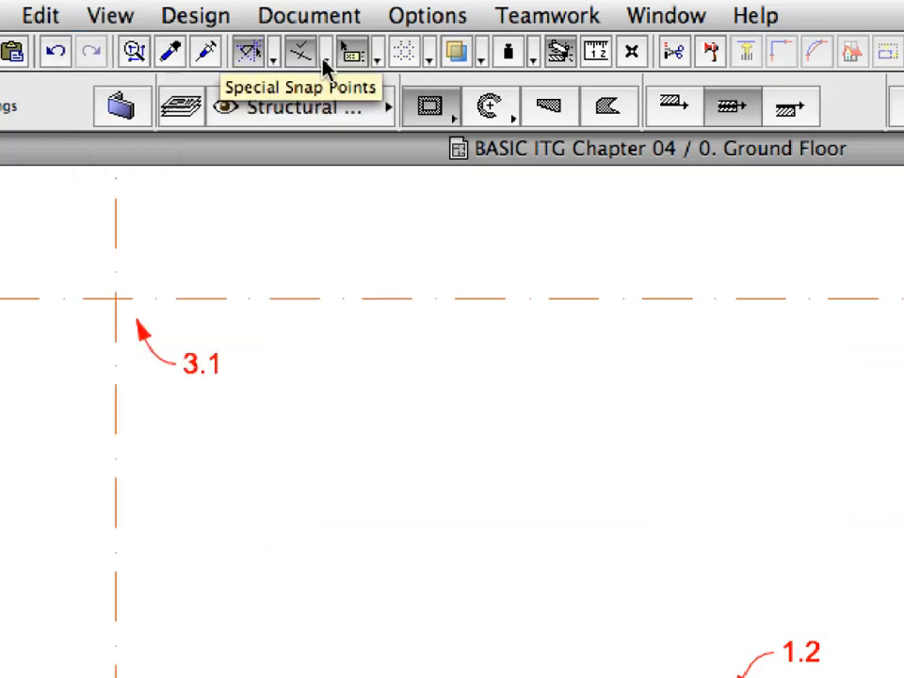
left_click(297, 52)
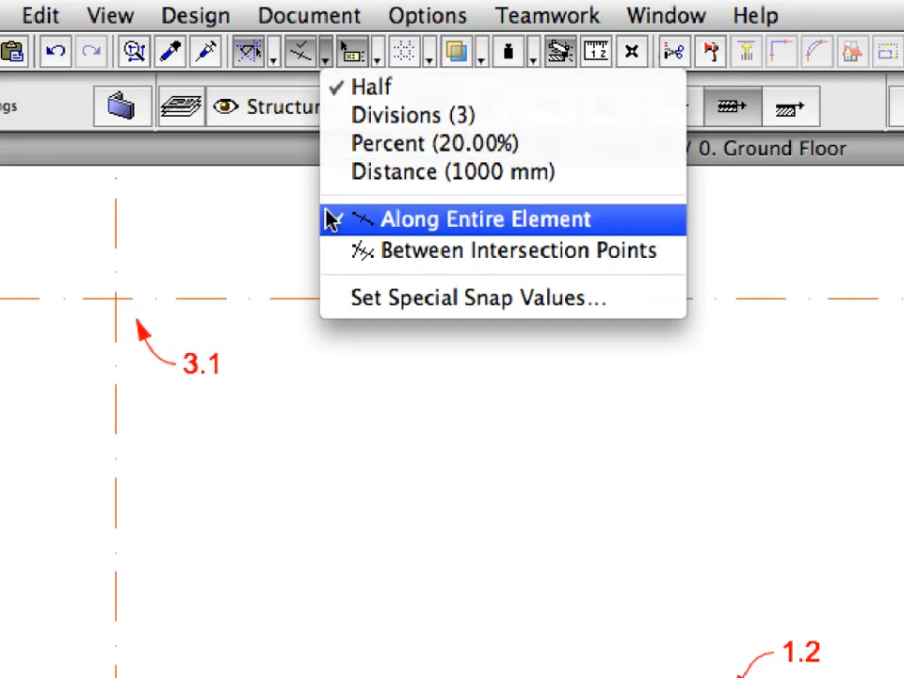
left_click(109, 15)
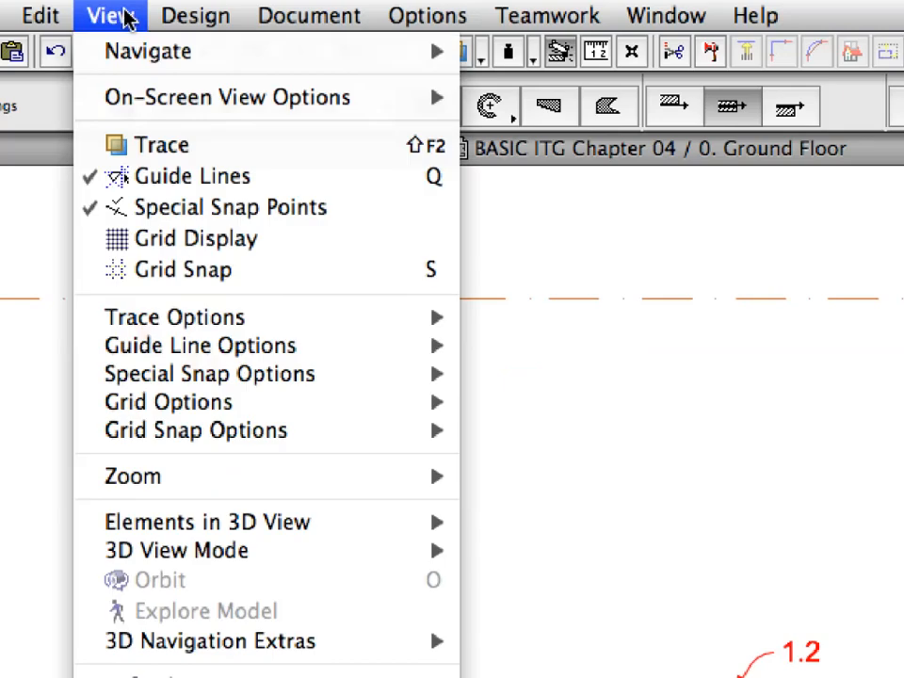
mouse_move(209, 373)
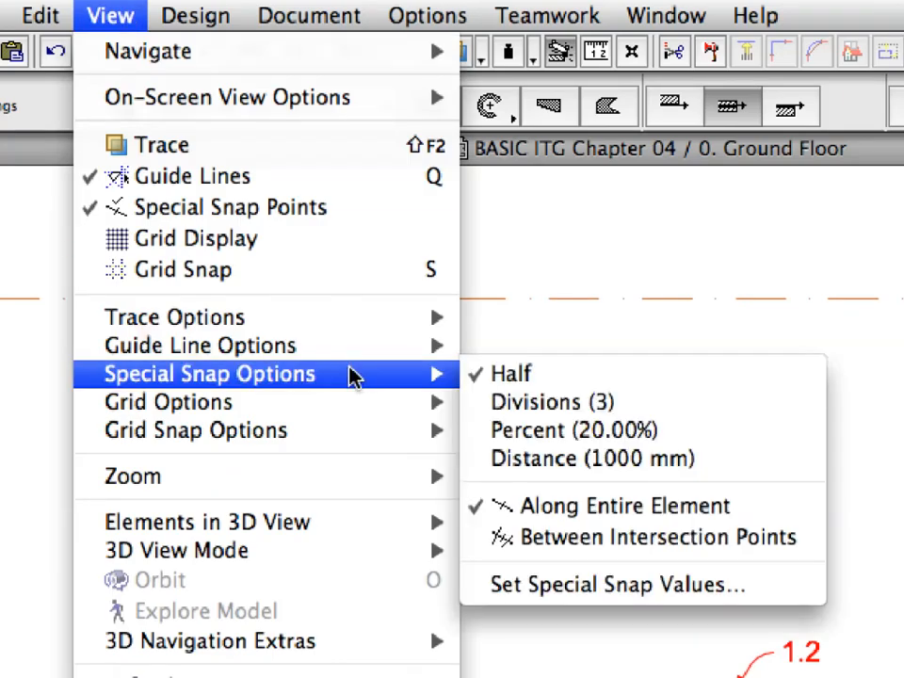
mouse_move(644, 537)
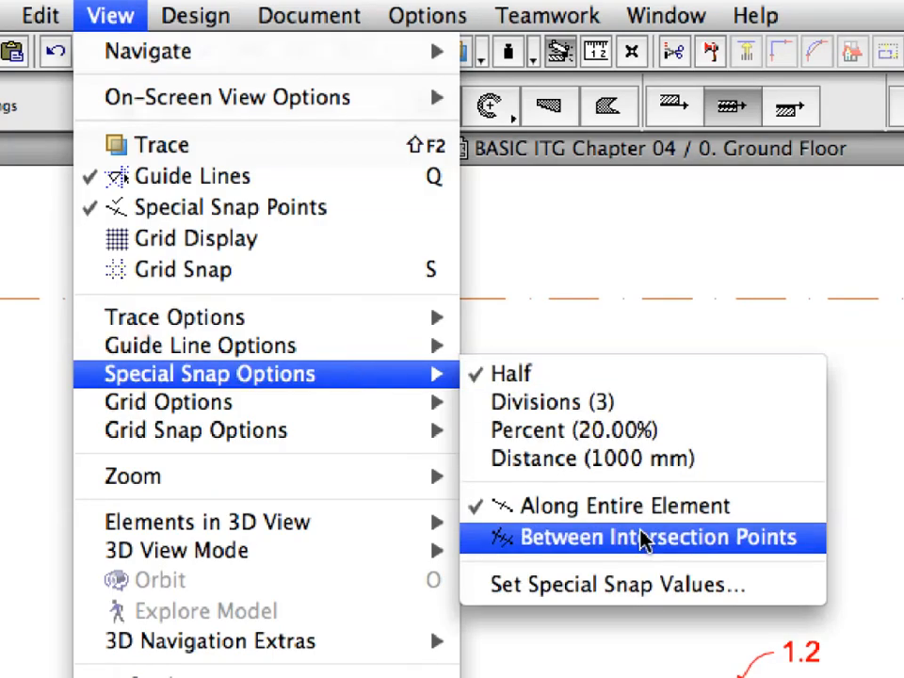
mouse_move(488, 550)
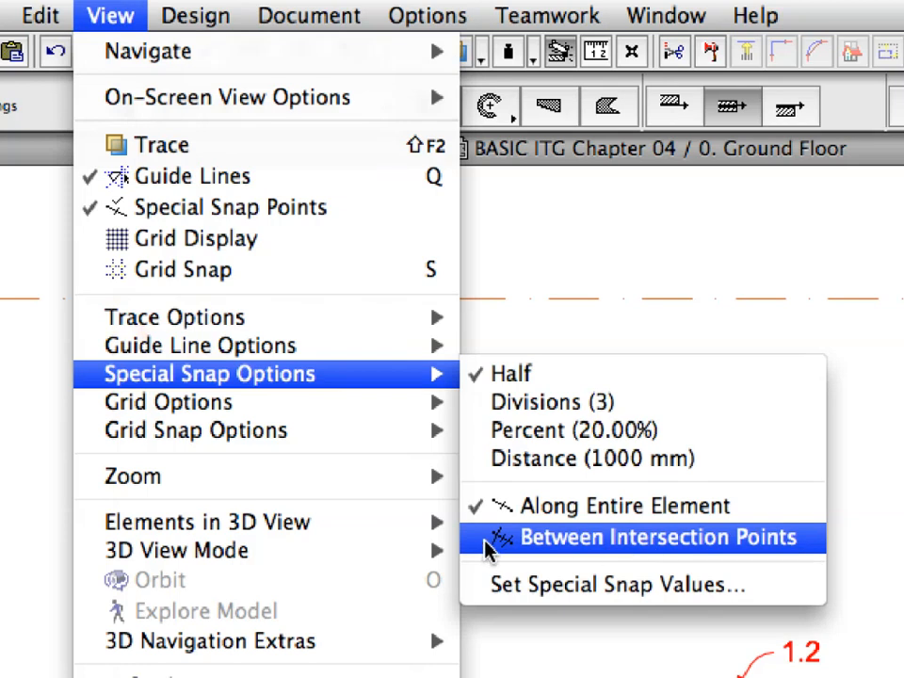
- Set special snap points to Between Intersection Points and choose the wall geometry method
left_click(662, 539)
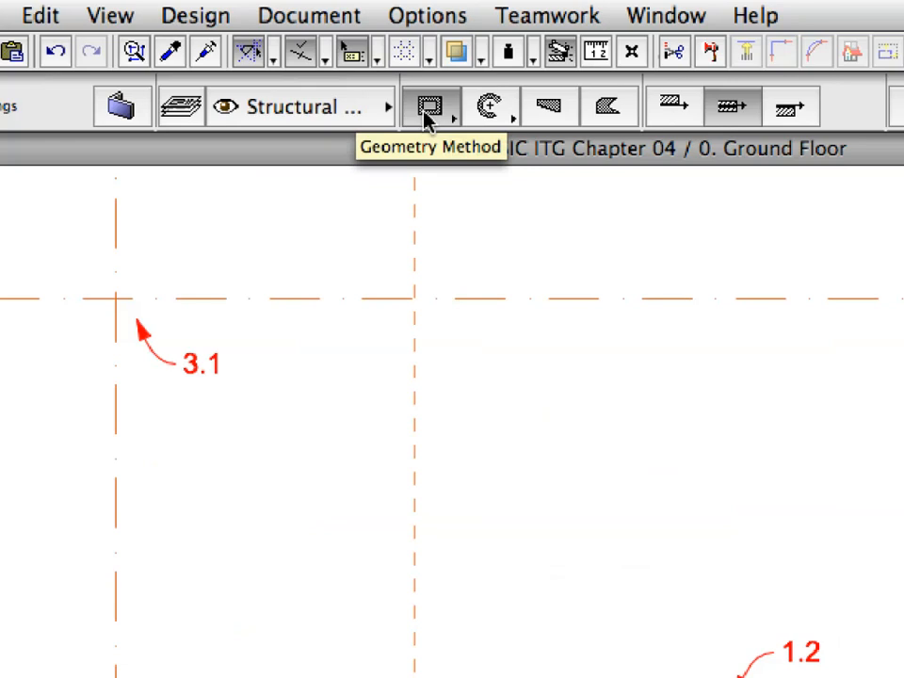
left_click(429, 106)
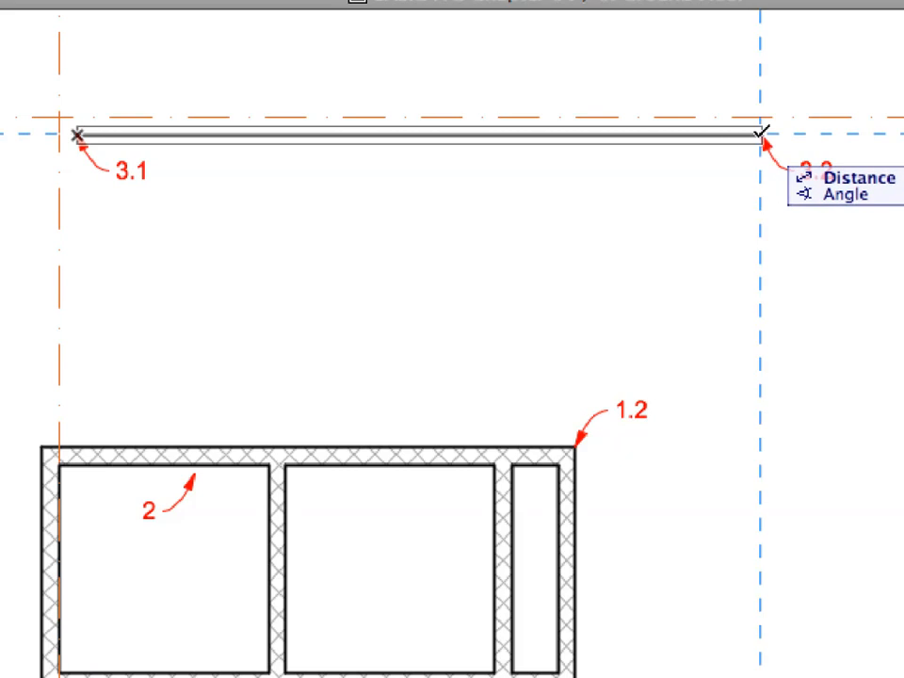
- Draw a straight structural wall from grid point 3.1 to 3.2
left_click(763, 136)
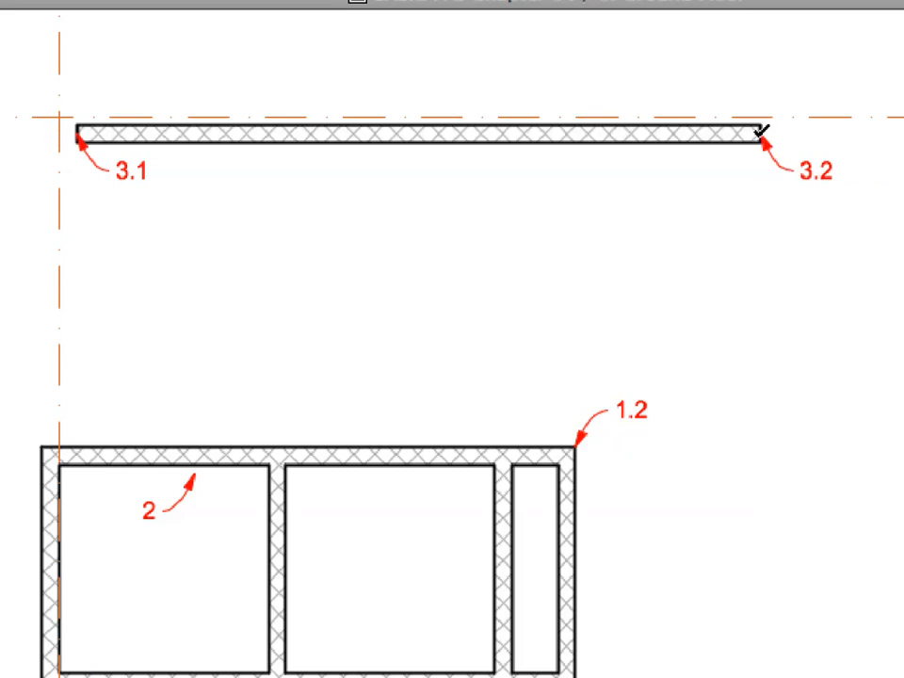
left_click(593, 136)
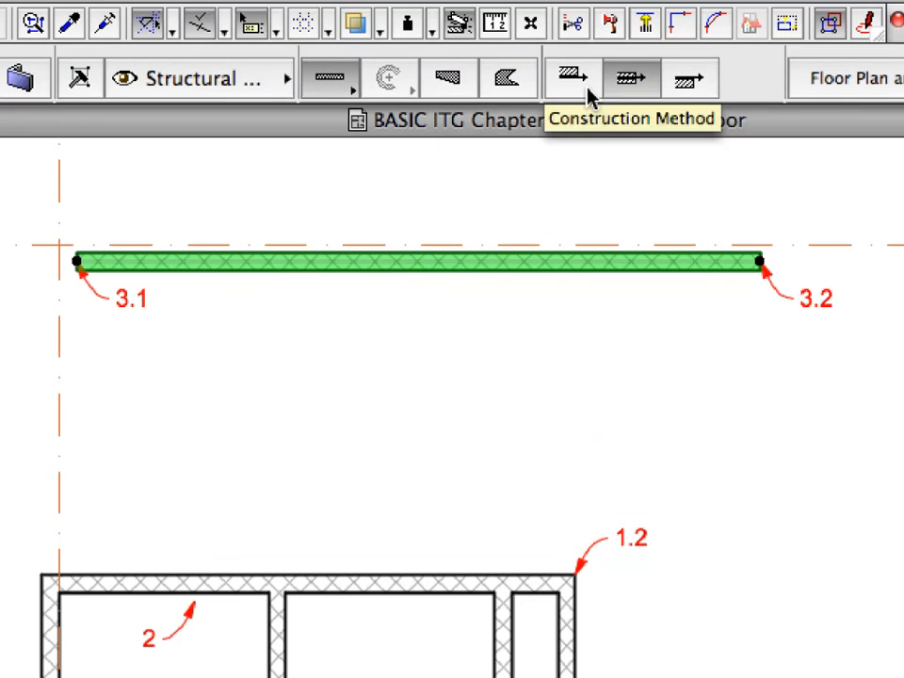
- Select the new top wall together with the group's left wall for reshaping
left_click(568, 79)
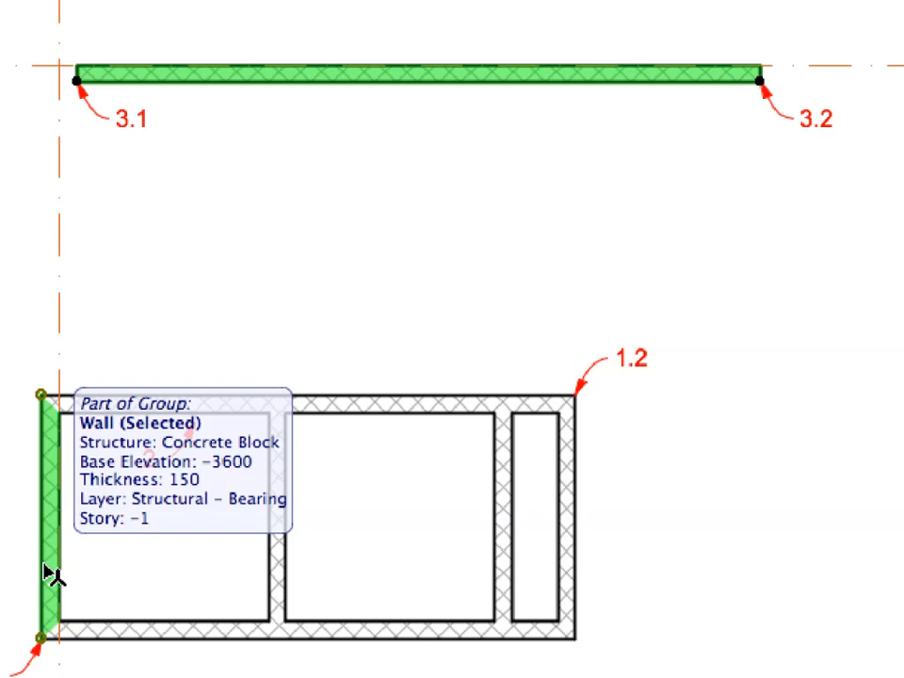
left_click(50, 286)
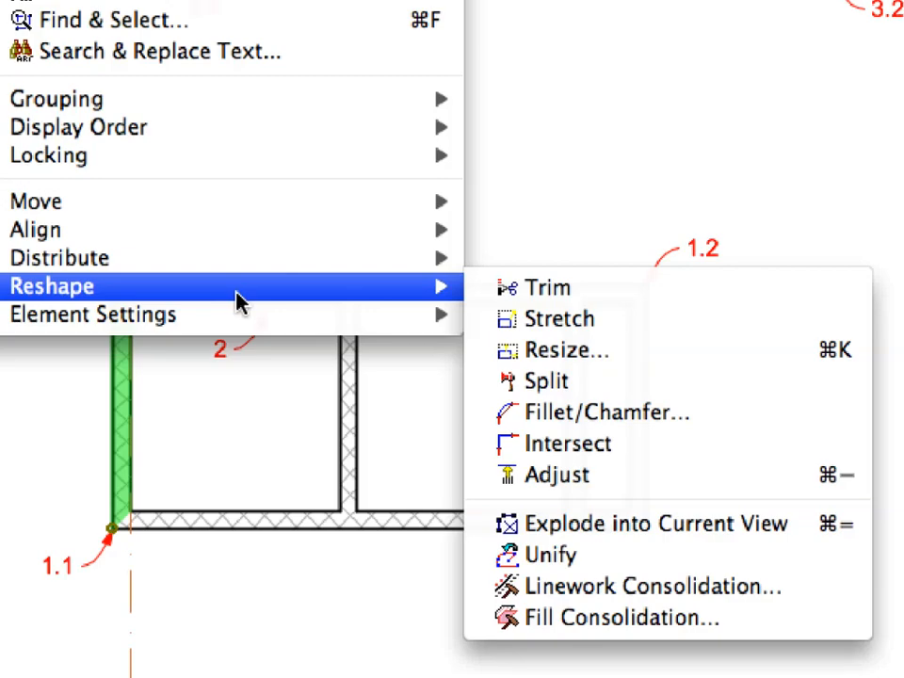
mouse_move(335, 305)
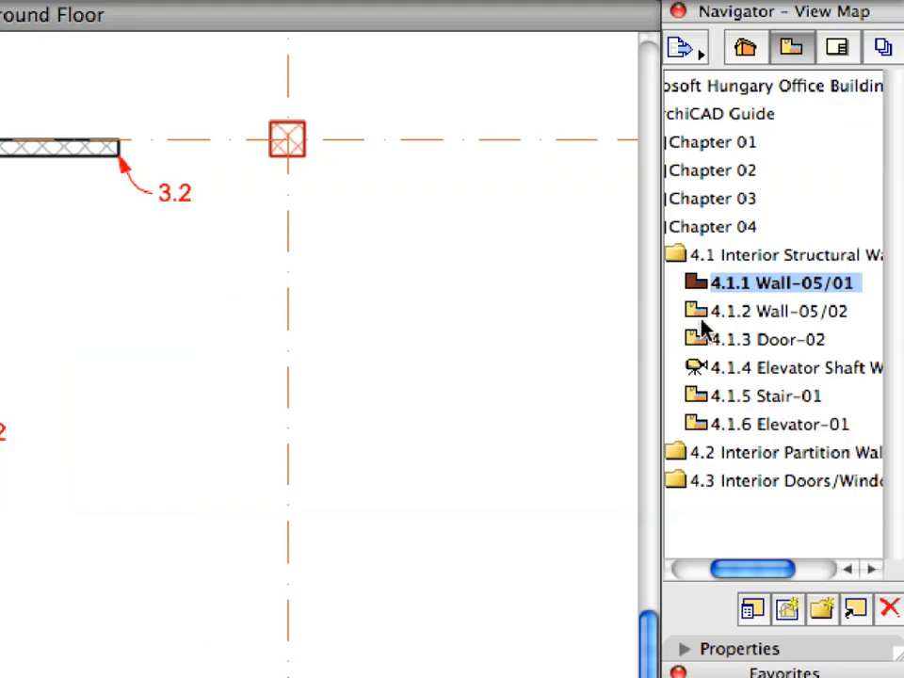
- Load the Wall-05/01 guide view and draw a rectangular wall chain from point 1.1 to 1.2
left_click(776, 310)
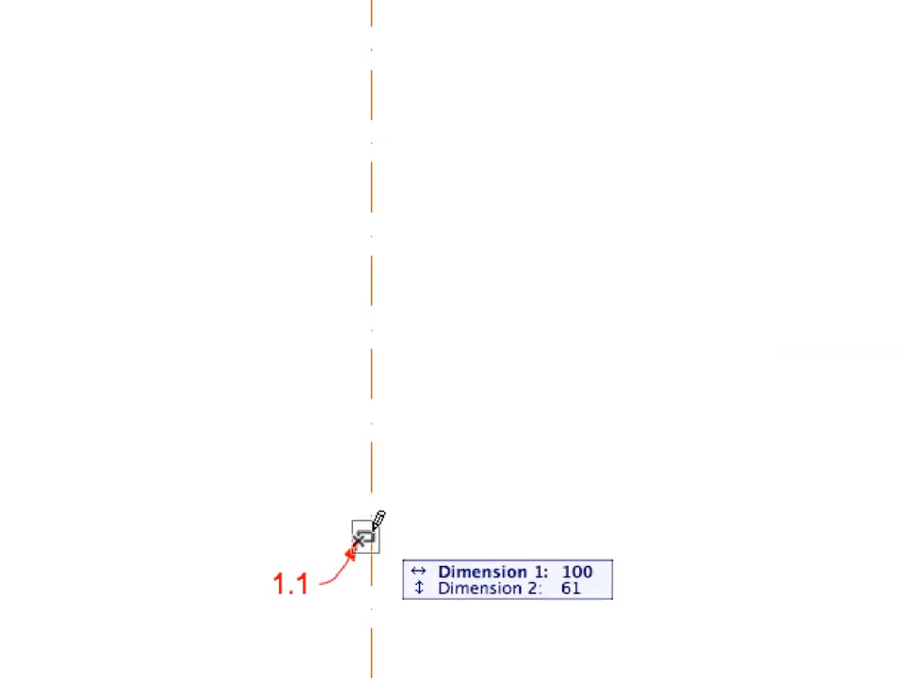
left_click_drag(359, 539, 595, 85)
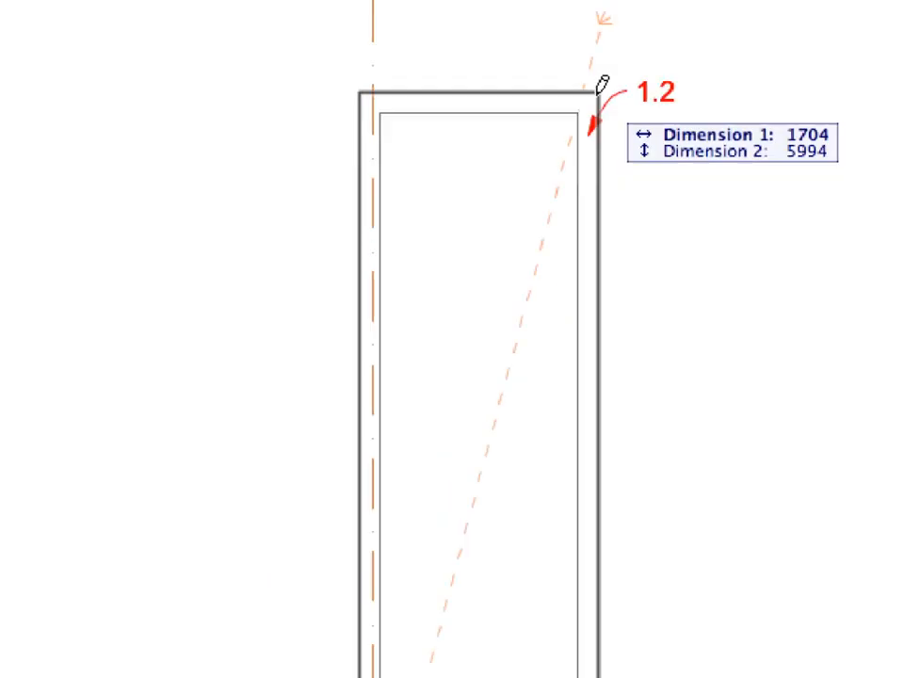
left_click_drag(599, 90, 593, 132)
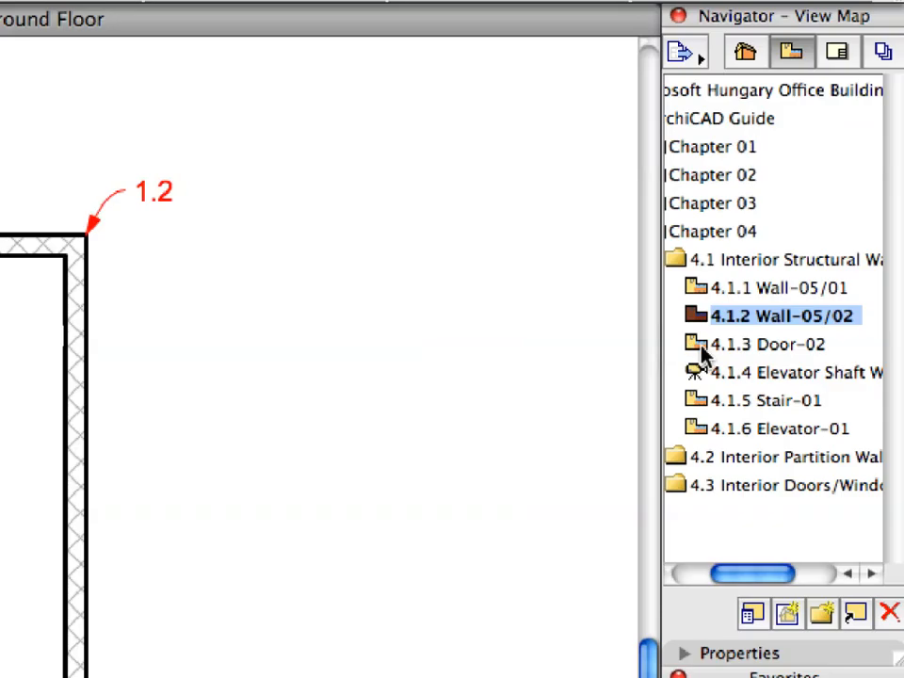
- Load the Door-02 guide view and pick the Door-10 favorite (D2 Transom 12)
left_click(766, 343)
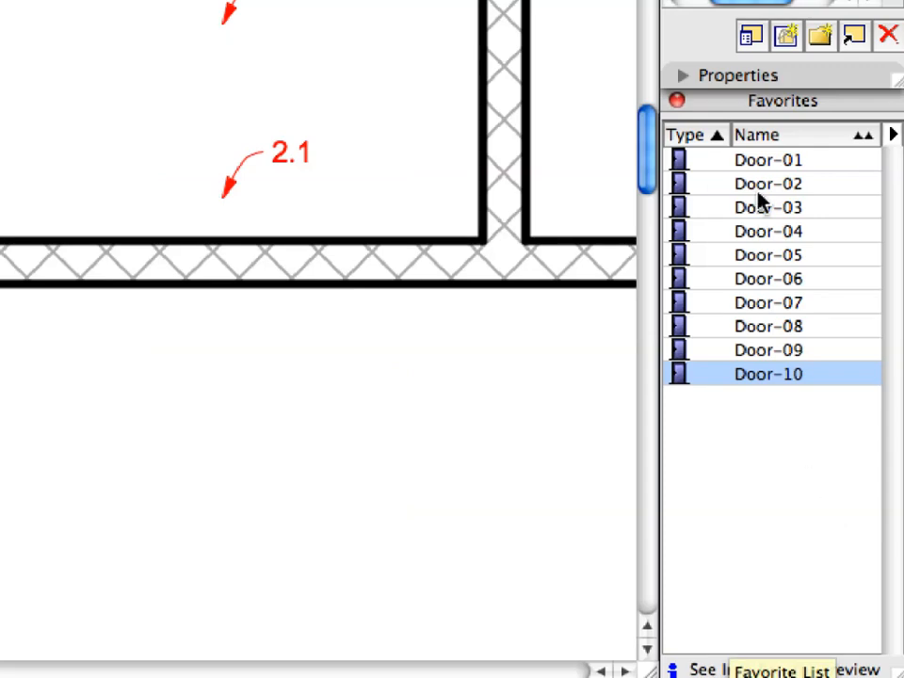
left_click(768, 185)
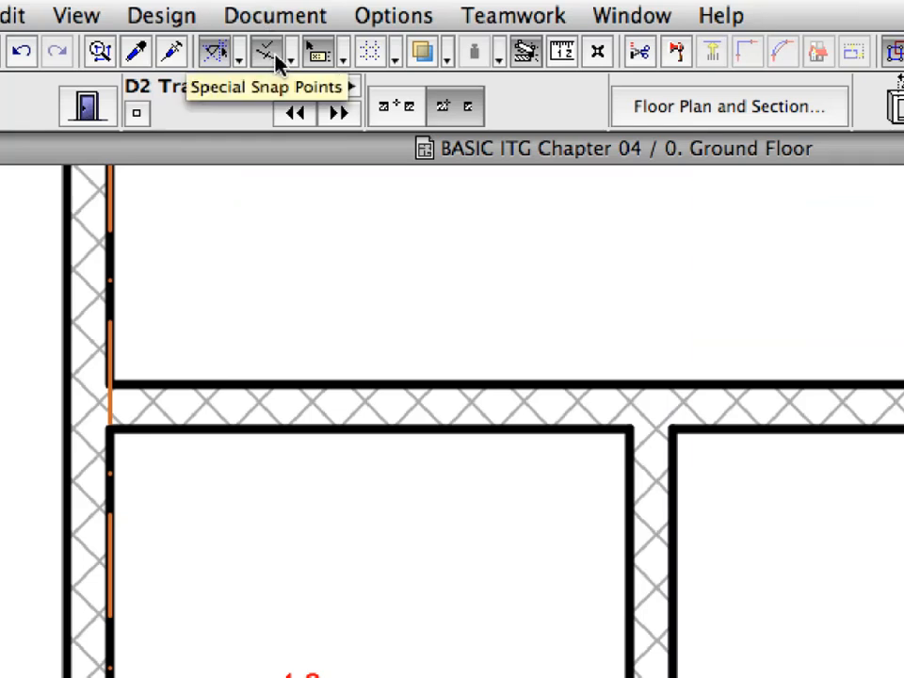
- Set snapping to Between Intersection Points and door placement to centre anchor
left_click(271, 53)
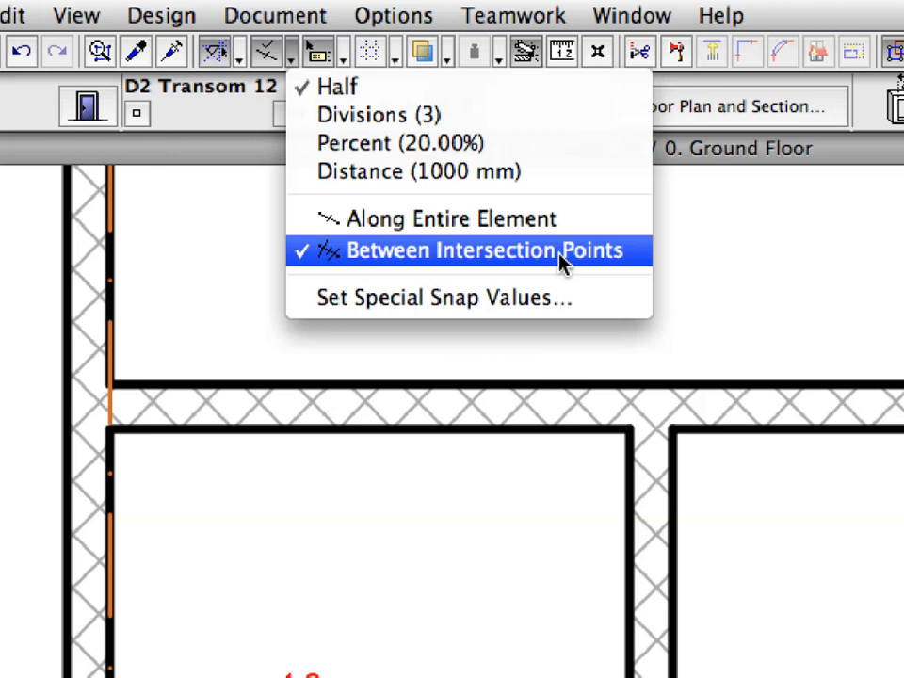
left_click(476, 251)
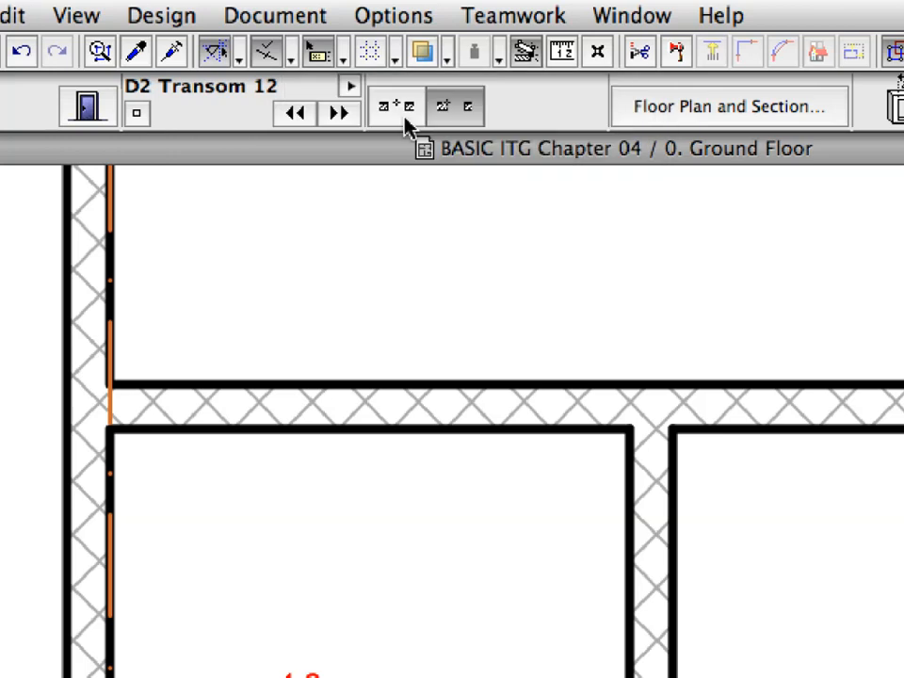
left_click(396, 106)
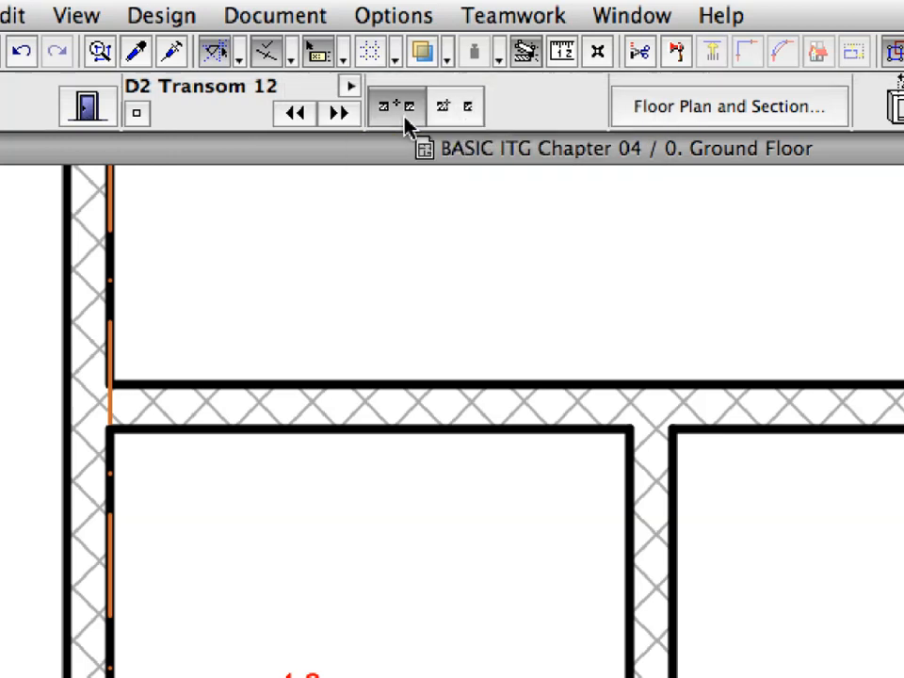
mouse_move(395, 105)
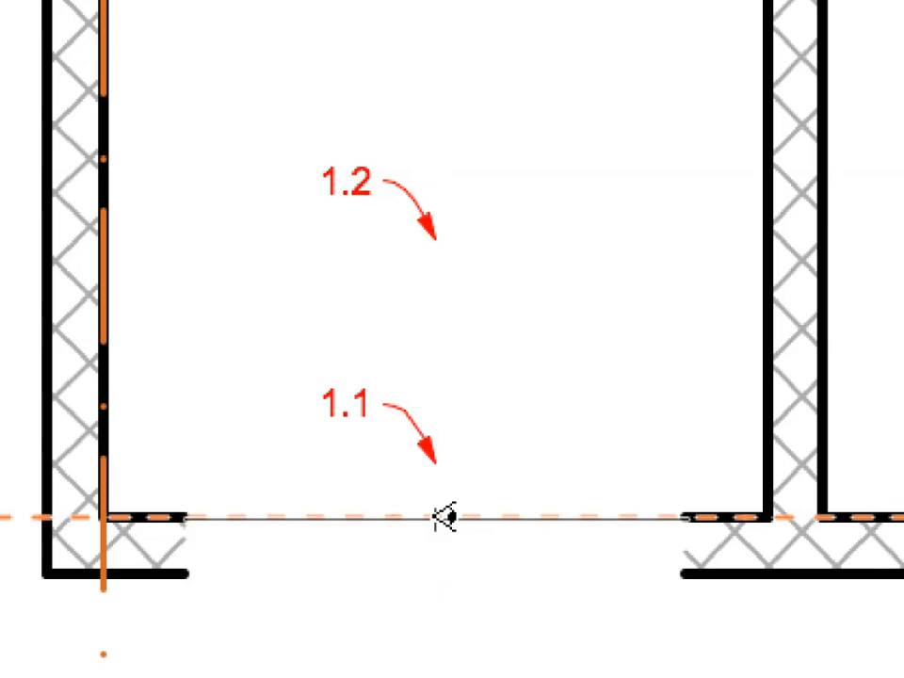
mouse_move(452, 463)
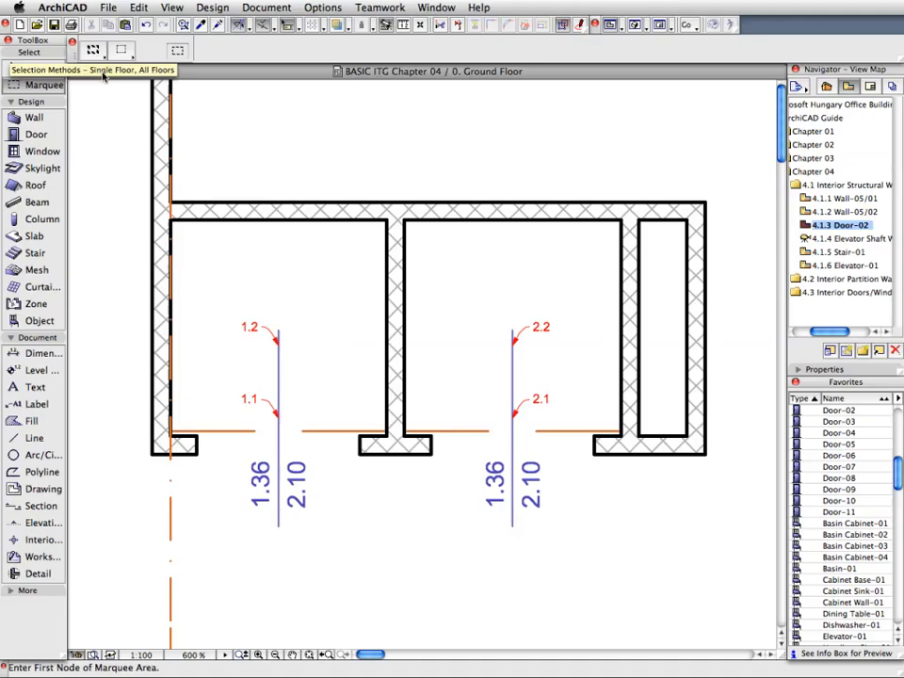
- Drag an all-stories marquee around the elevator shaft walls on the Ground Floor
left_click_drag(128, 177, 198, 241)
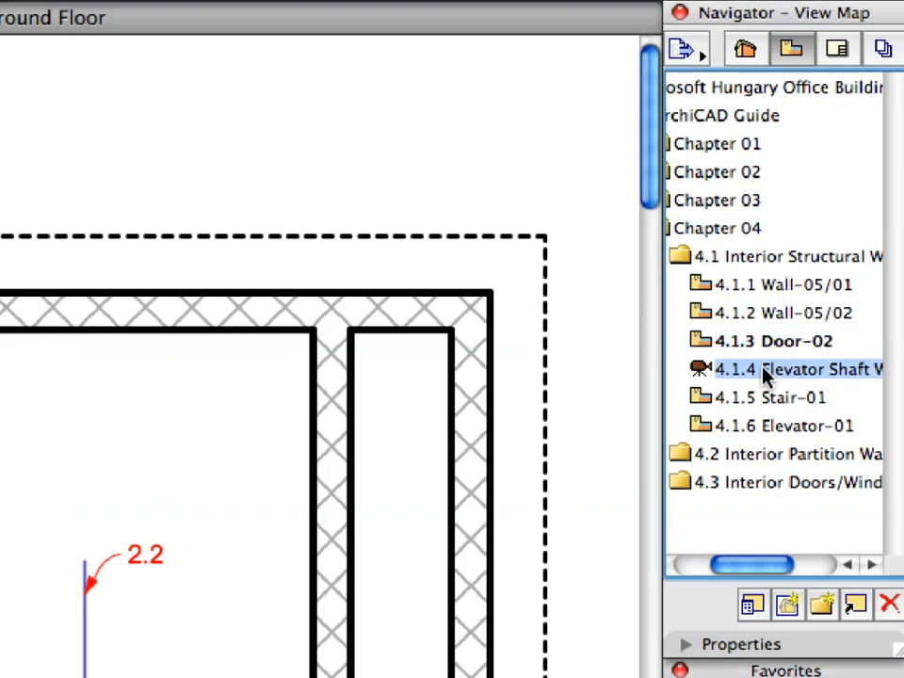
- Load the 4.1.4 Elevator Shaft guide view to show the marqueed shaft in 3D
double_click(794, 369)
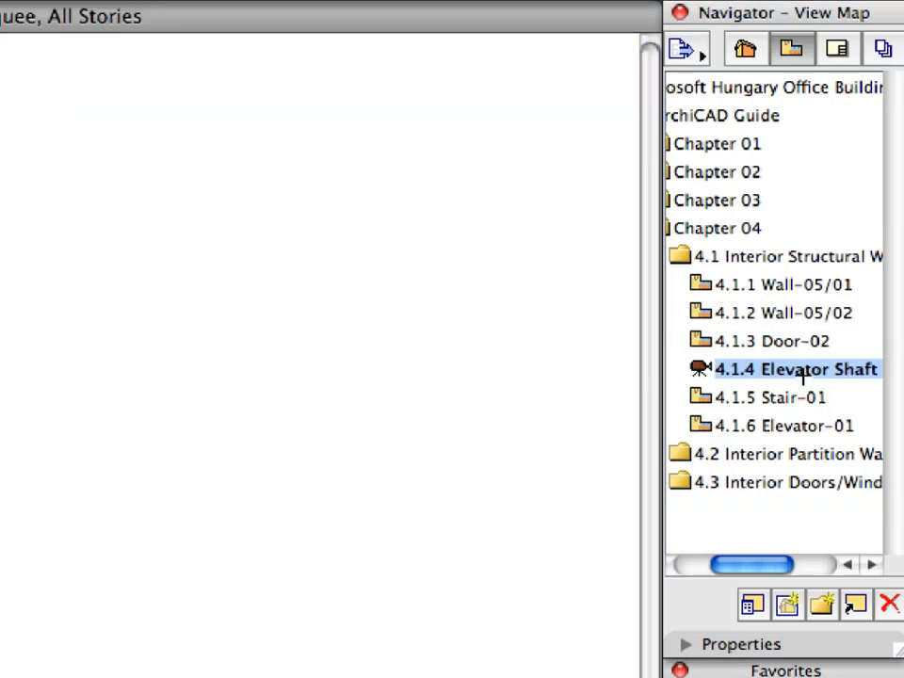
double_click(795, 367)
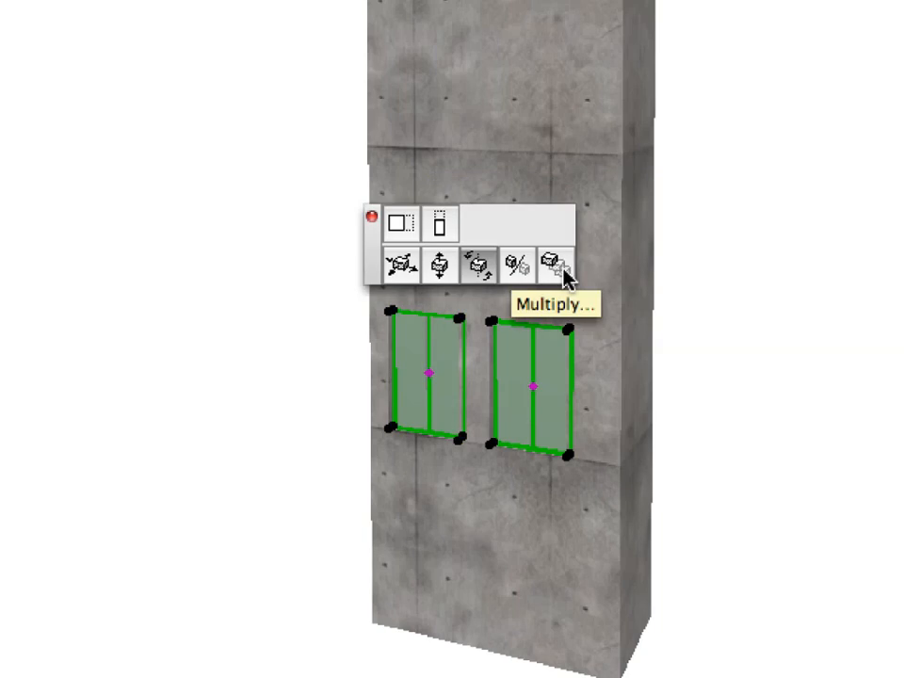
- Multiply the two shaft doors with Elevate, making 3 stacked copies up the shaft
left_click(550, 261)
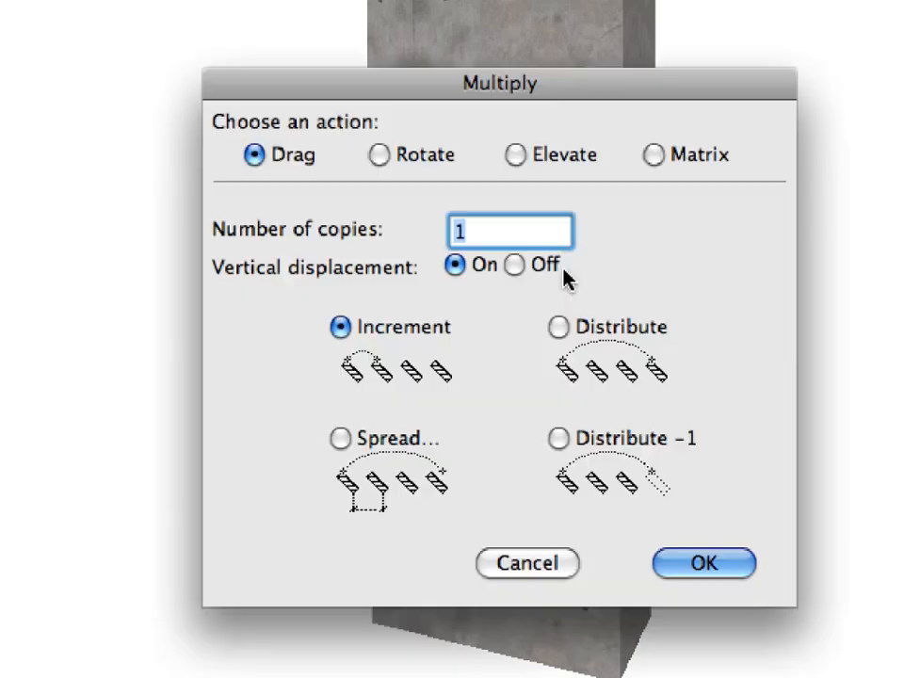
mouse_move(524, 166)
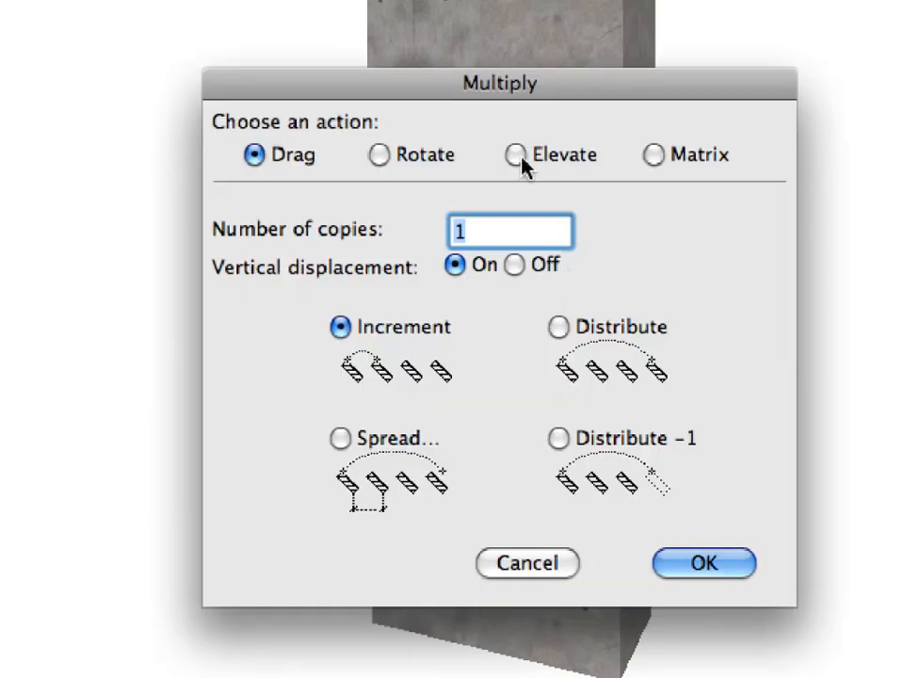
left_click(516, 154)
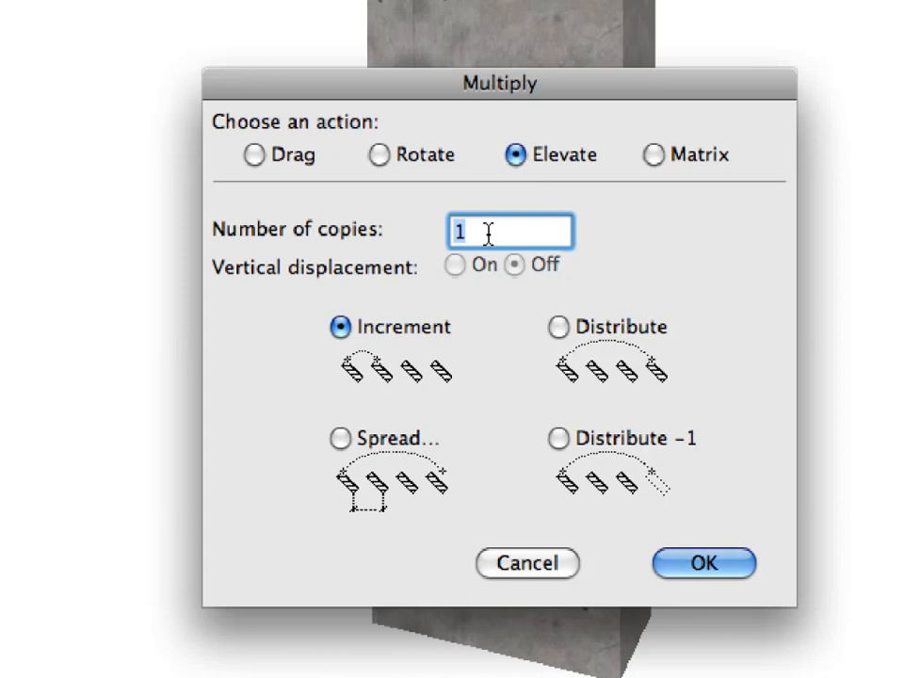
type("3")
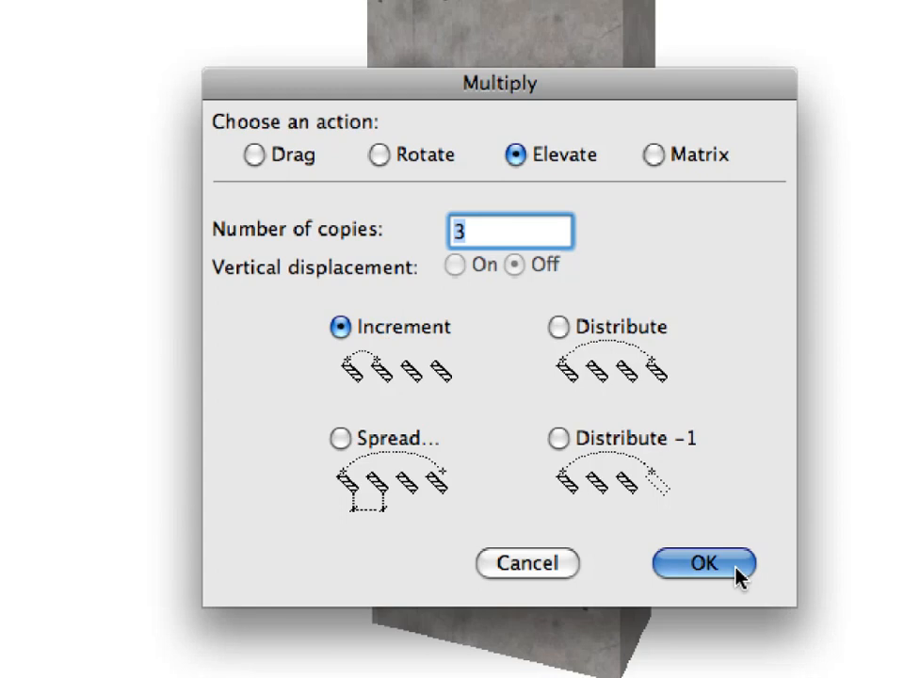
left_click(705, 563)
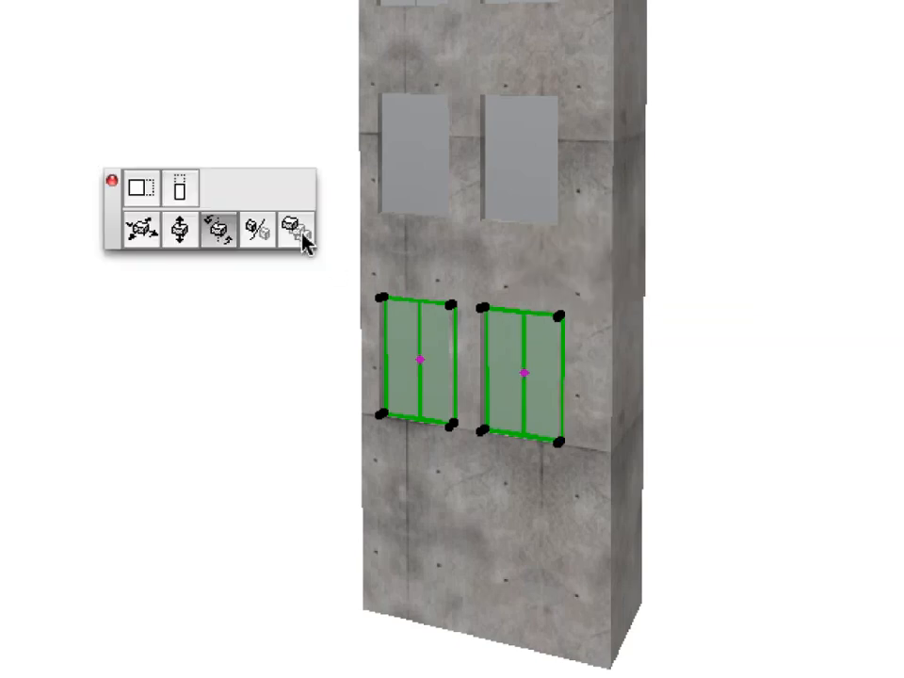
mouse_move(297, 230)
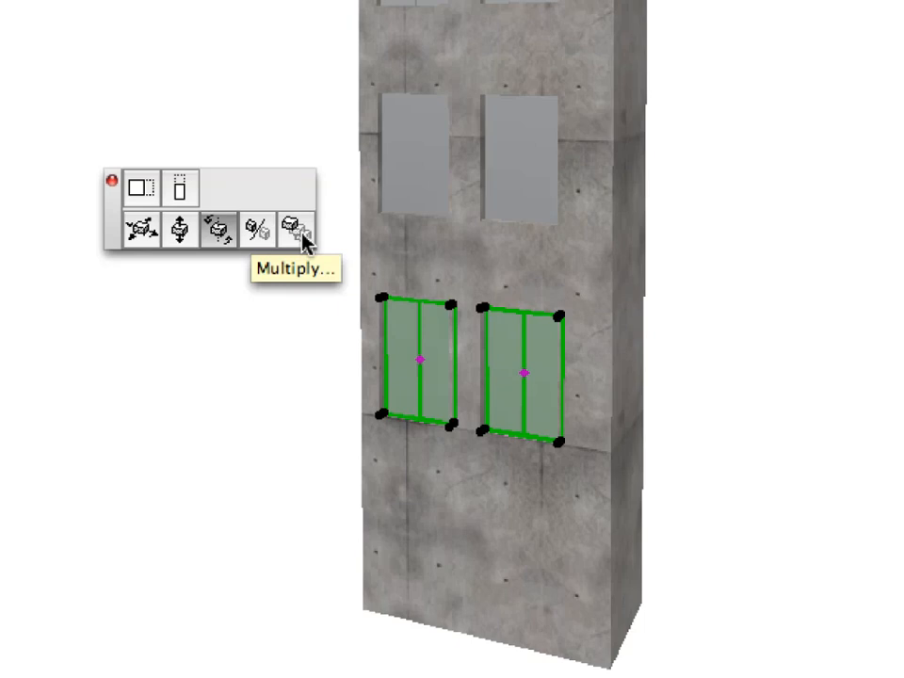
- Repeat the Elevate multiply on the doors with a vertical step of 3600
left_click(294, 228)
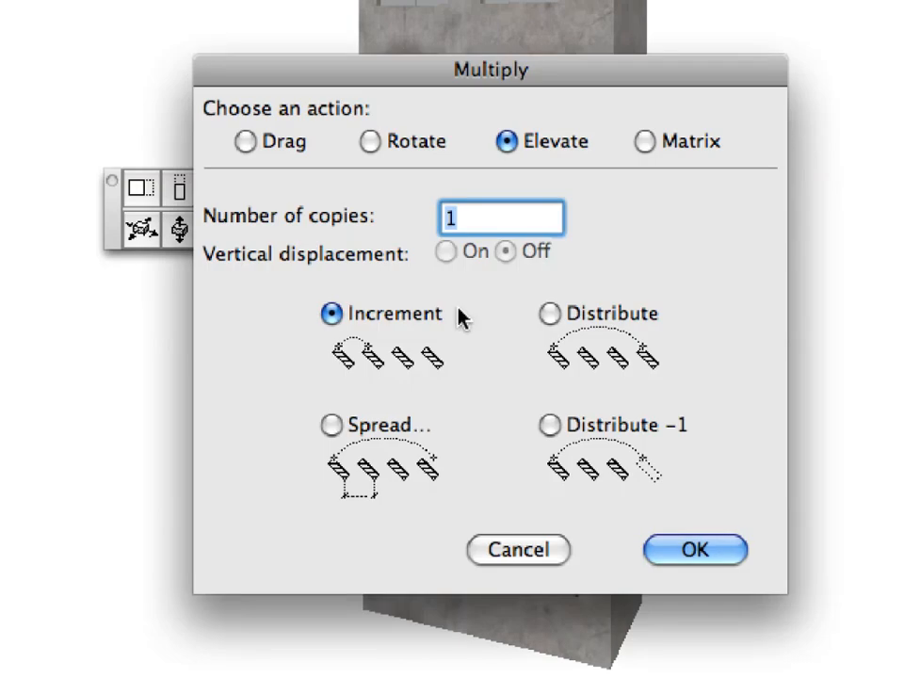
mouse_move(668, 550)
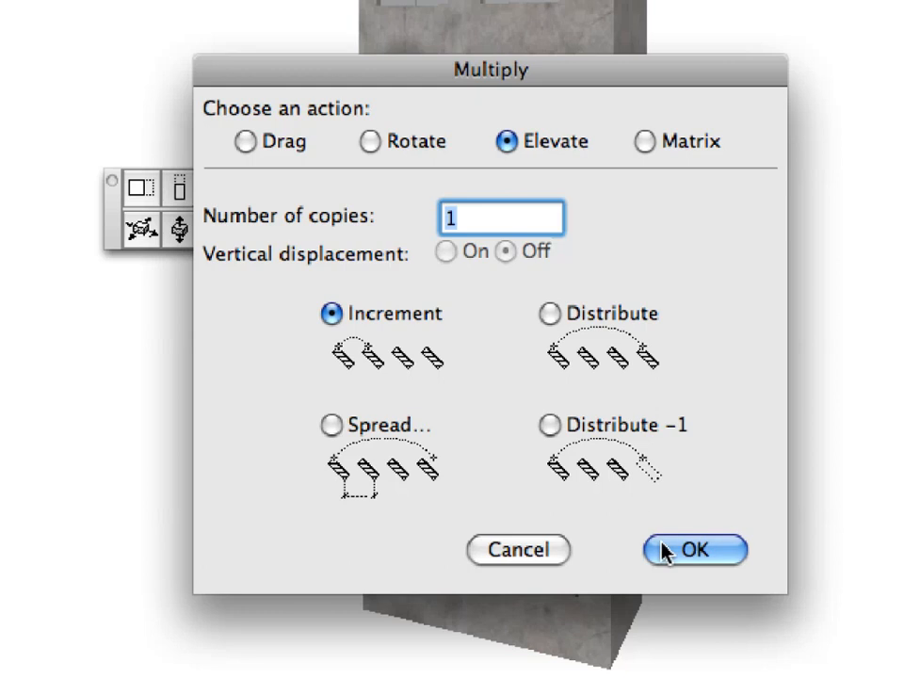
left_click(693, 550)
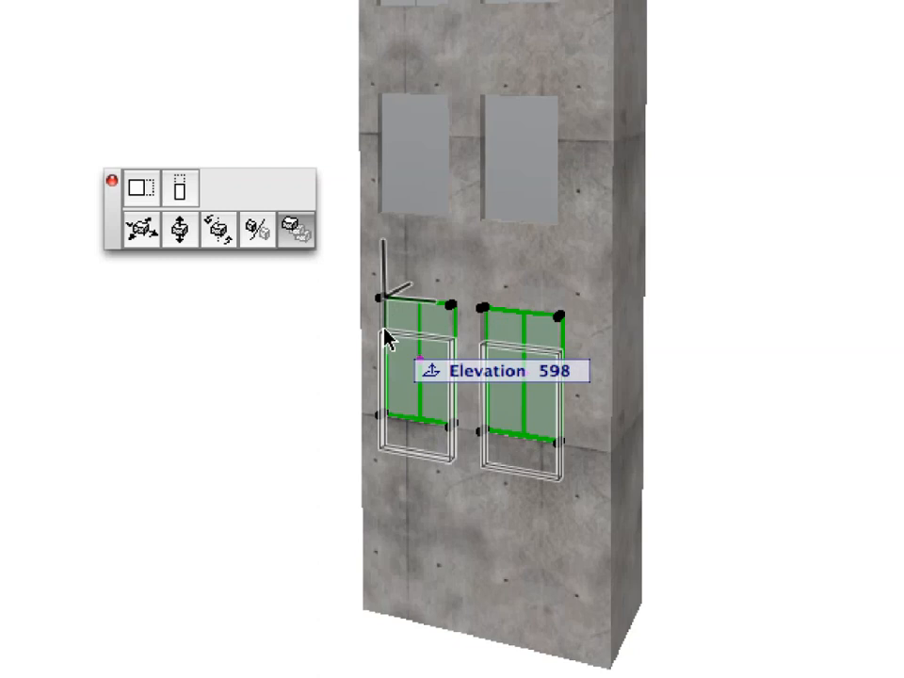
type("3600")
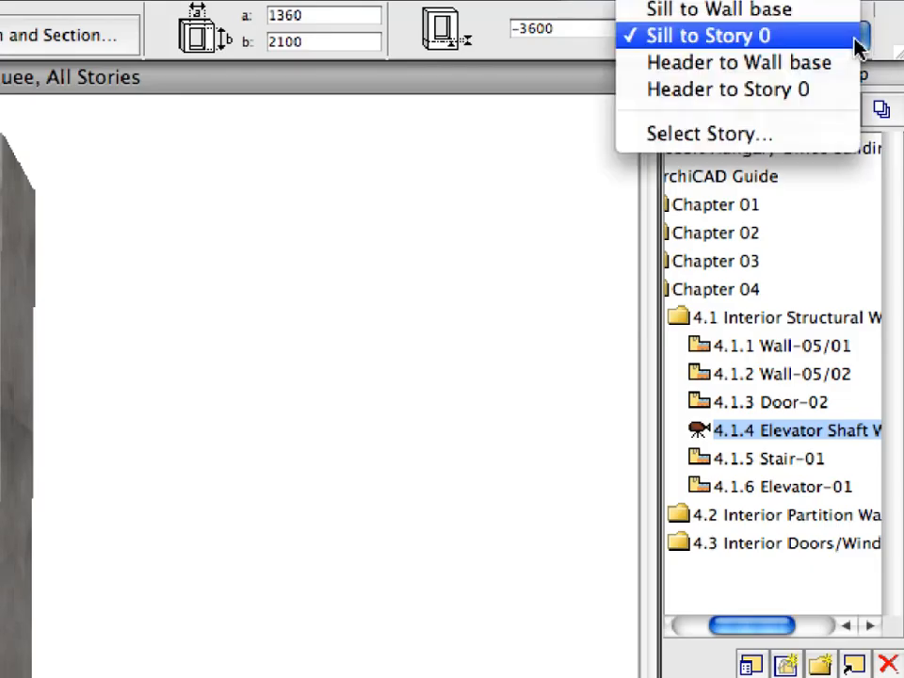
mouse_move(725, 88)
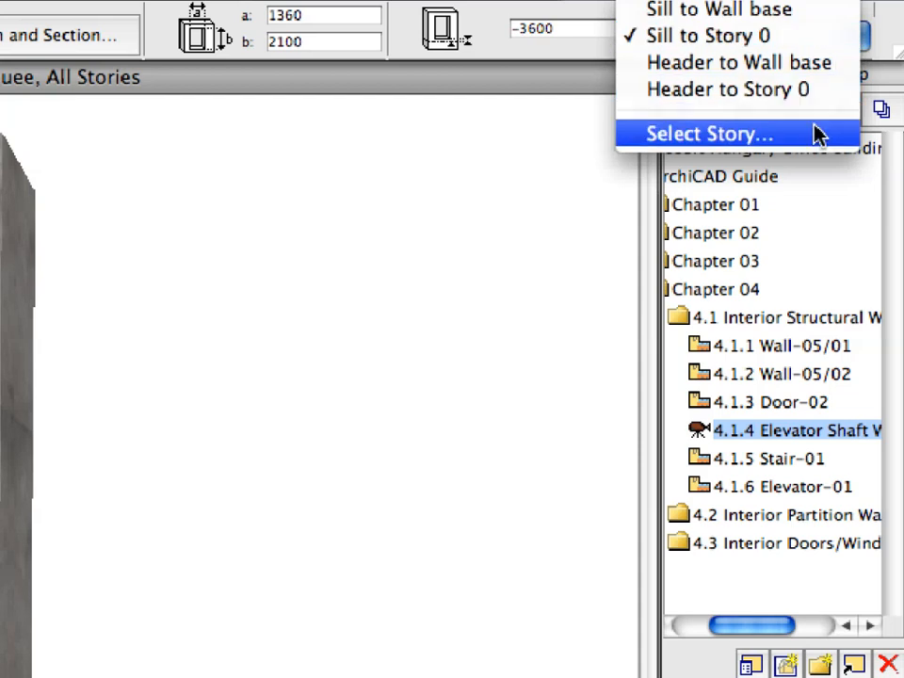
- Anchor the shaft door sills to the Basement and First Floor stories
left_click(707, 132)
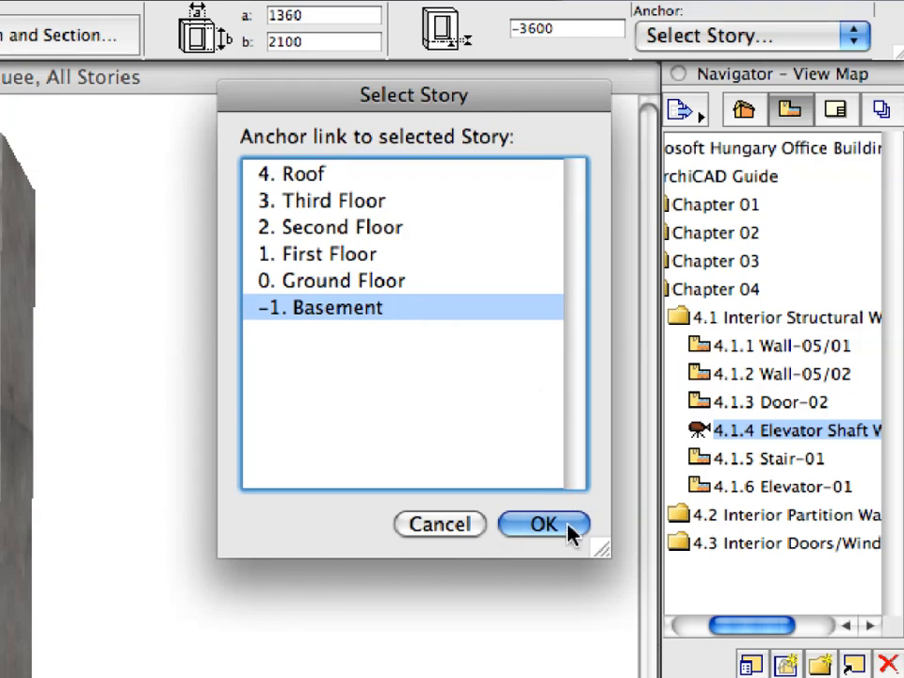
left_click(542, 523)
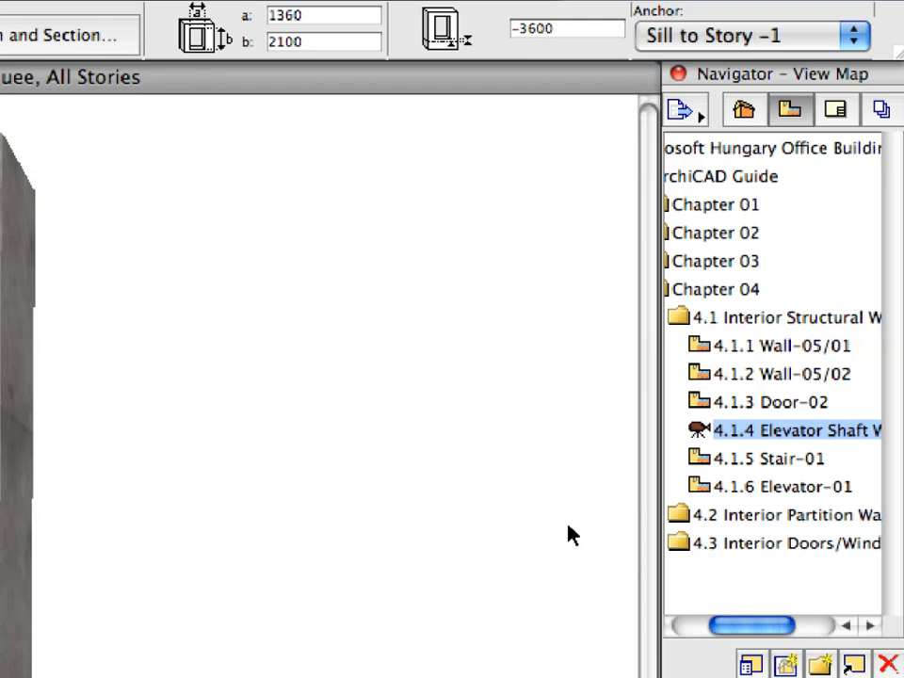
left_click(750, 33)
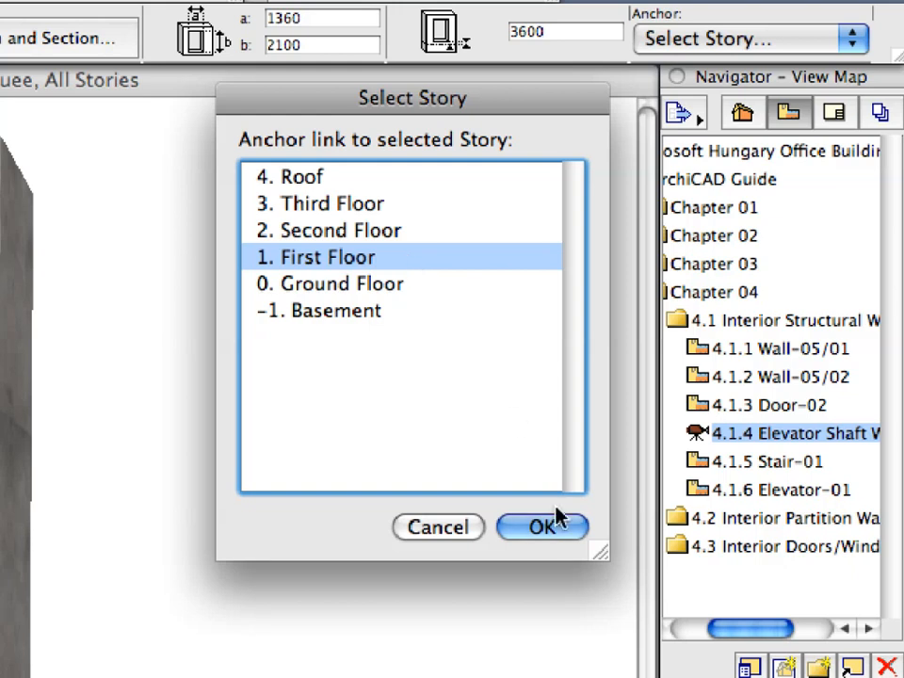
left_click(542, 527)
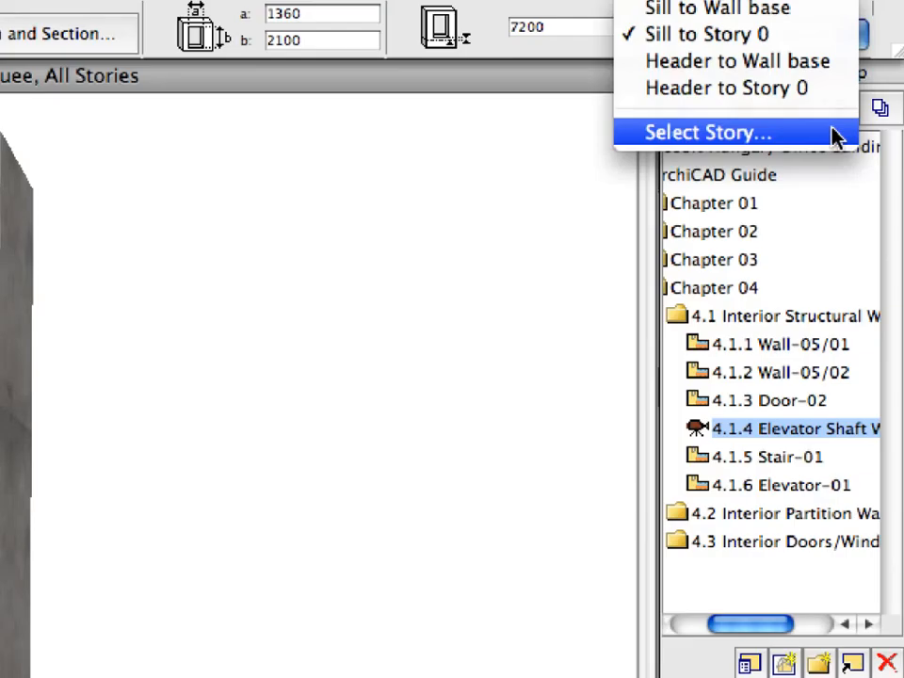
- Anchor the remaining shaft door sills to the Second Floor and Third Floor stories
left_click(704, 132)
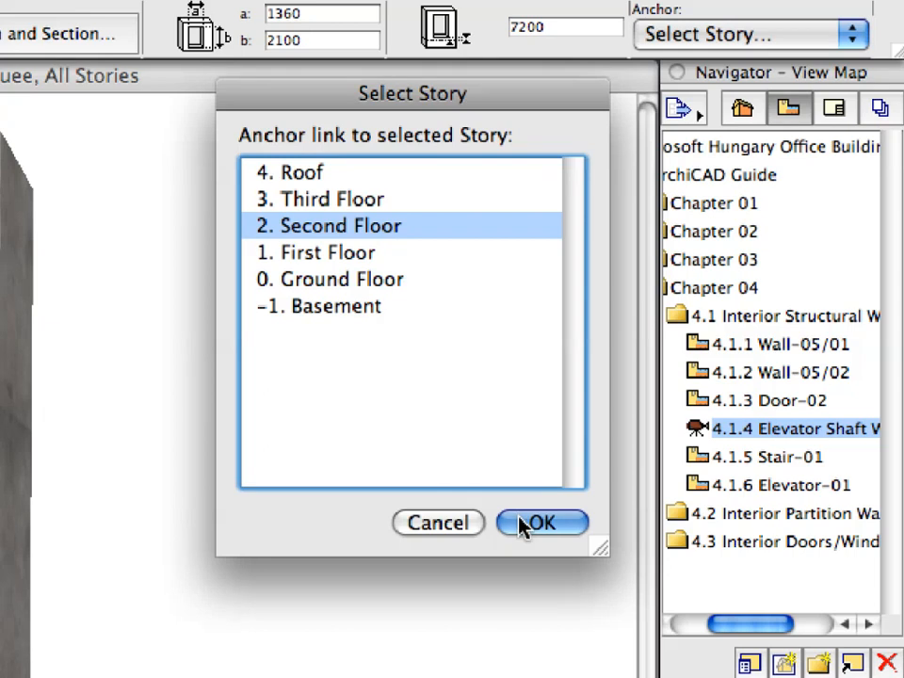
left_click(540, 524)
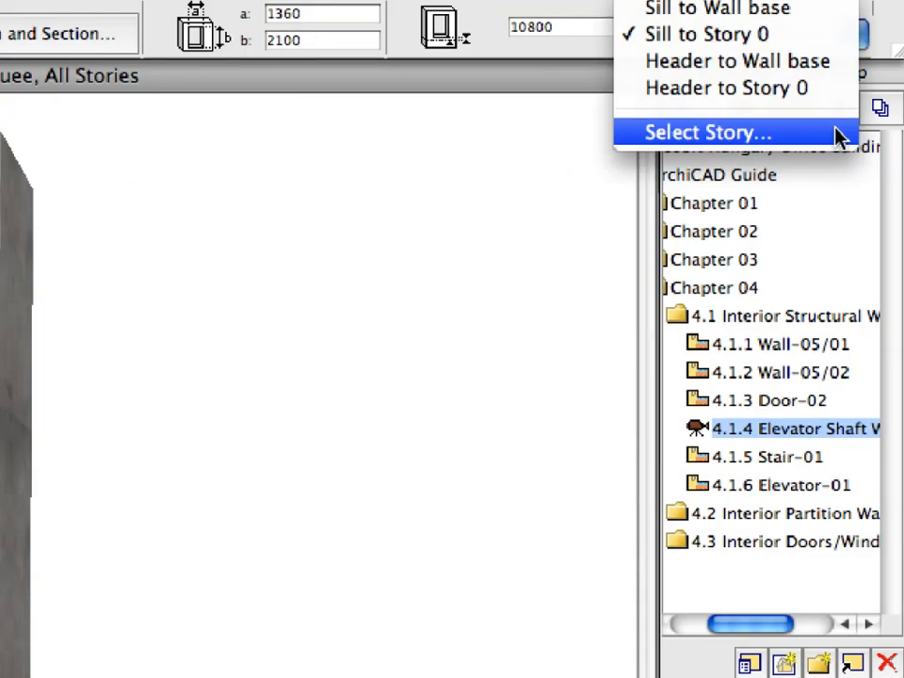
left_click(706, 132)
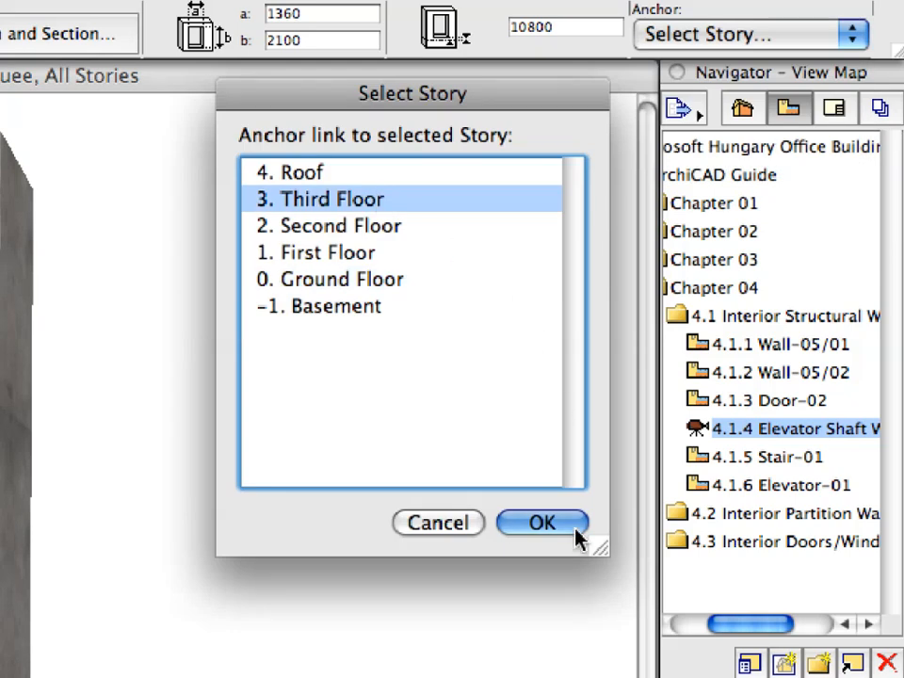
left_click(543, 523)
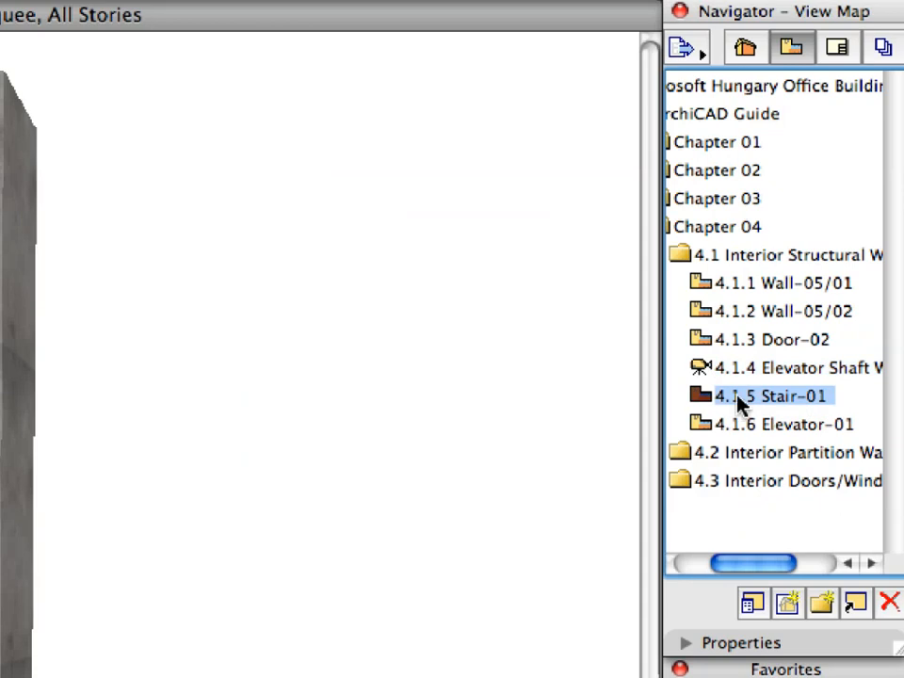
- Switch to the Stair-01 Basement view with the Stair tool and remove the marquee
double_click(770, 396)
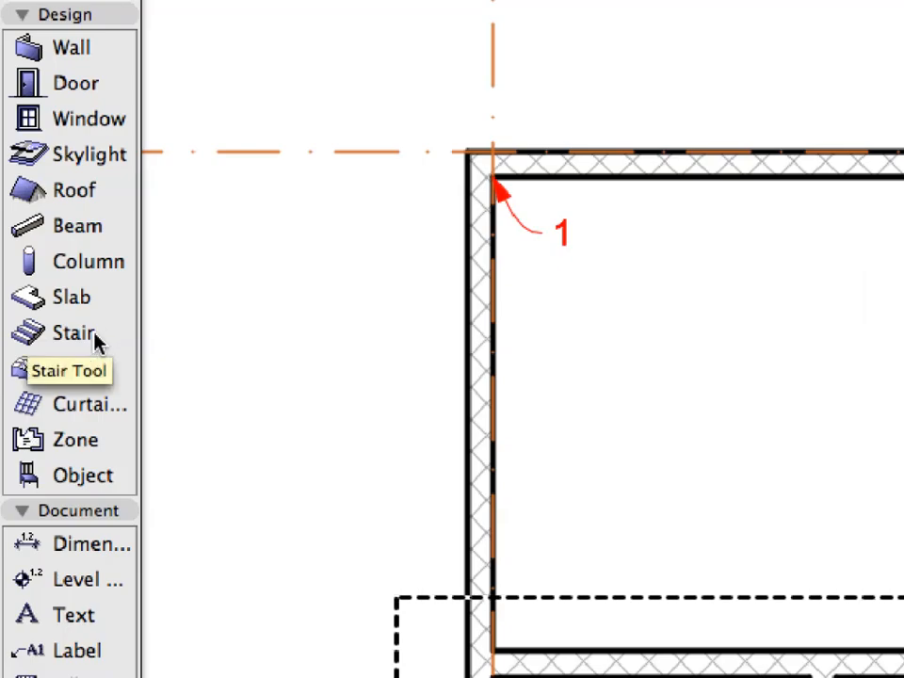
left_click(74, 331)
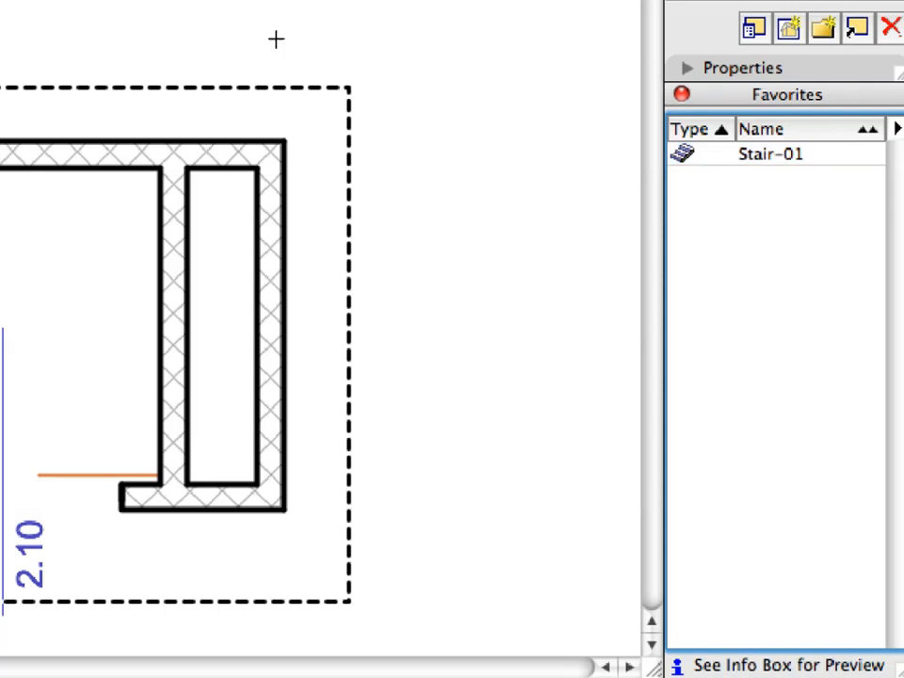
right_click(275, 39)
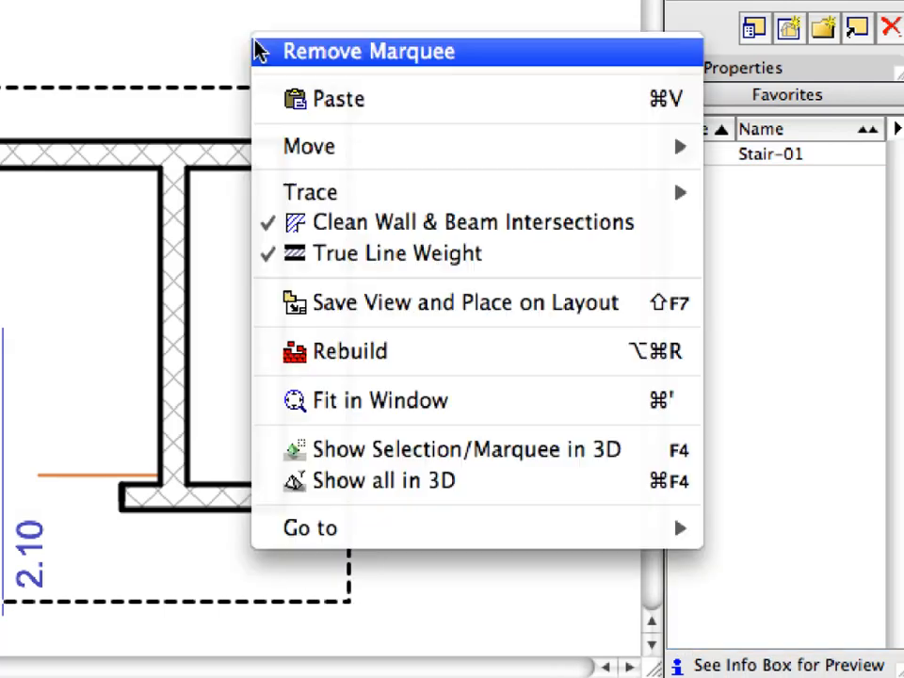
mouse_move(493, 64)
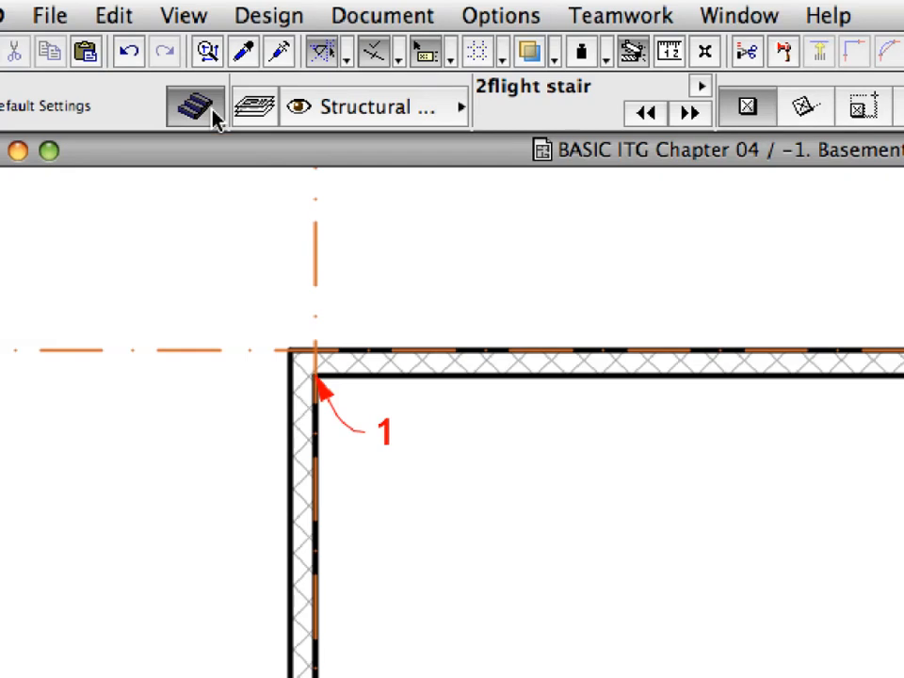
- Review the 2flight stair defaults: 3D preview, parameter list, then back to the 3D preview
left_click(192, 105)
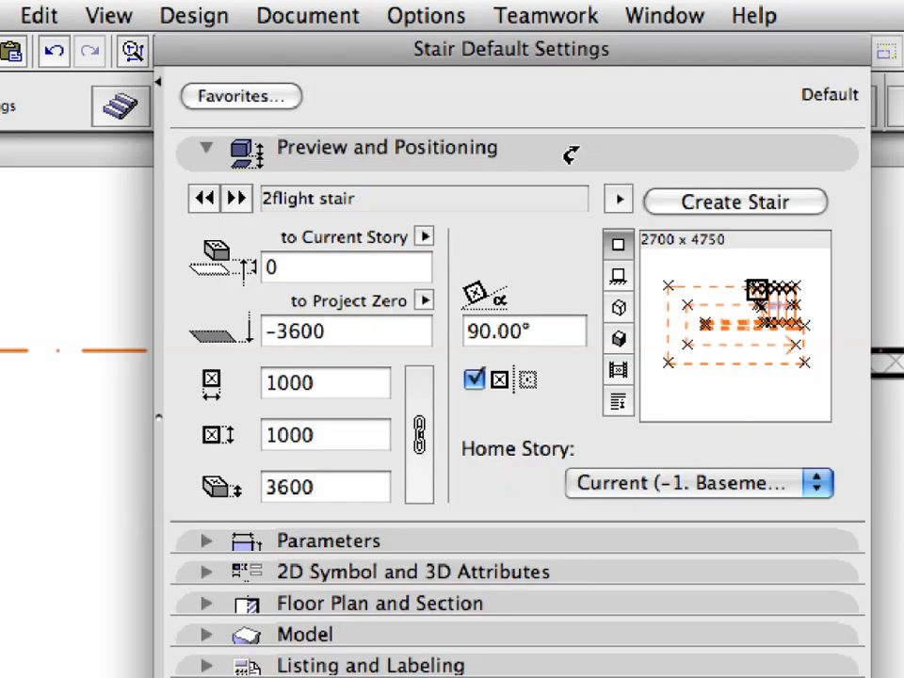
mouse_move(607, 373)
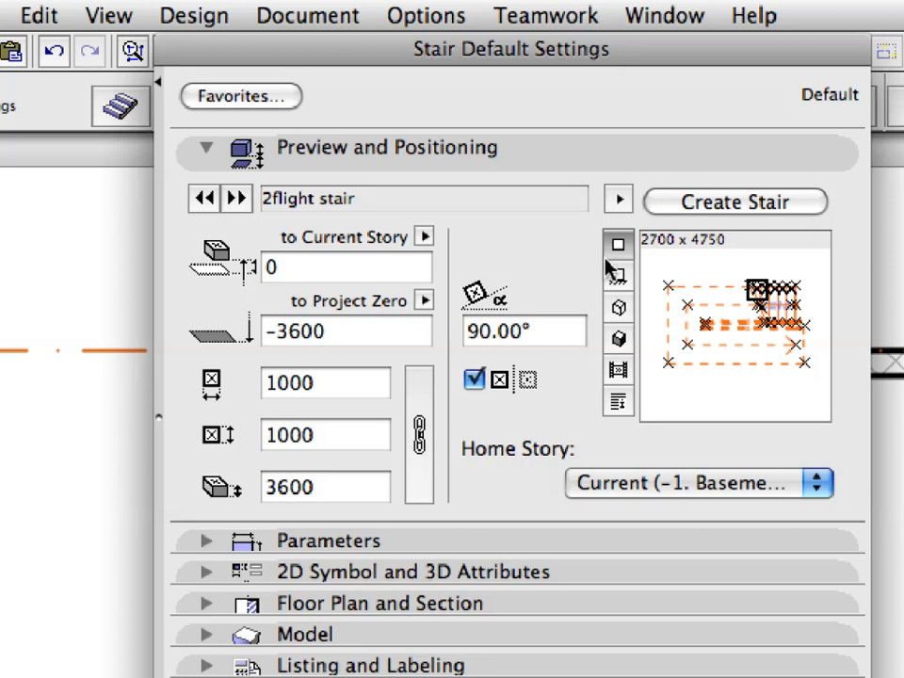
mouse_move(595, 425)
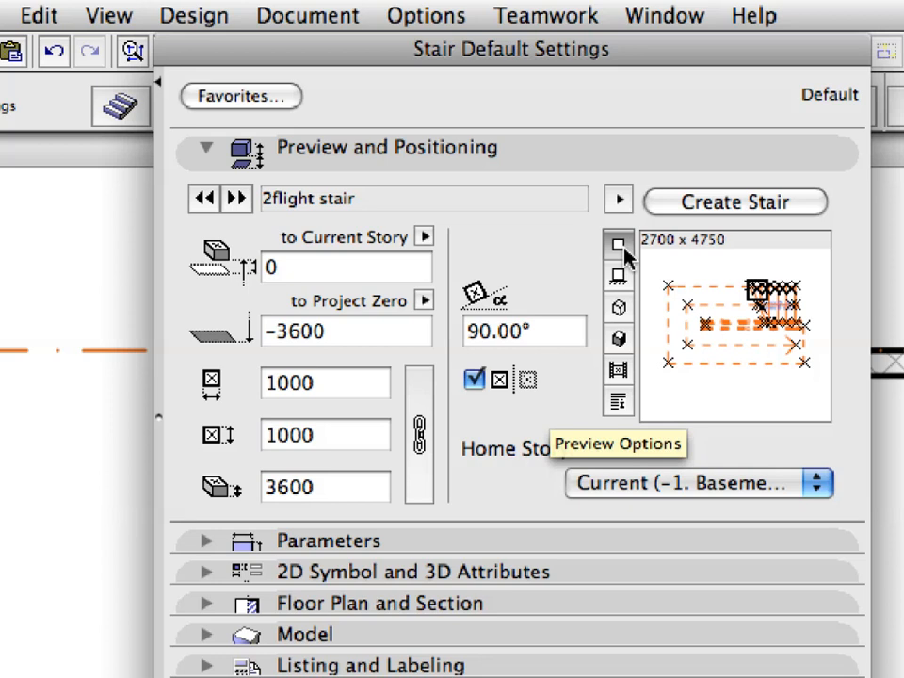
left_click(618, 305)
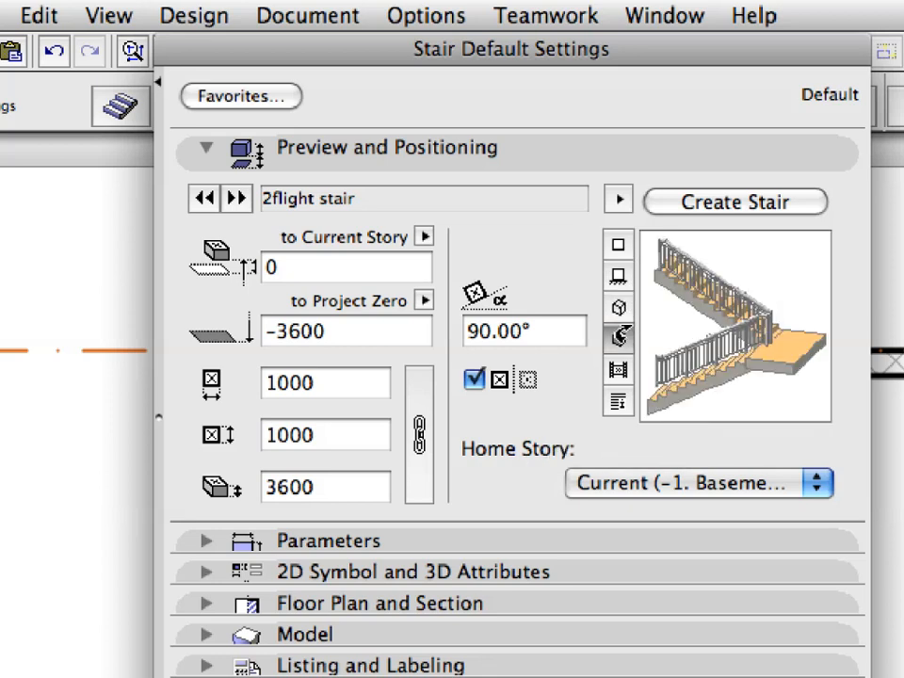
mouse_move(618, 335)
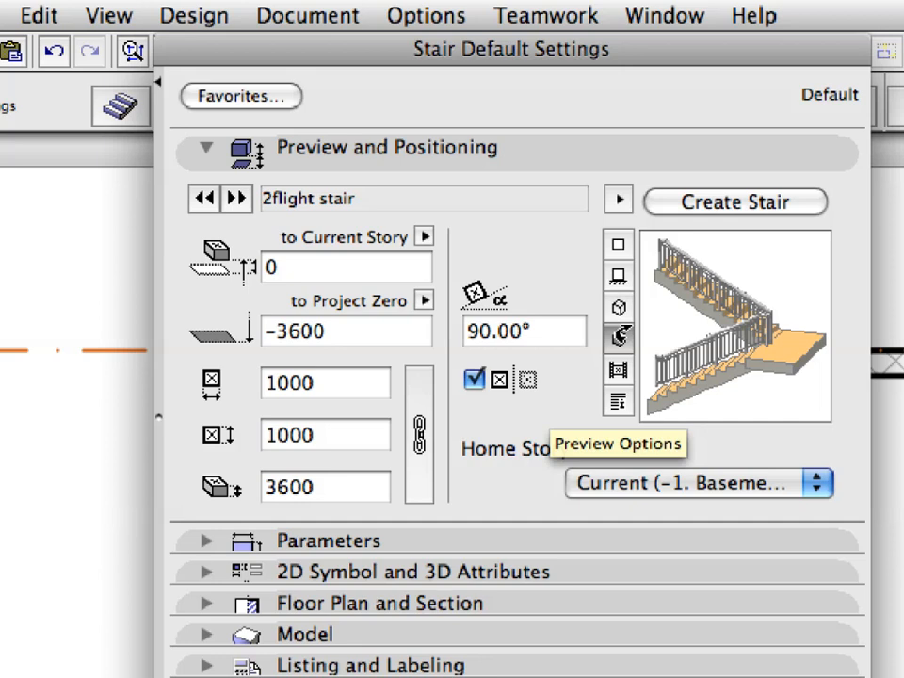
left_click(617, 245)
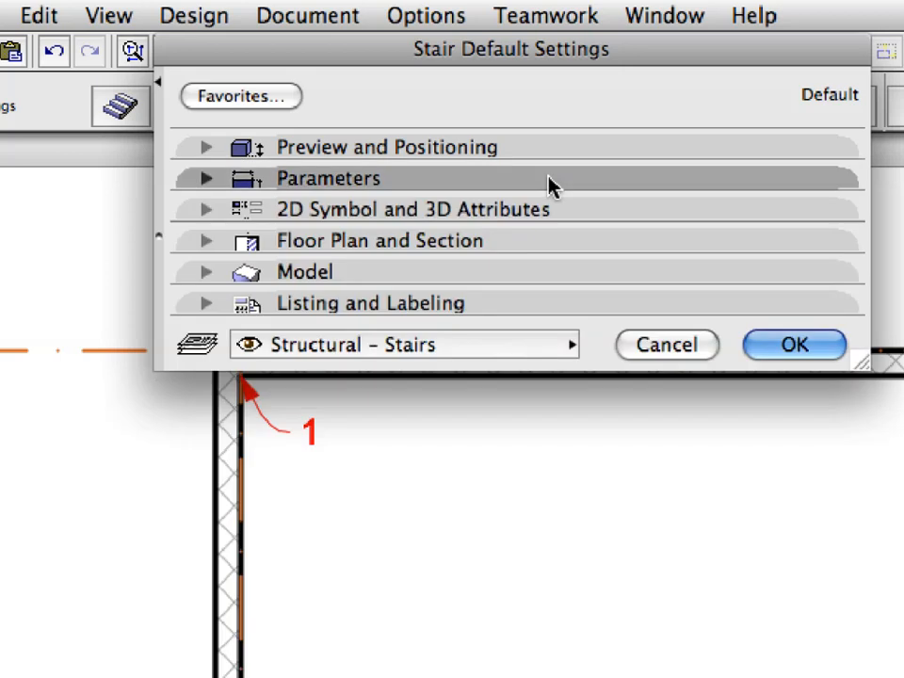
left_click(327, 177)
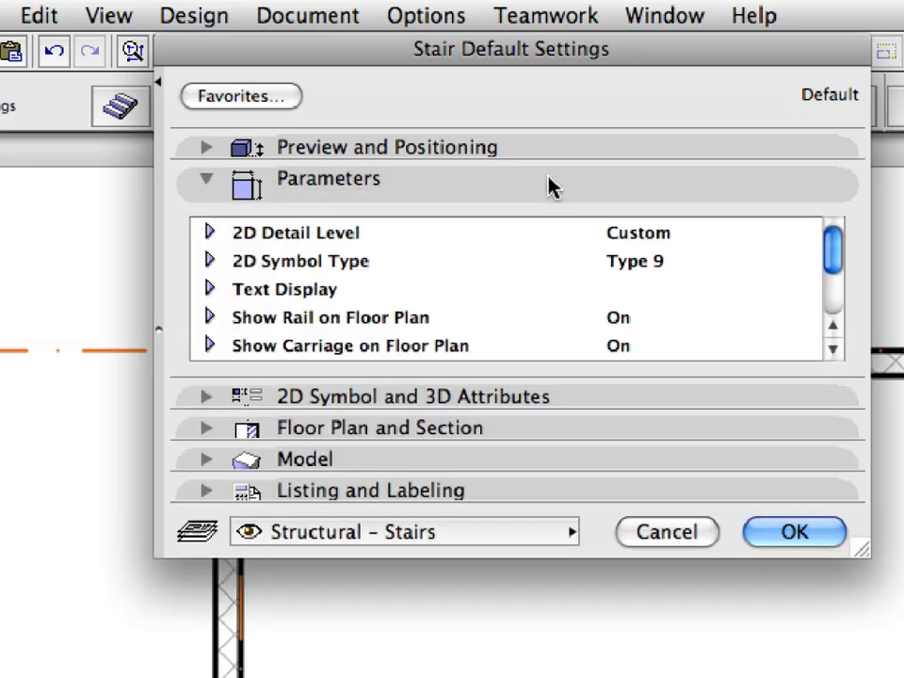
mouse_move(663, 275)
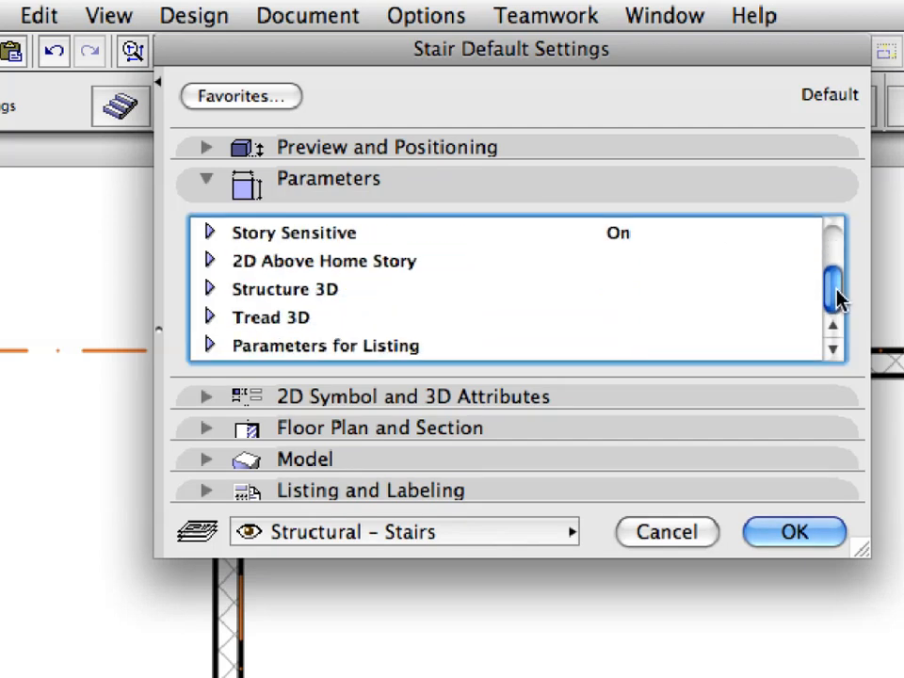
left_click(207, 177)
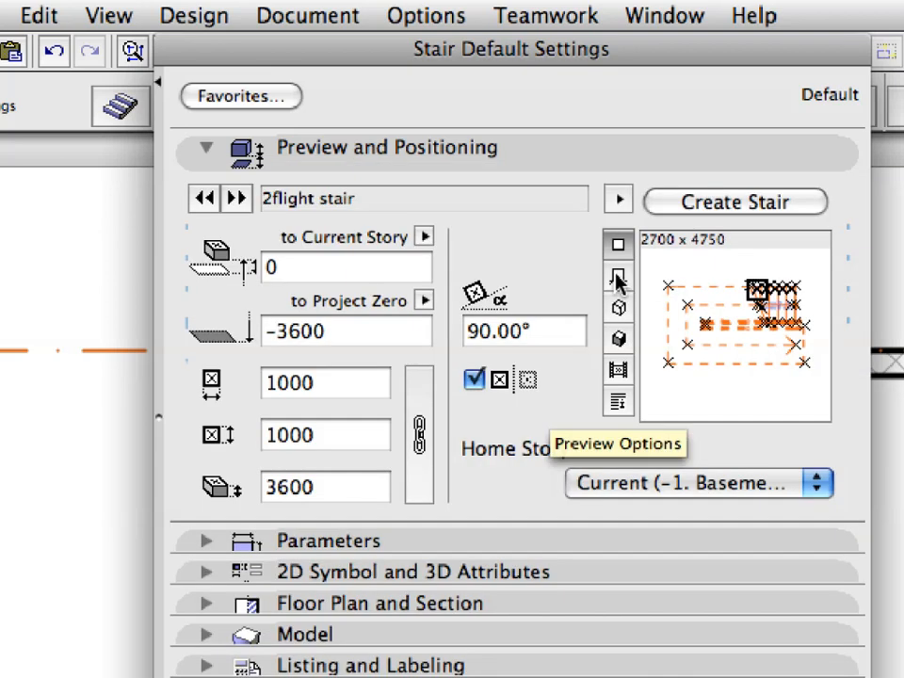
mouse_move(621, 339)
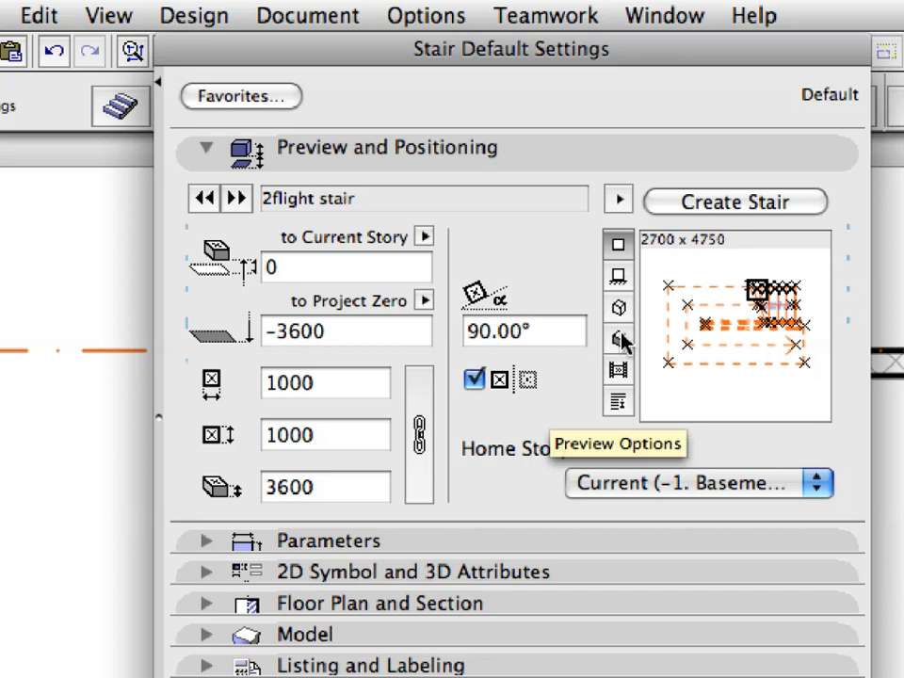
left_click(618, 337)
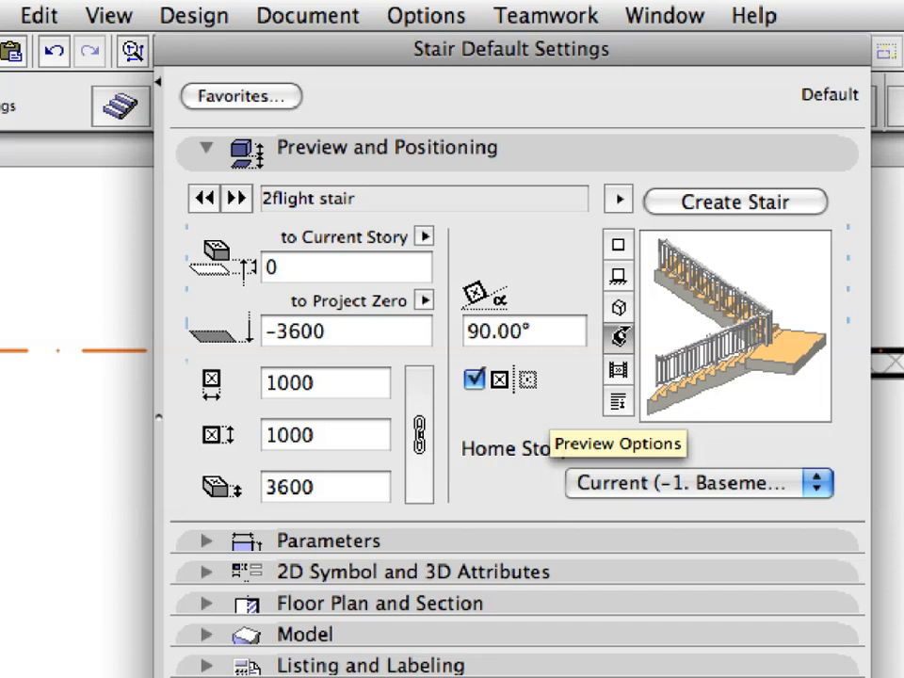
mouse_move(669, 217)
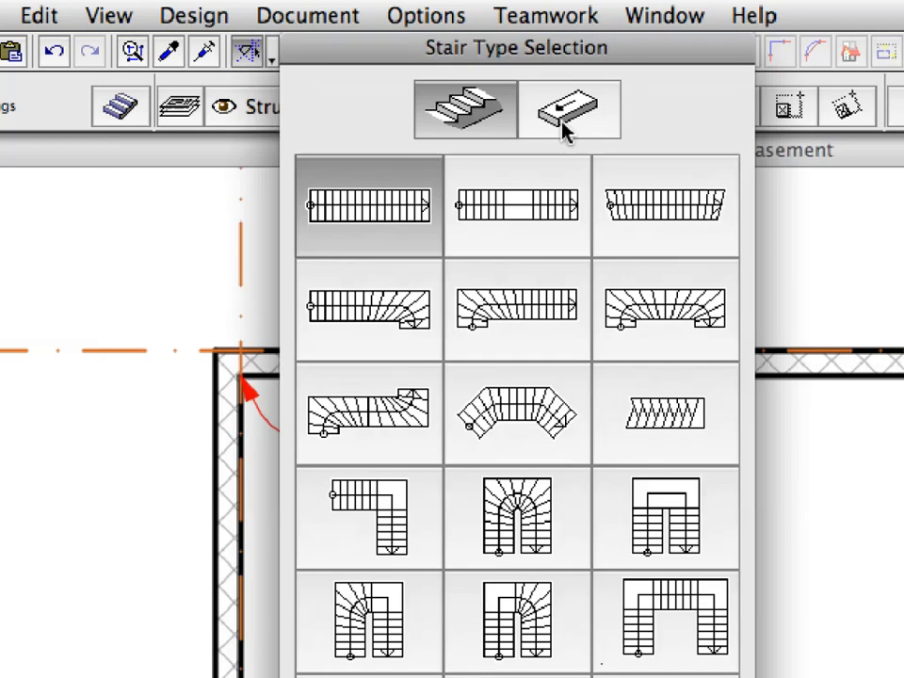
mouse_move(569, 111)
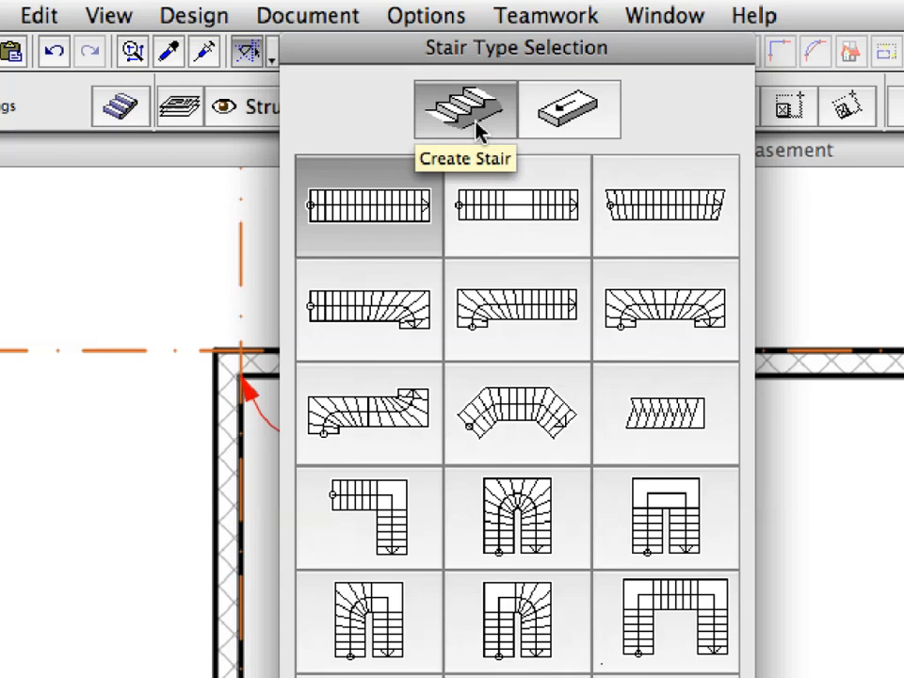
mouse_move(659, 305)
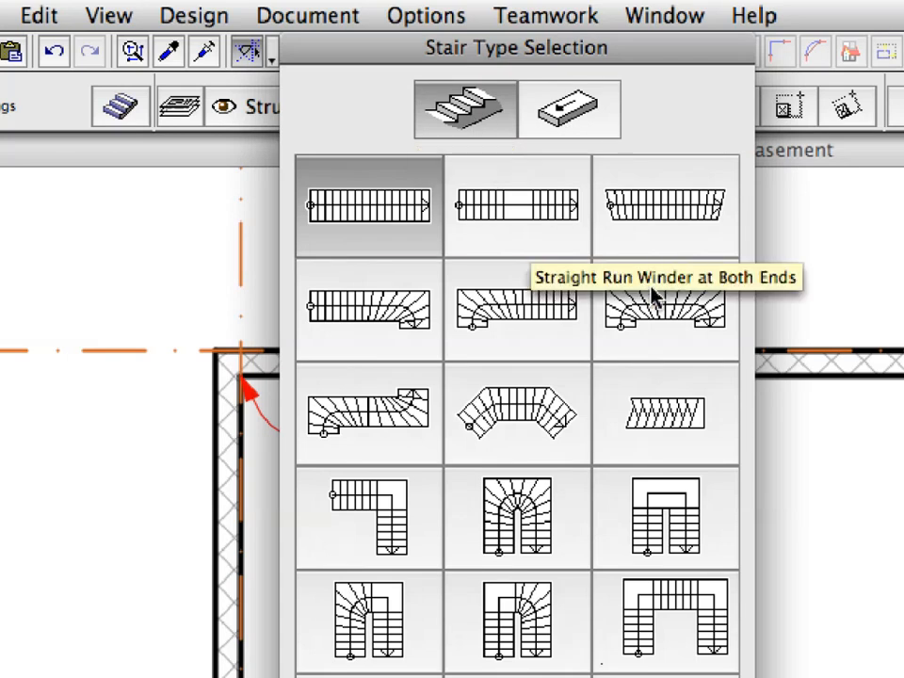
mouse_move(659, 310)
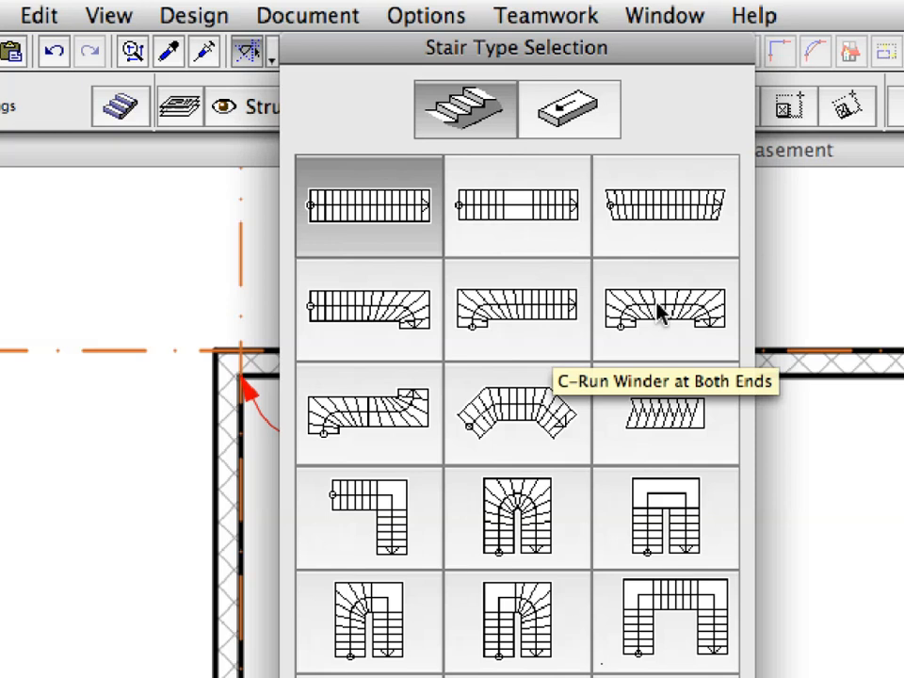
- Choose the C-Run Winder at Both Ends stair type in Stair Type Selection
left_click(663, 310)
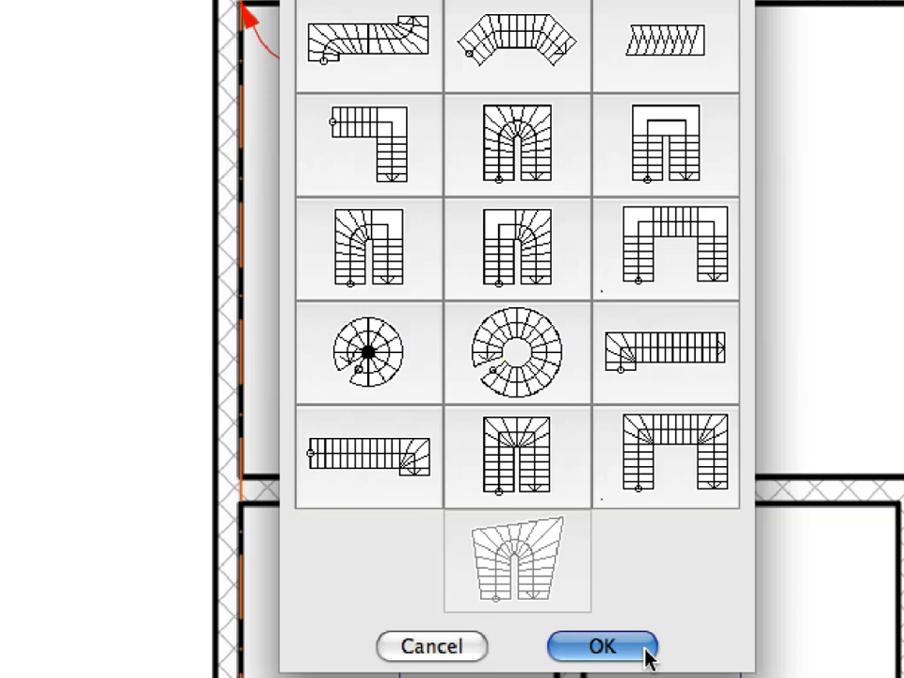
left_click(601, 646)
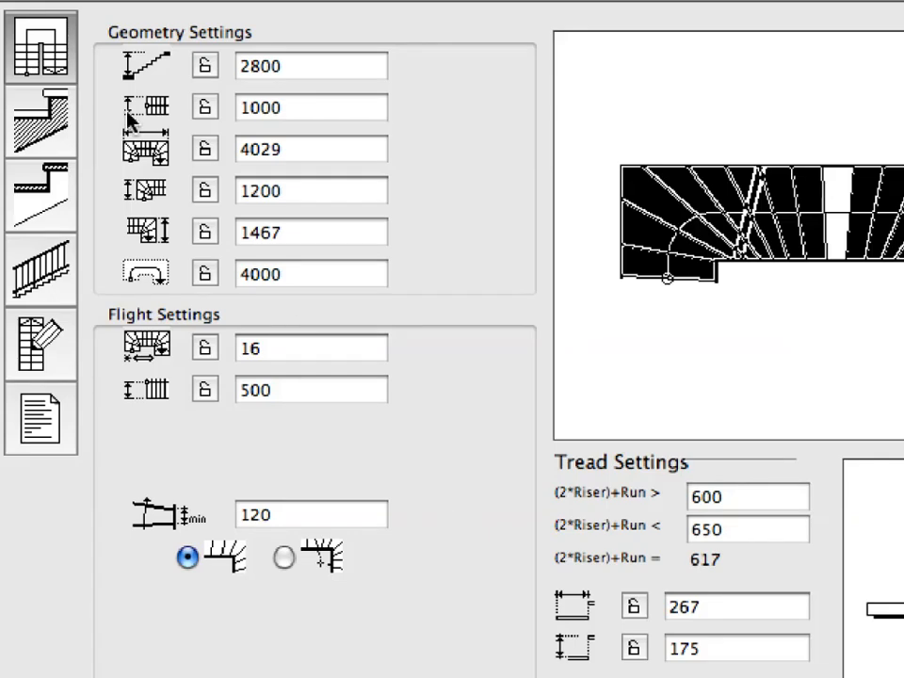
mouse_move(41, 47)
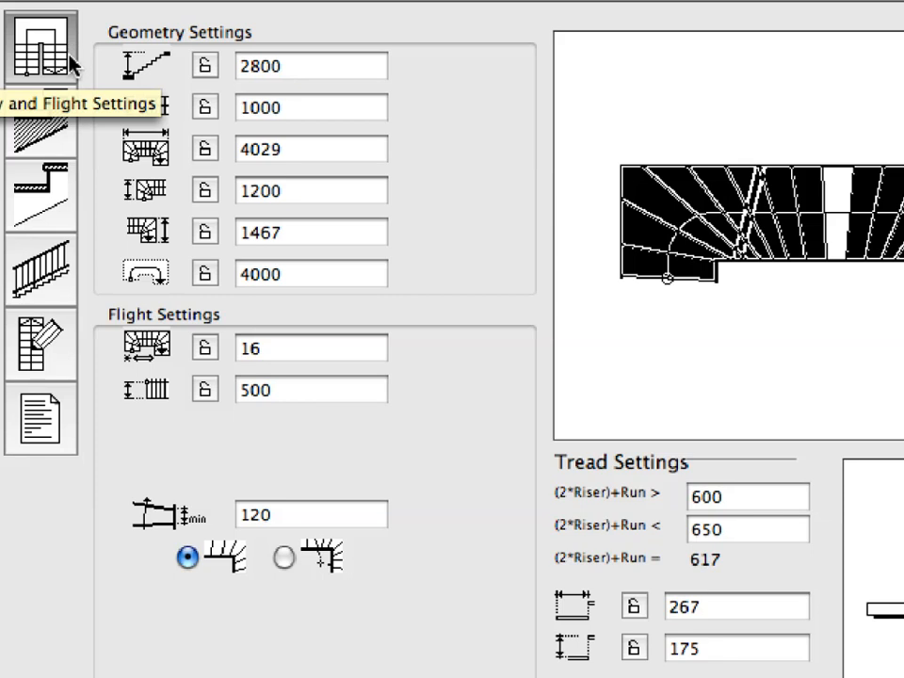
mouse_move(61, 122)
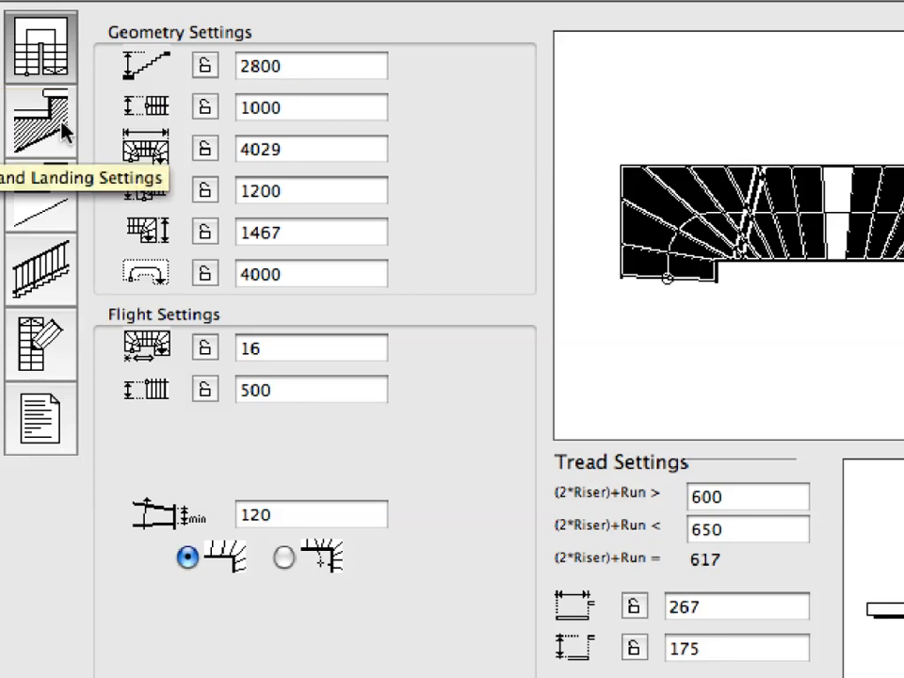
- Review Structure, Tread and Railing pages, keep Simple Surface railing, and leave StairMaker
left_click(40, 121)
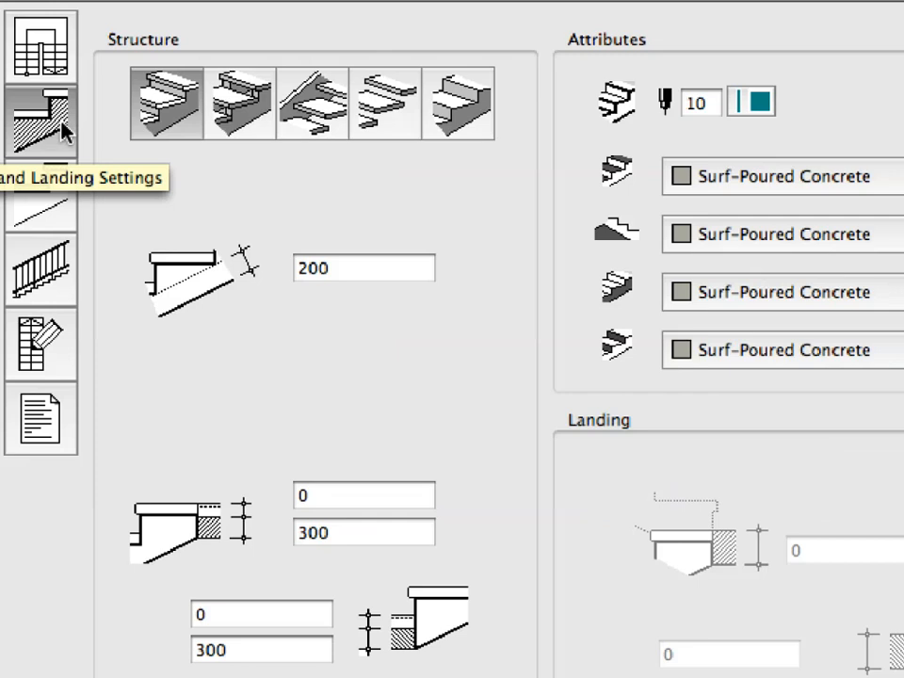
mouse_move(64, 192)
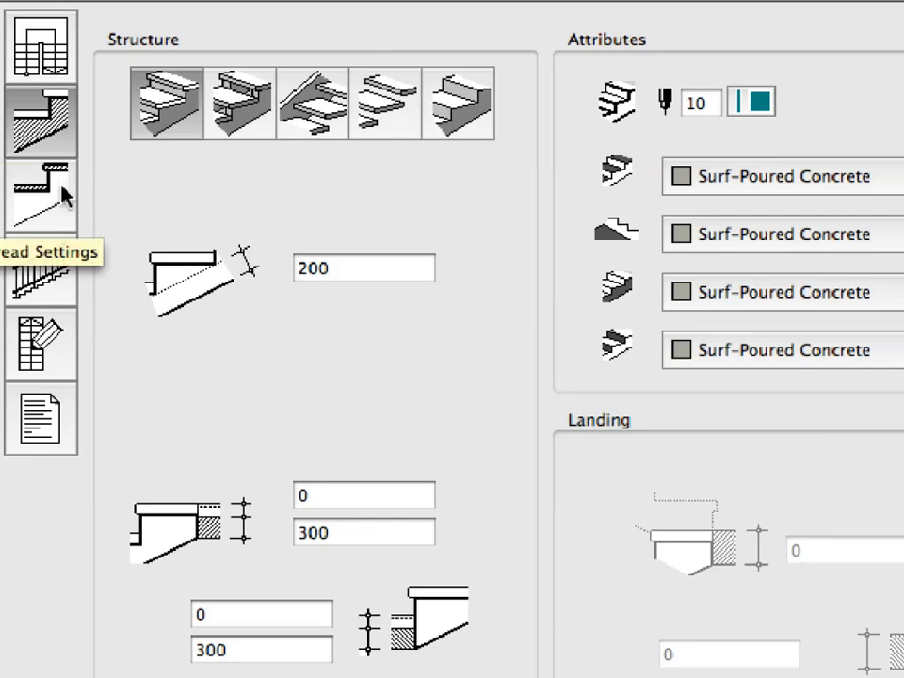
left_click(42, 195)
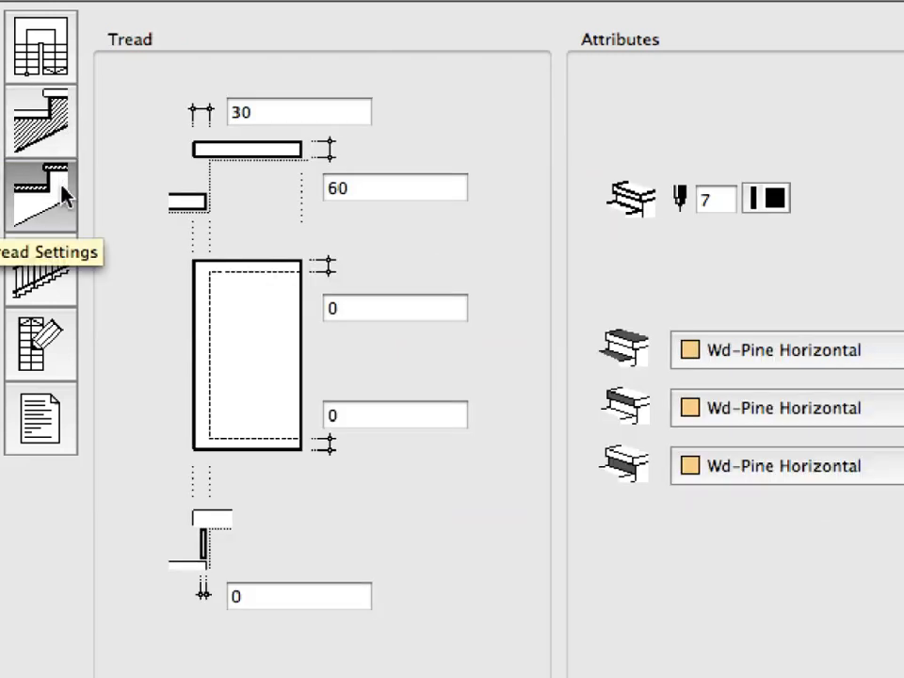
mouse_move(58, 271)
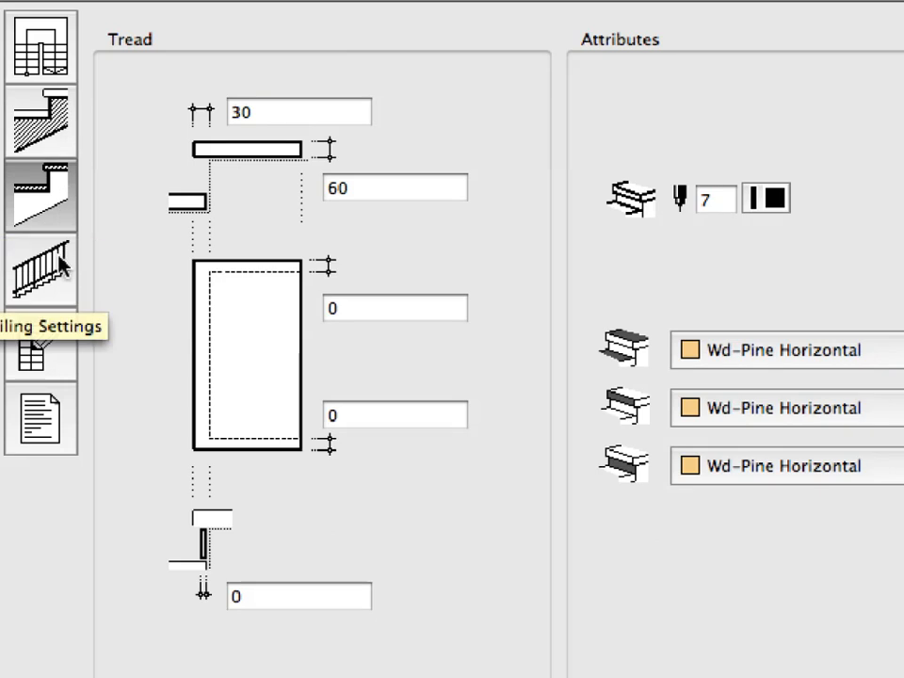
left_click(42, 271)
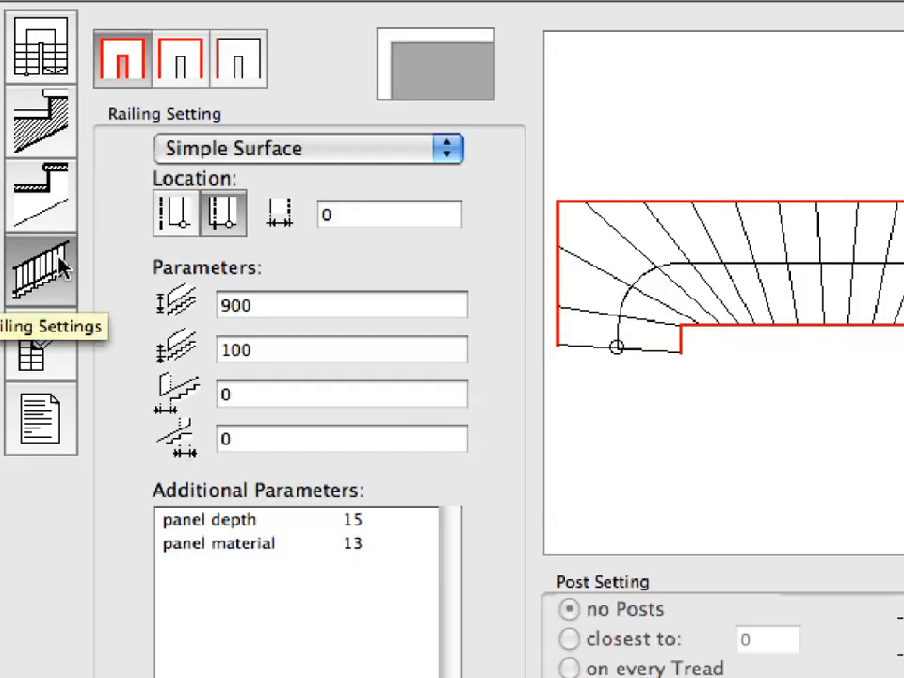
mouse_move(271, 207)
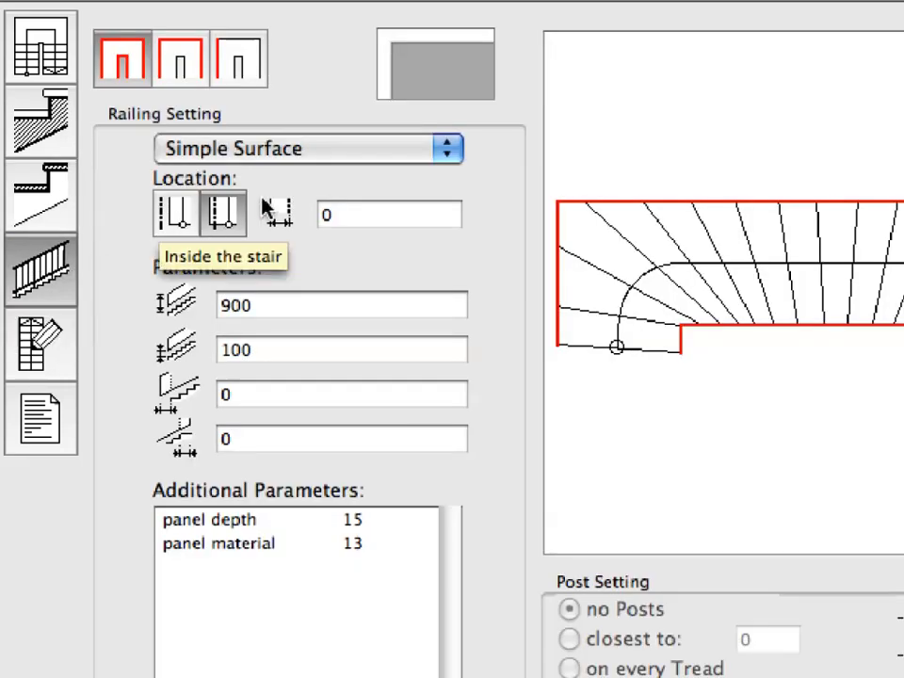
left_click(305, 147)
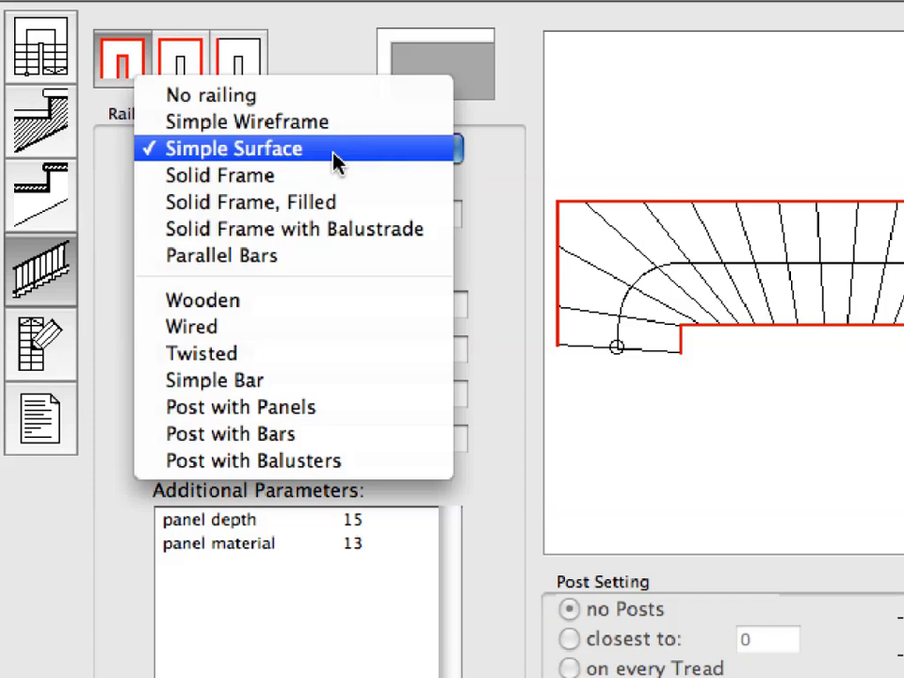
left_click(231, 147)
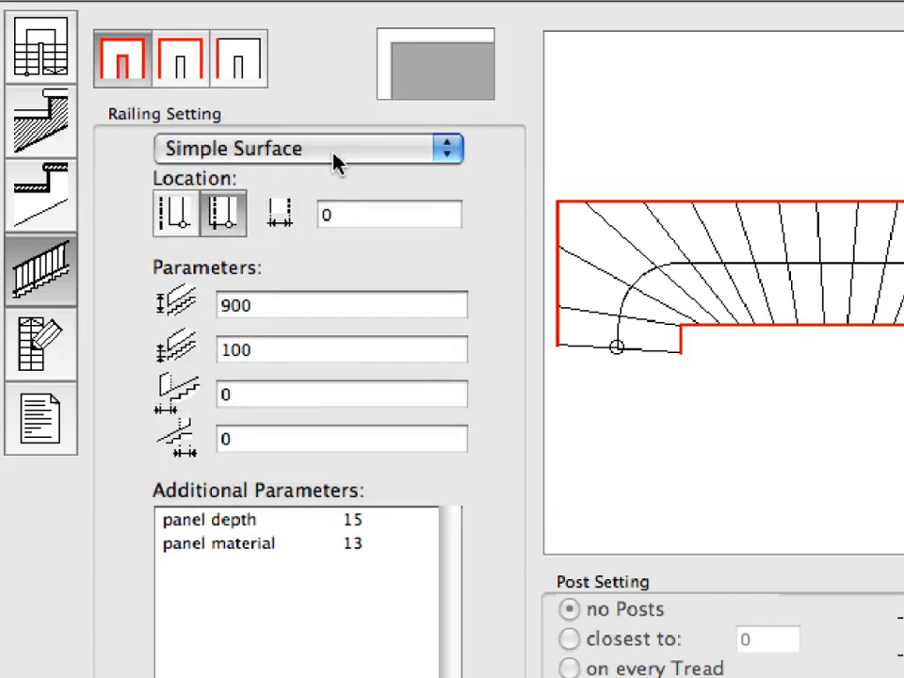
mouse_move(66, 343)
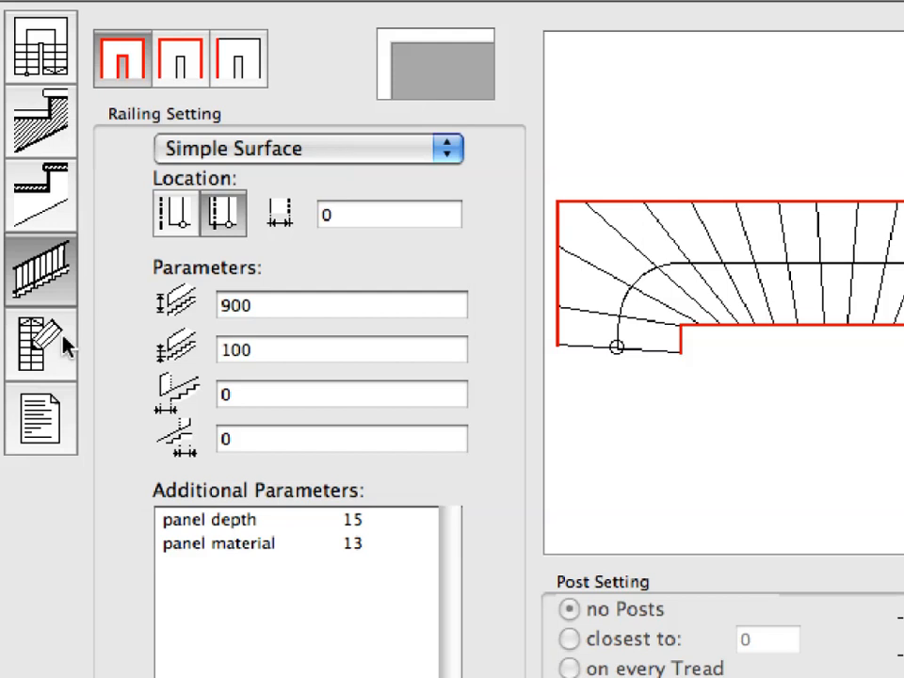
left_click(41, 342)
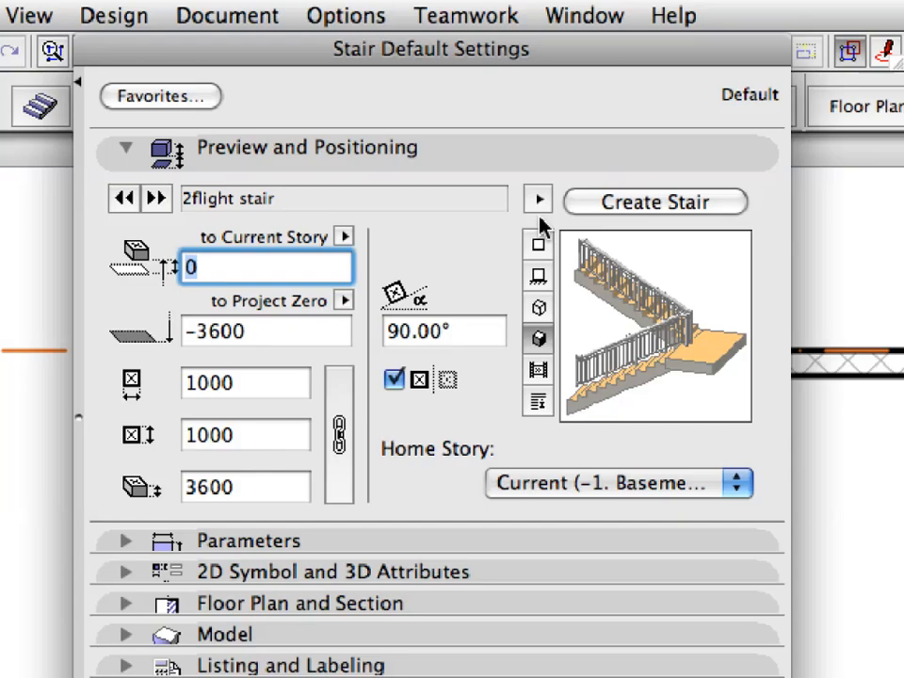
mouse_move(538, 243)
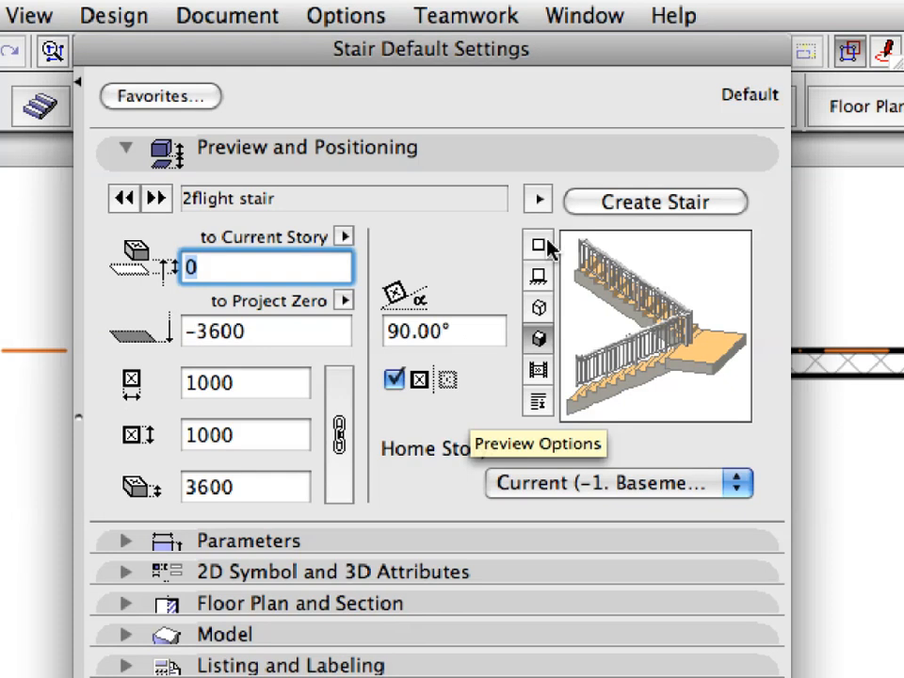
- Preview the stair as its floor plan symbol and accept the 2flight stair defaults
left_click(537, 244)
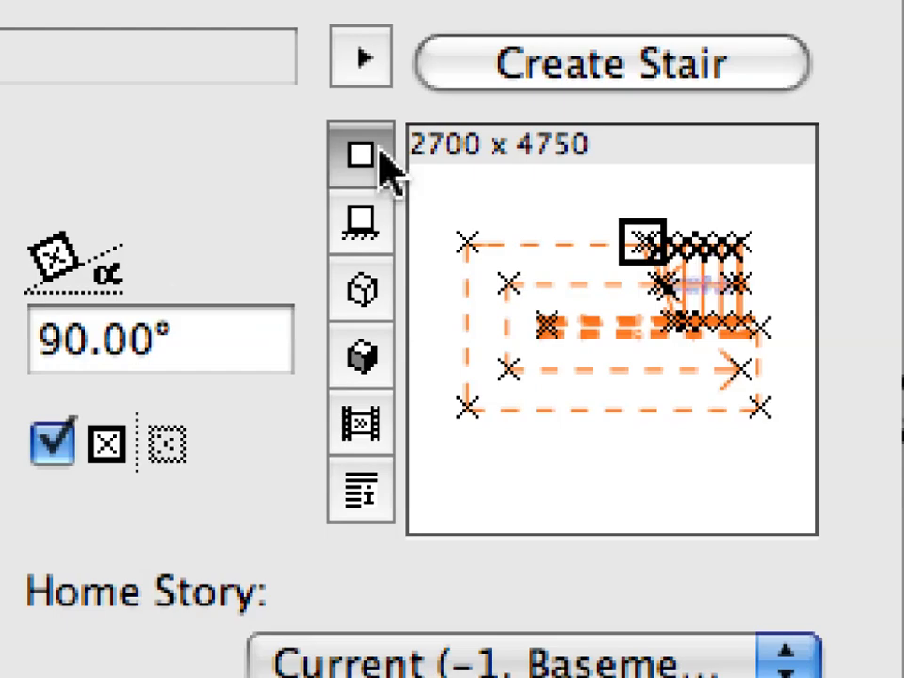
mouse_move(362, 158)
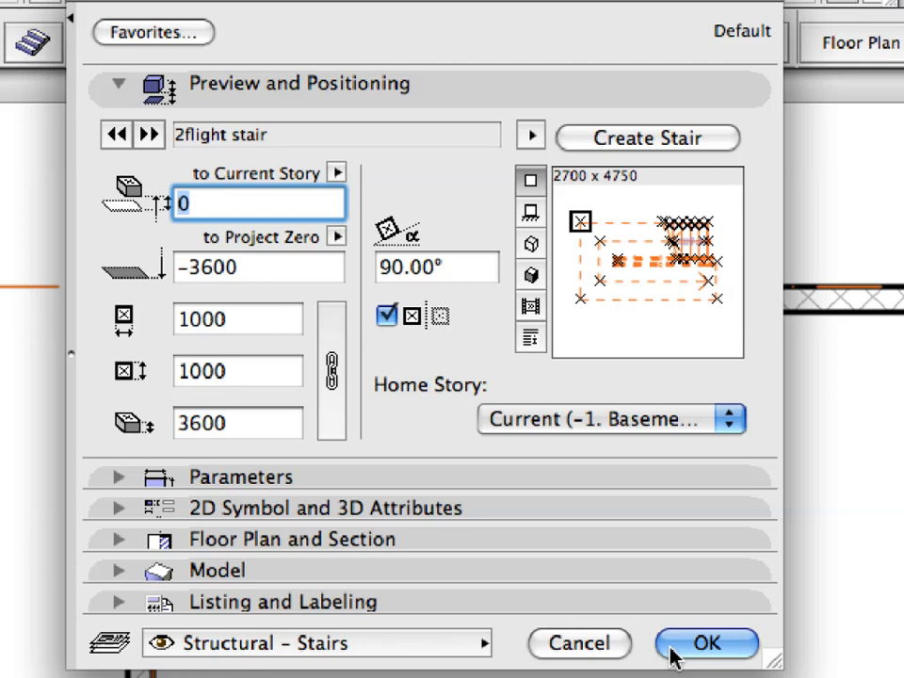
left_click(706, 644)
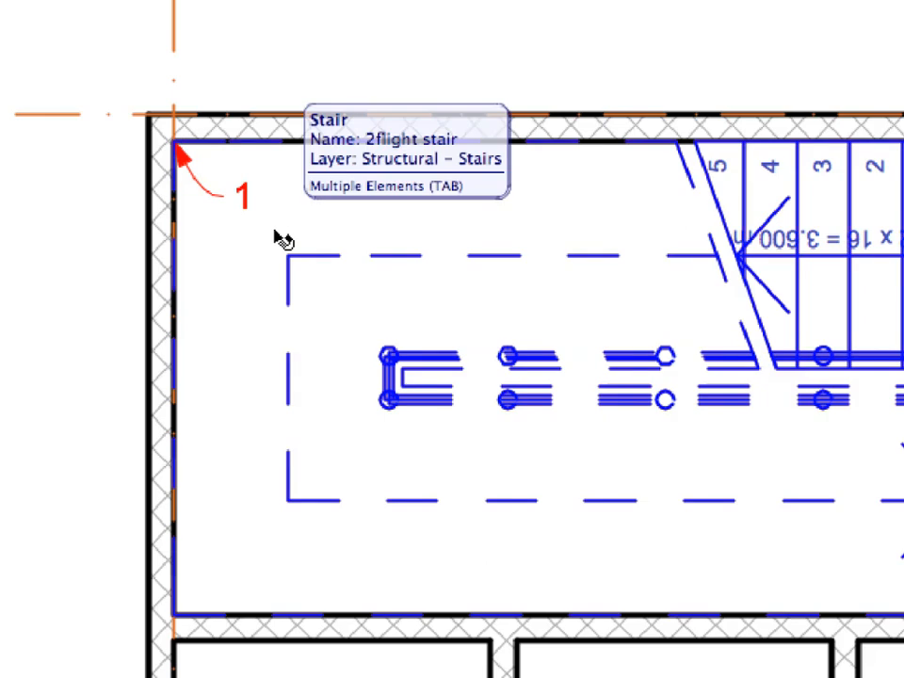
- Select the 2flight stair on the Basement plan and copy it
left_click(283, 264)
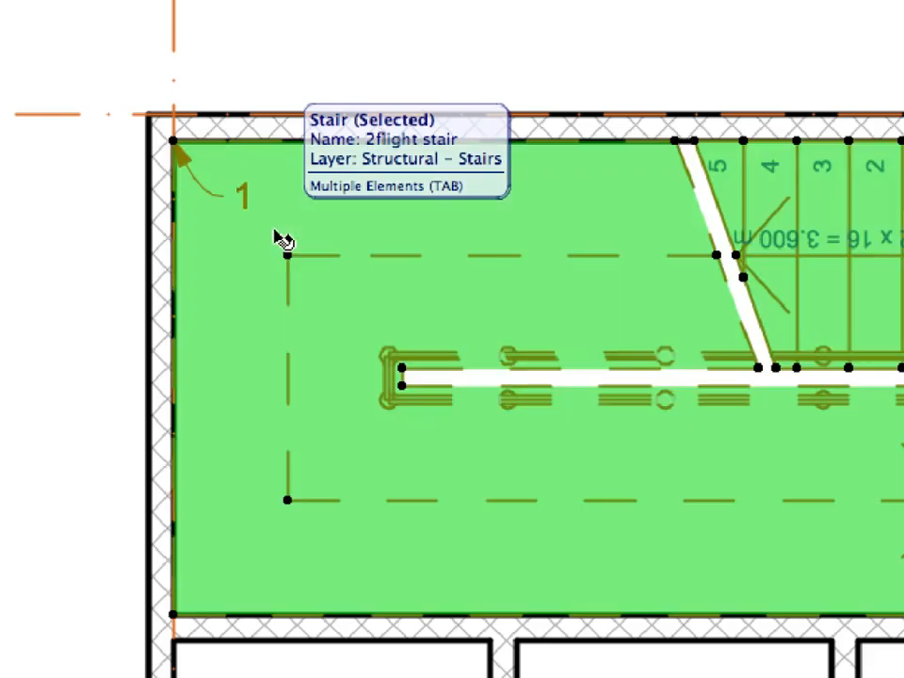
left_click(39, 15)
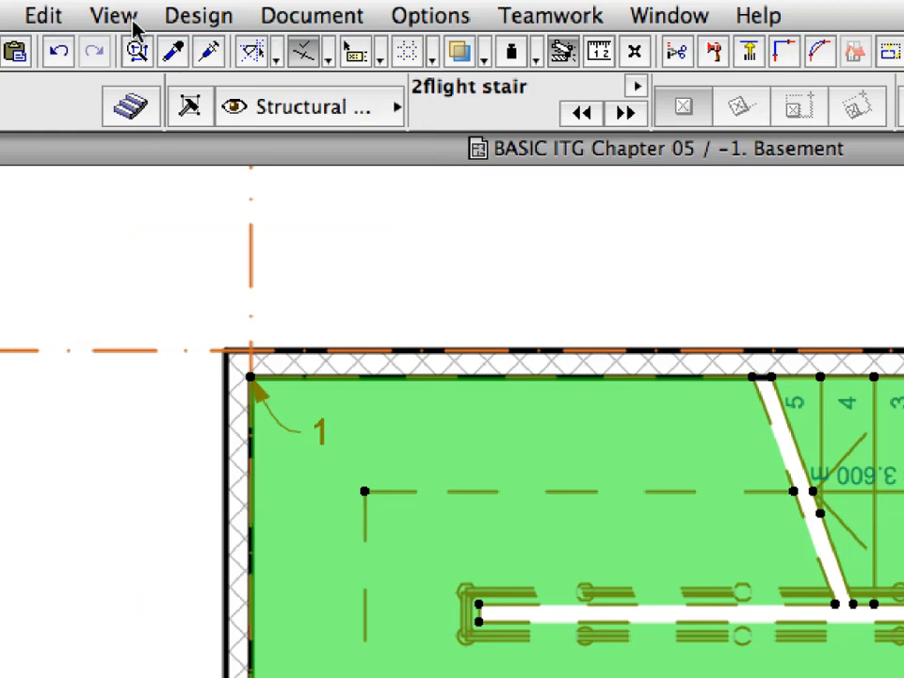
- Go up to the Ground Floor story and paste the stair there
left_click(113, 15)
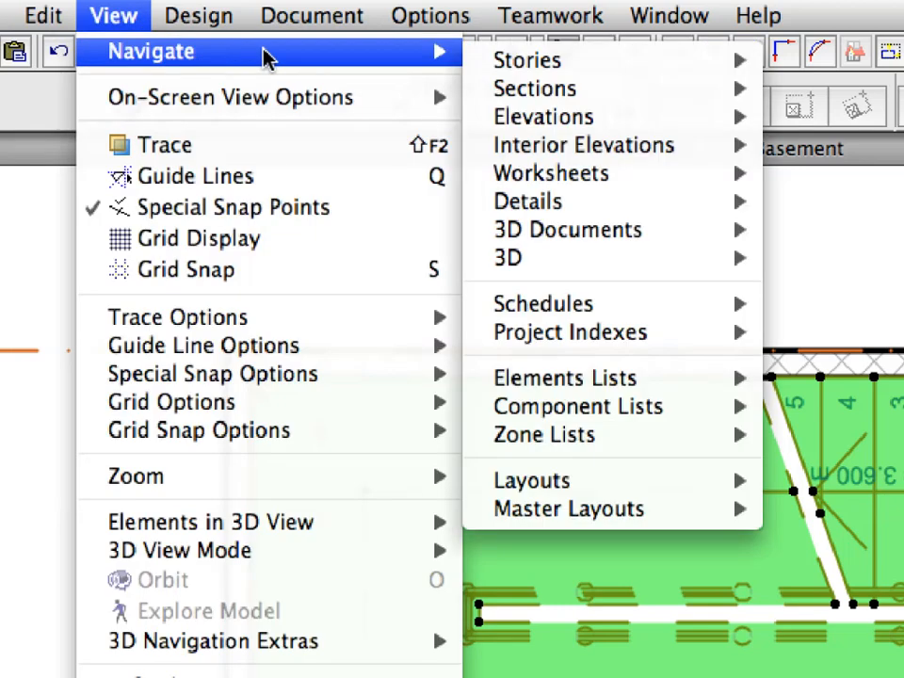
left_click(527, 59)
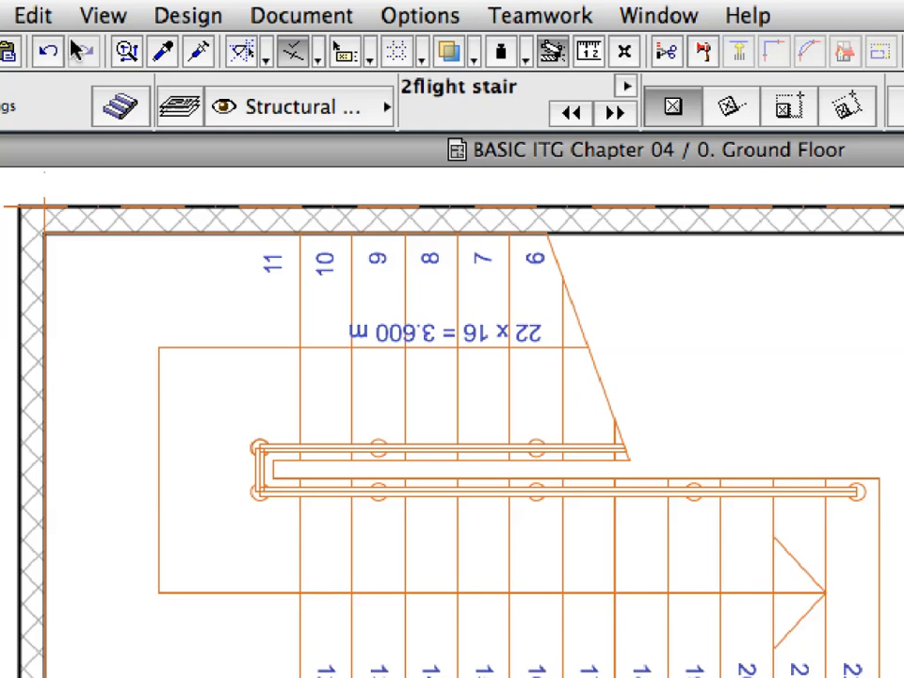
left_click(34, 15)
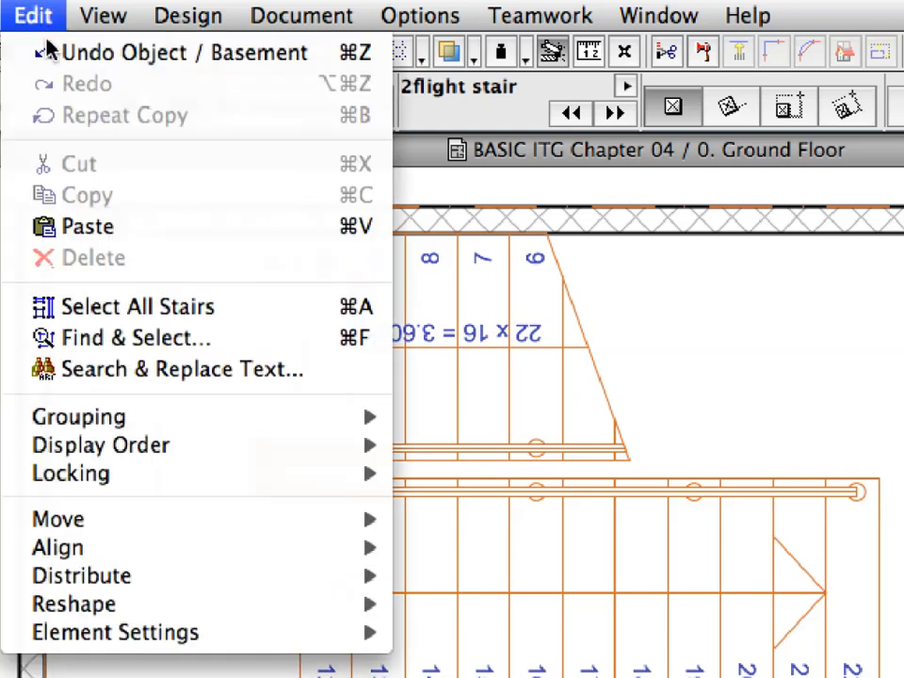
mouse_move(90, 225)
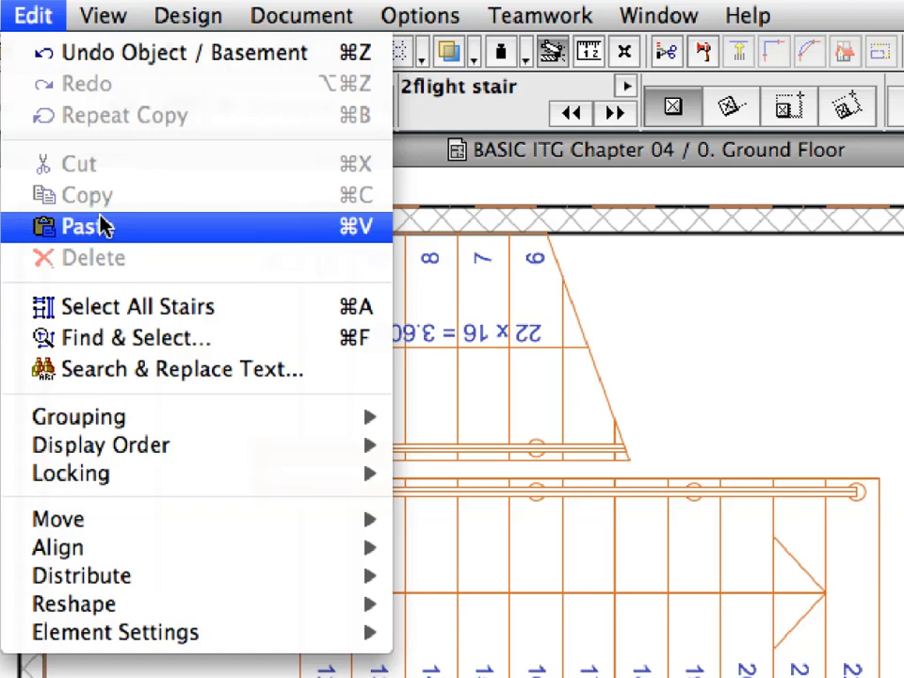
left_click(79, 226)
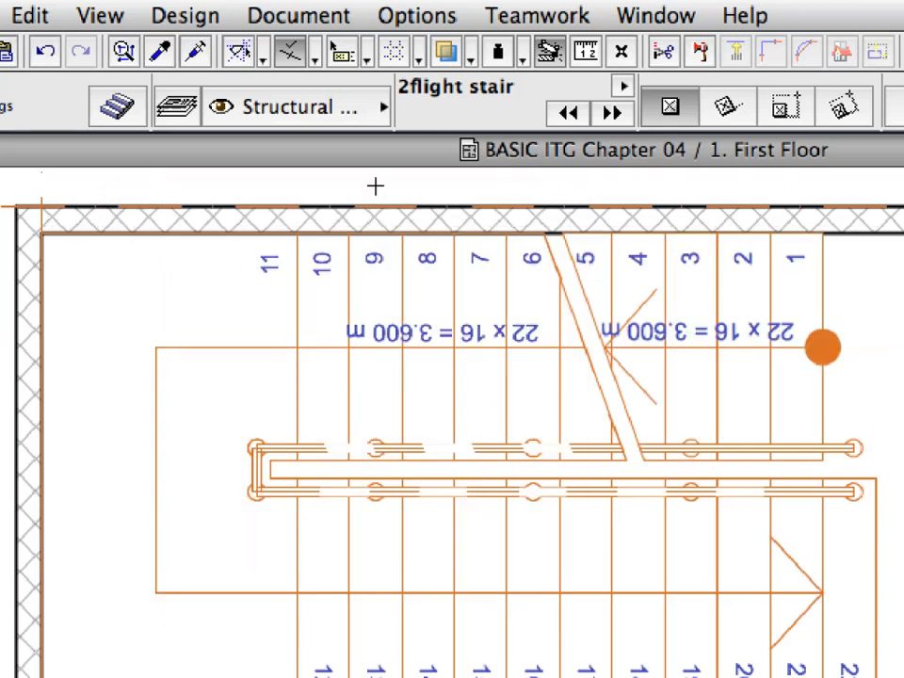
- Paste the stair onto the next stories up through the Second Floor
left_click(29, 15)
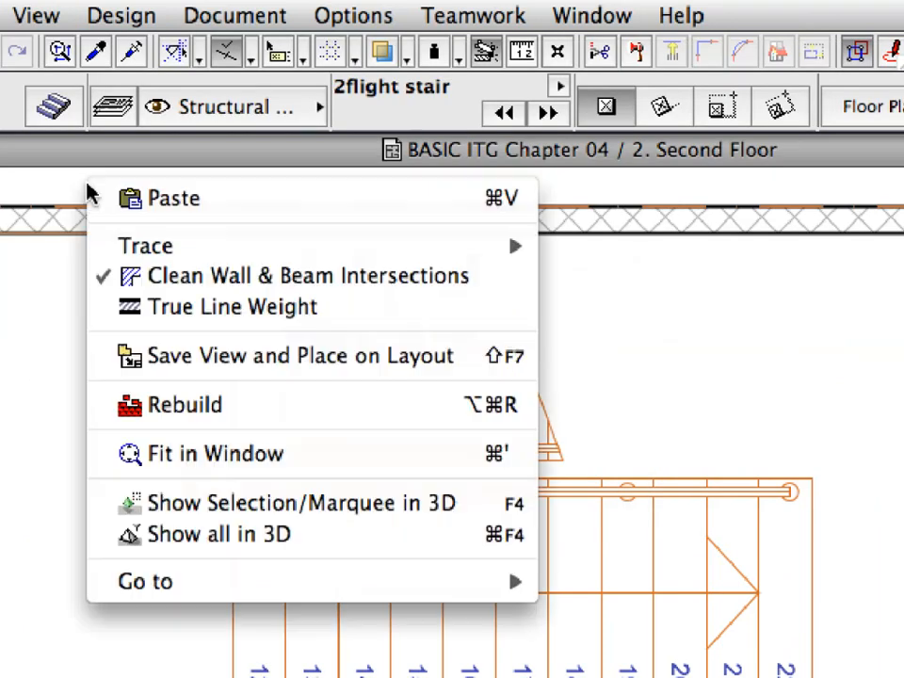
mouse_move(298, 200)
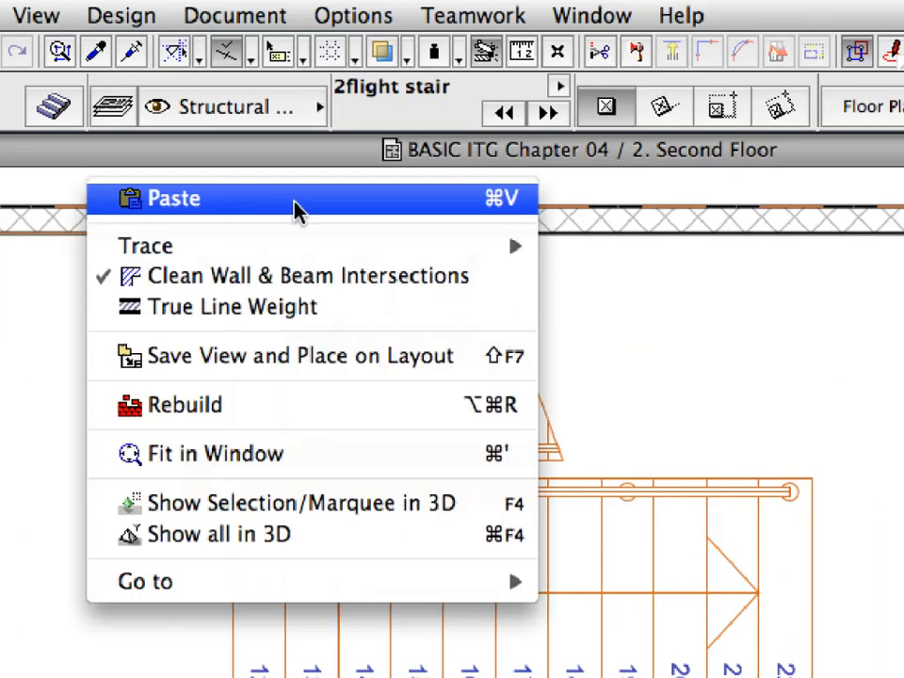
left_click(173, 200)
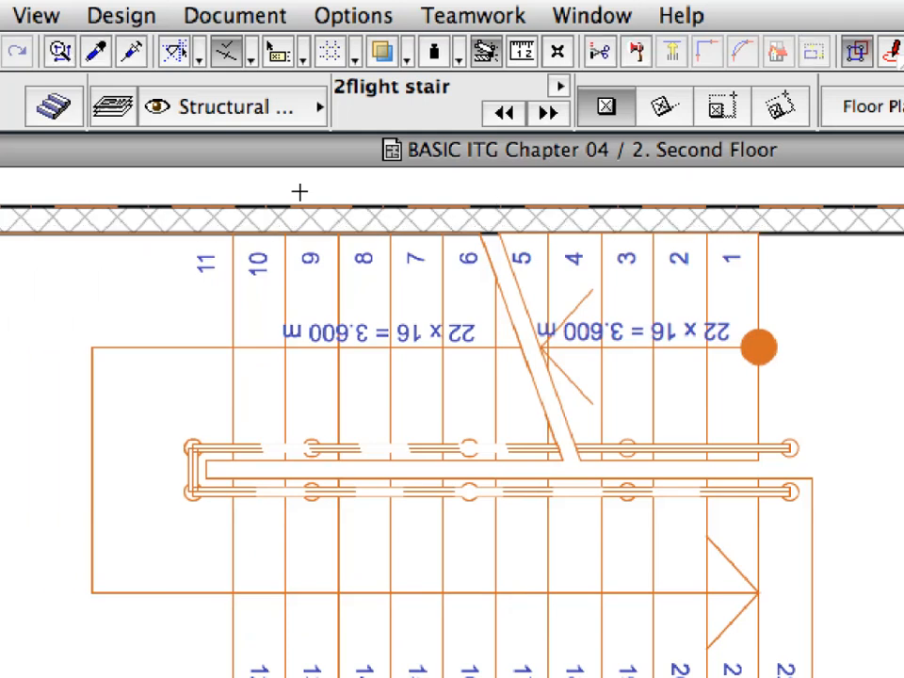
left_click(34, 15)
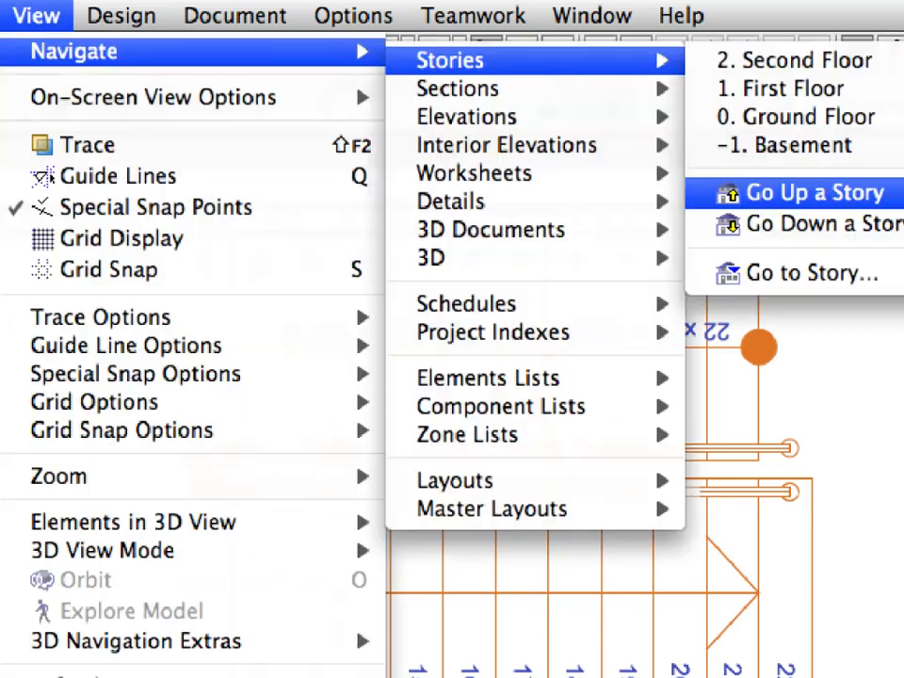
- Go up to the Third Floor story and paste the stair there too
left_click(802, 192)
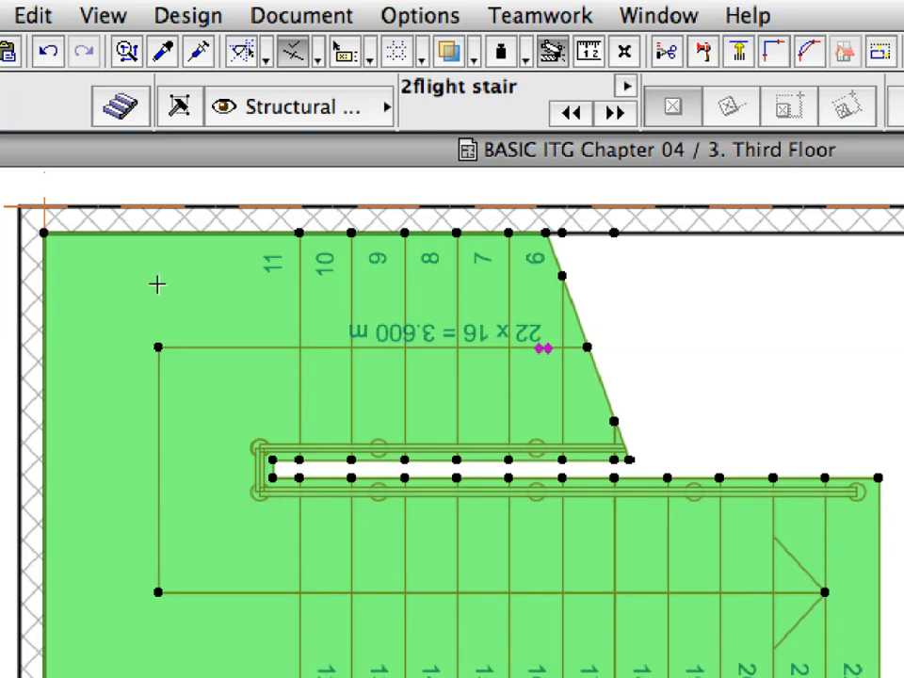
mouse_move(120, 105)
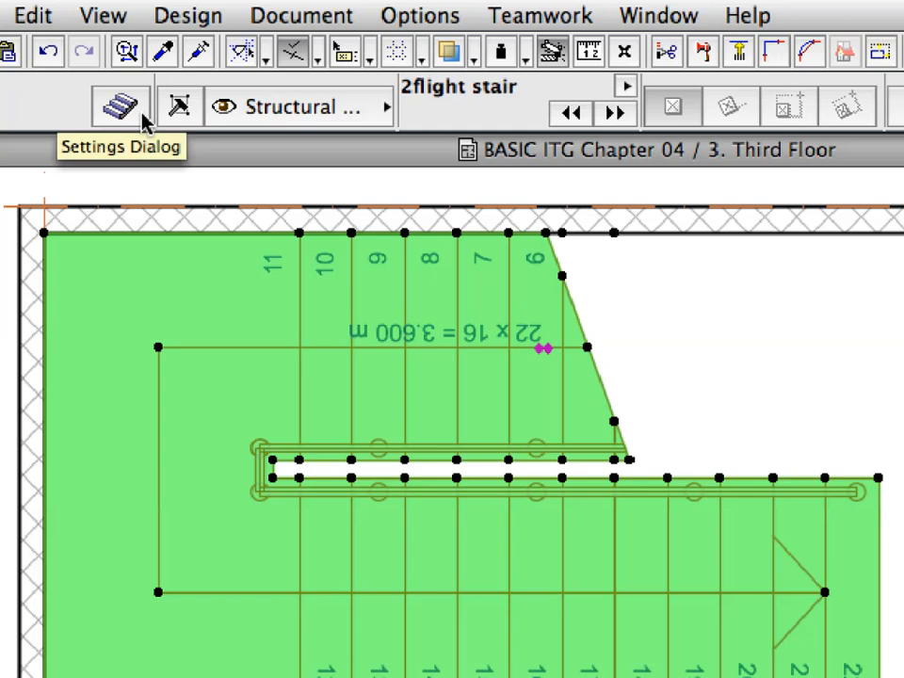
- In Stair Selection Settings under Story Sensitivity, turn off Breakline for 2D Above Home Story and apply
left_click(118, 105)
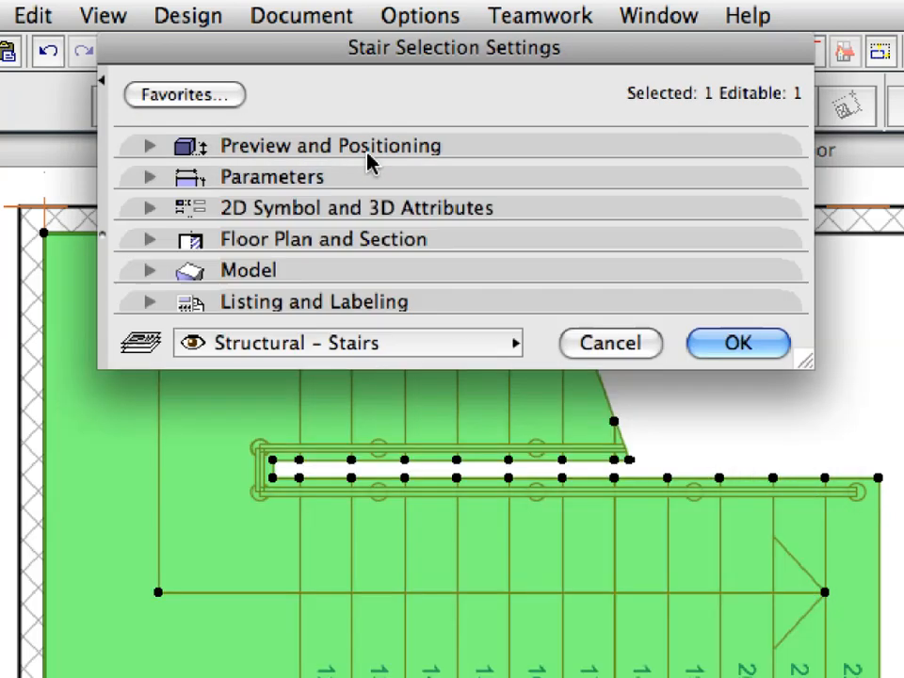
mouse_move(509, 218)
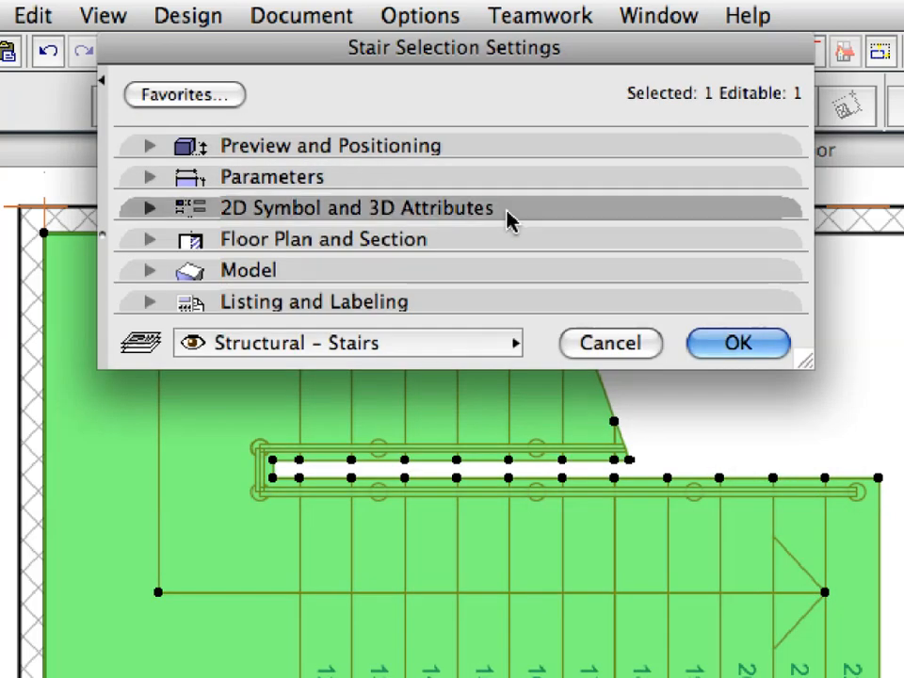
left_click(357, 207)
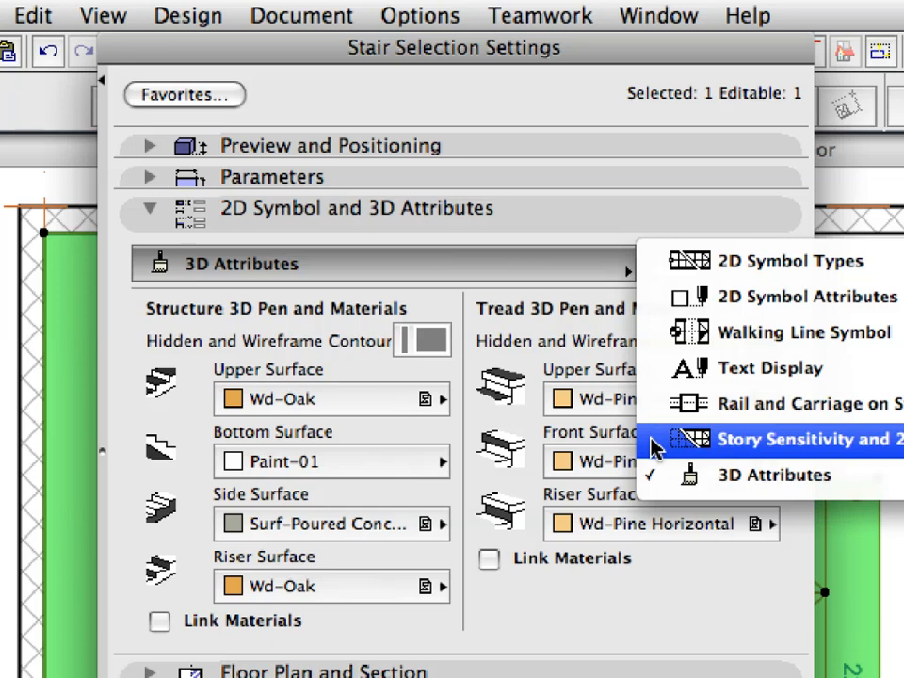
left_click(806, 441)
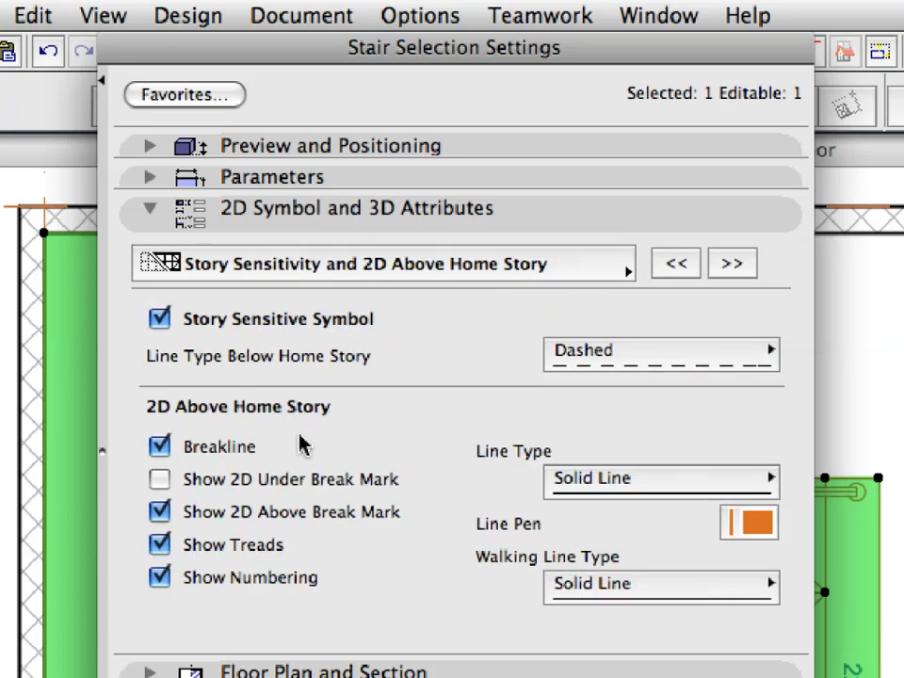
left_click(158, 447)
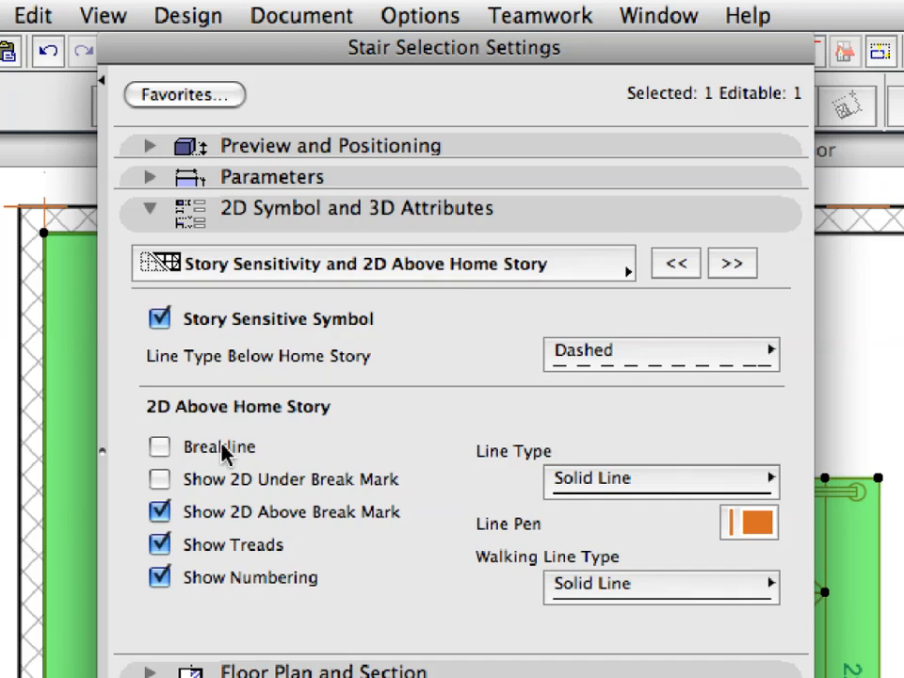
mouse_move(538, 229)
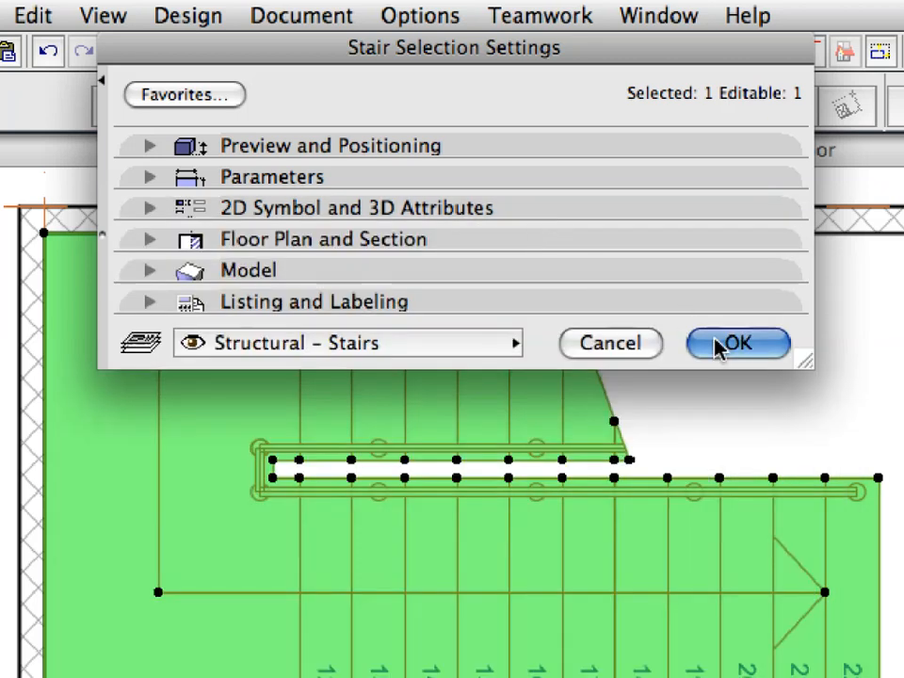
left_click(739, 343)
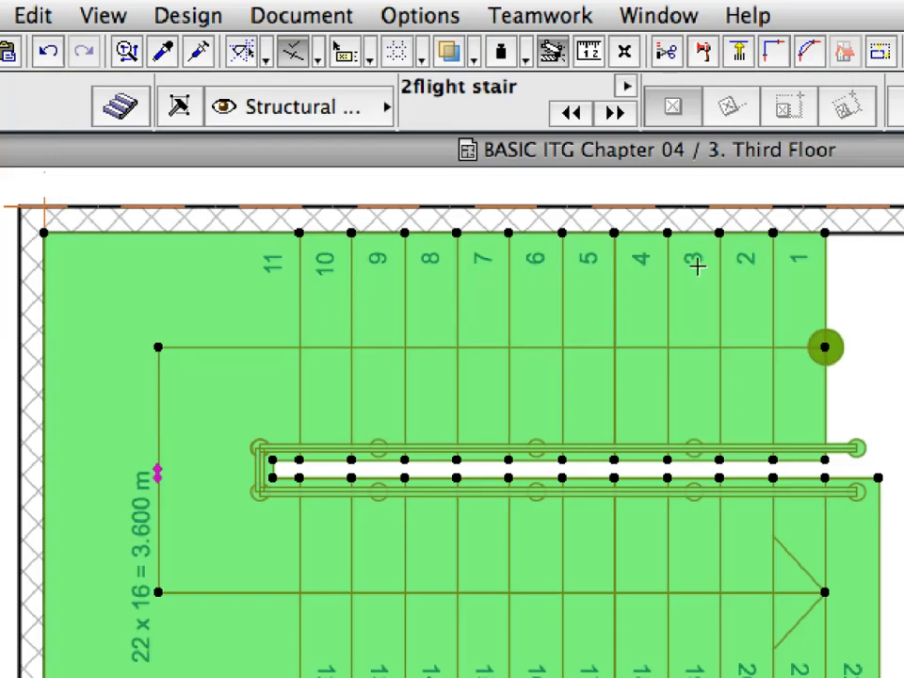
mouse_move(671, 188)
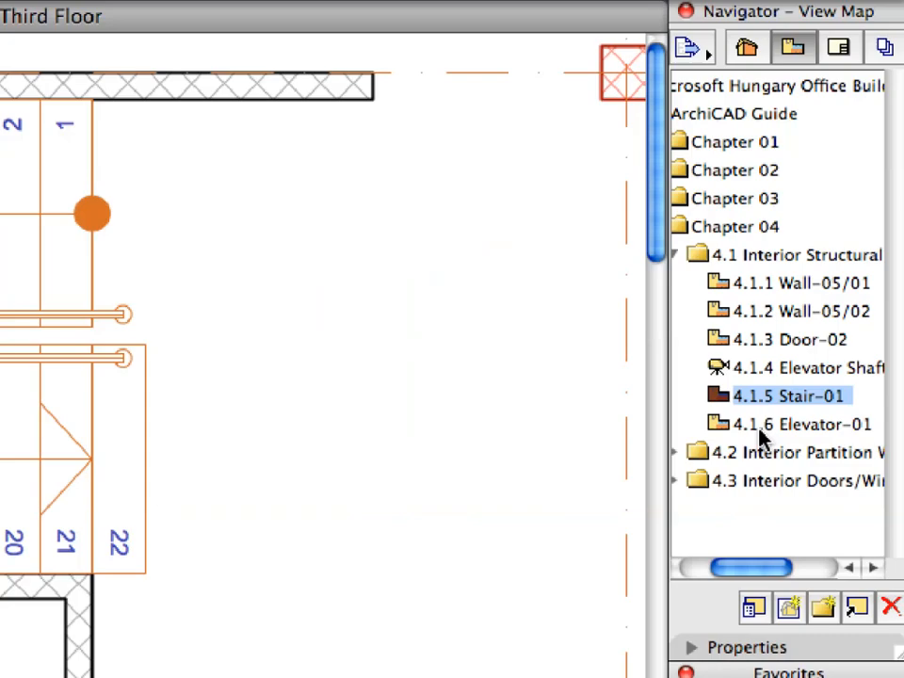
- Go to the Elevator-01 guide view and pick the Elevator-01 favourite with the Object tool
left_click(802, 424)
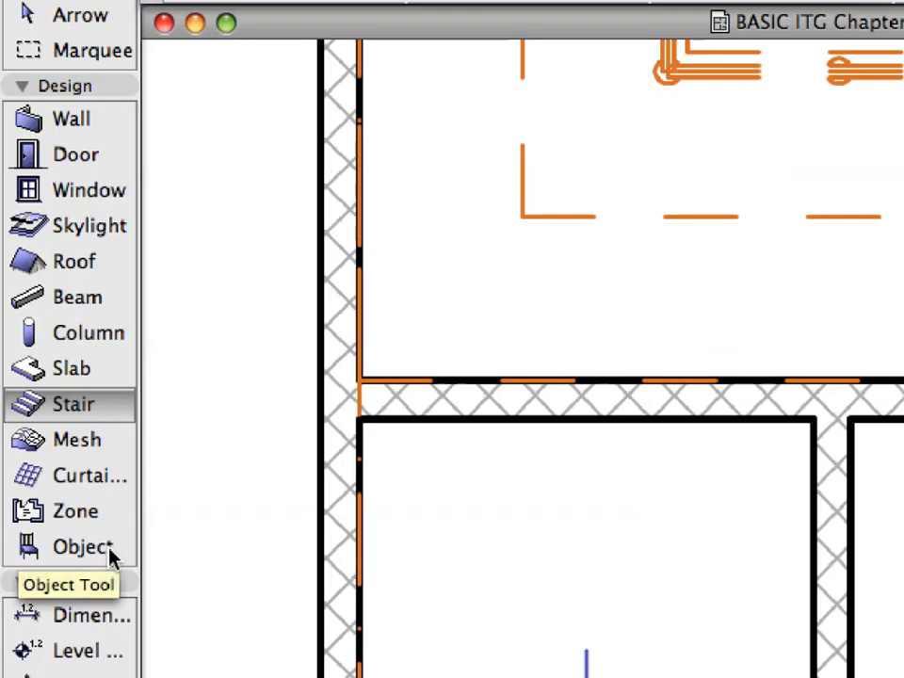
left_click(82, 546)
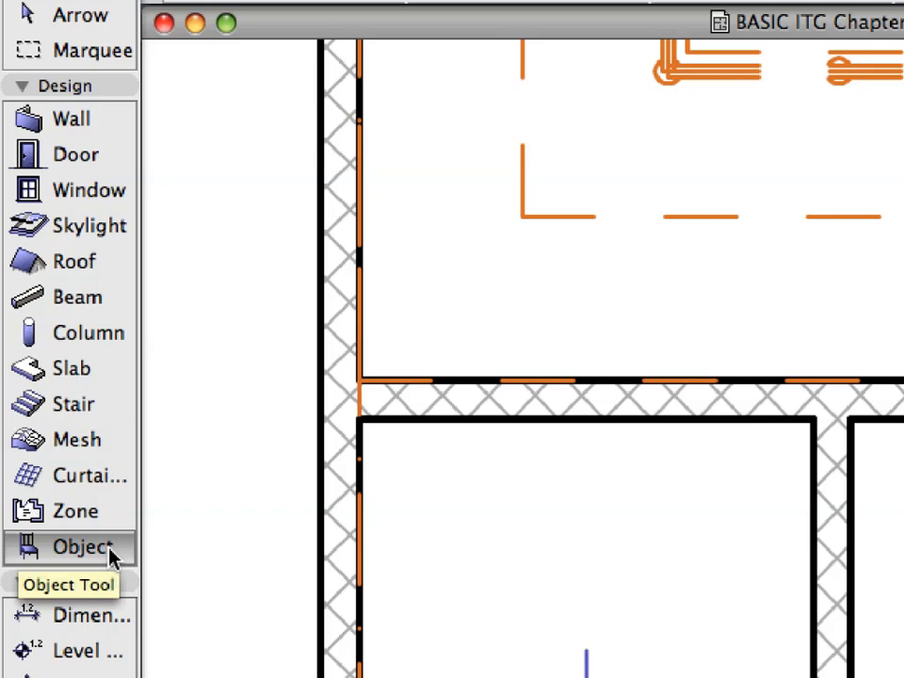
left_click(82, 546)
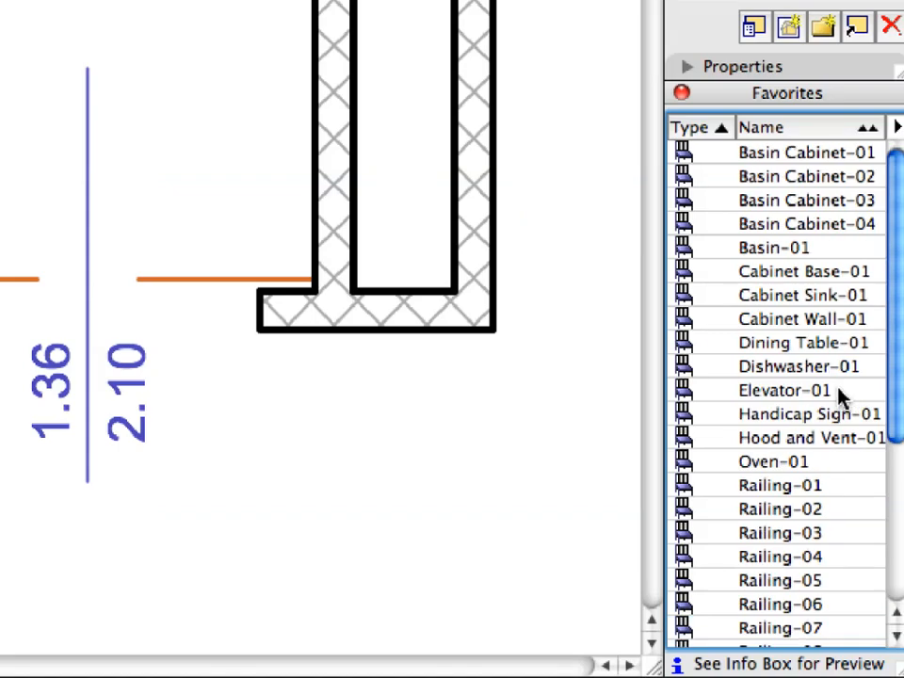
left_click(784, 390)
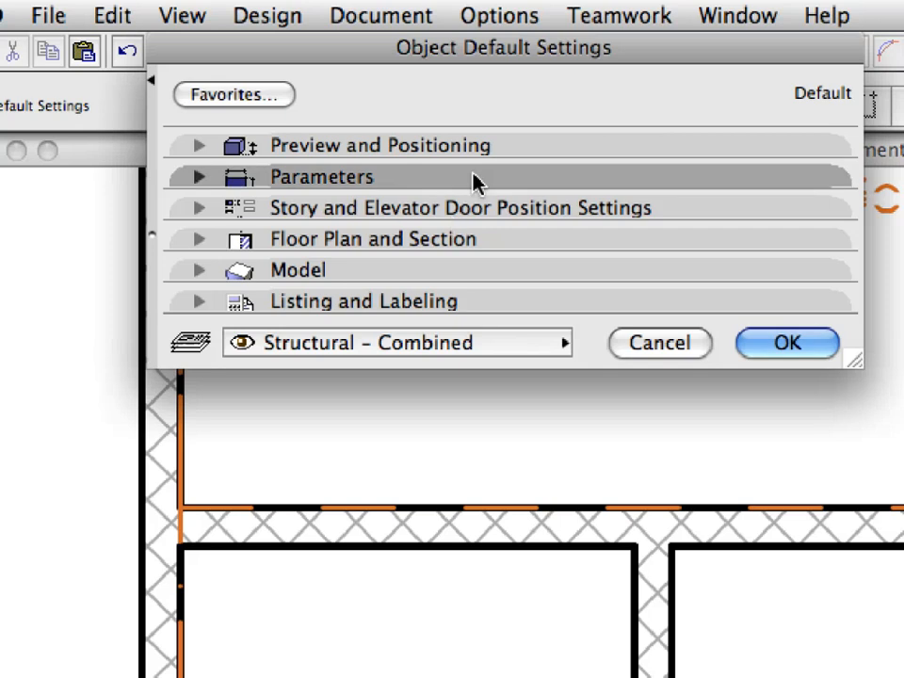
- Expand the Elevator Car parameters to show width 1400, depth 1300, height 2400 and car position story 2
left_click(197, 177)
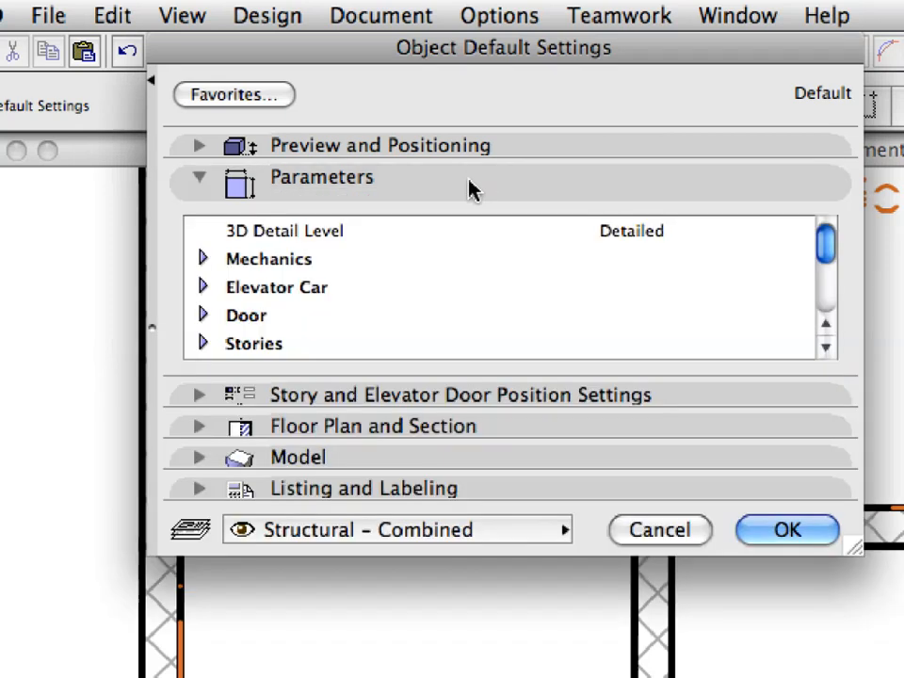
left_click(277, 287)
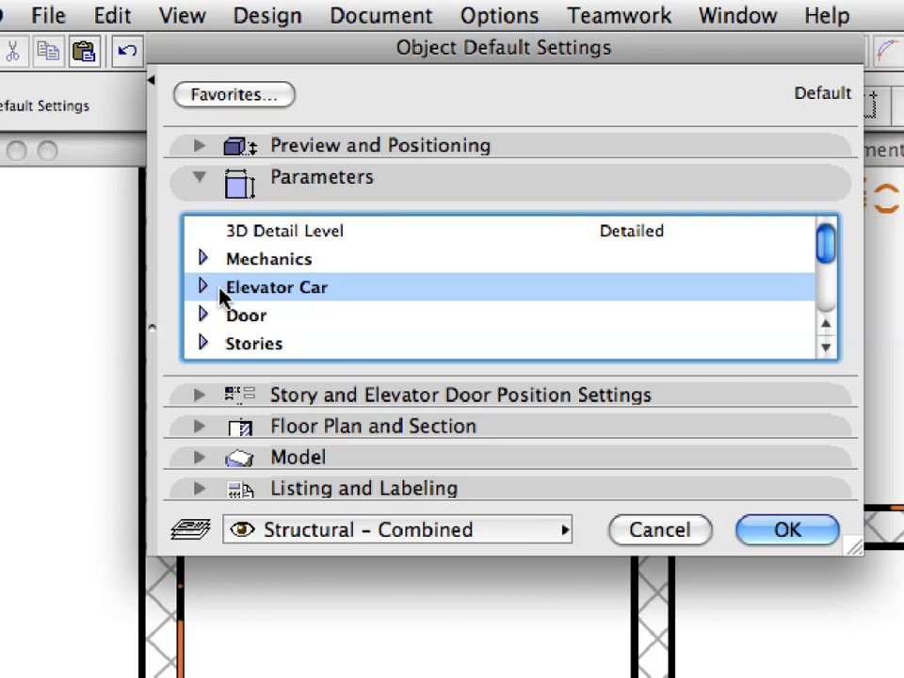
left_click(202, 287)
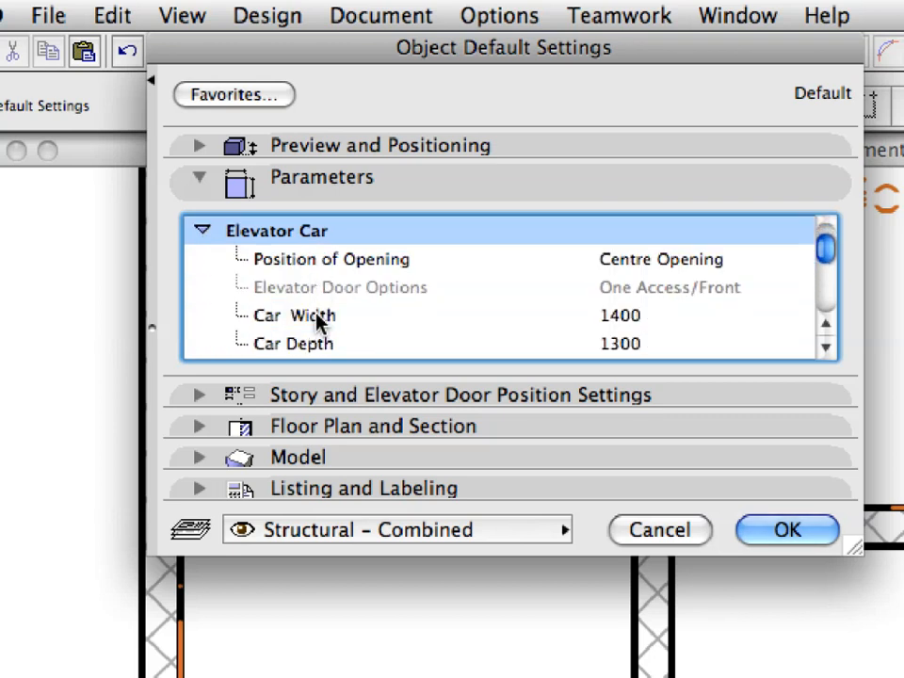
scroll("down", 3)
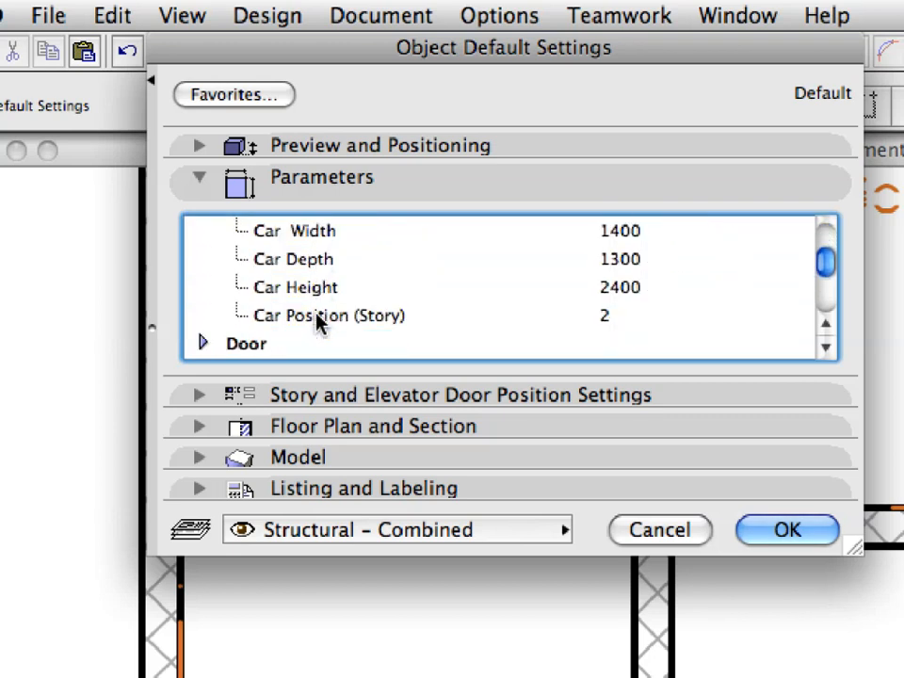
left_click(330, 314)
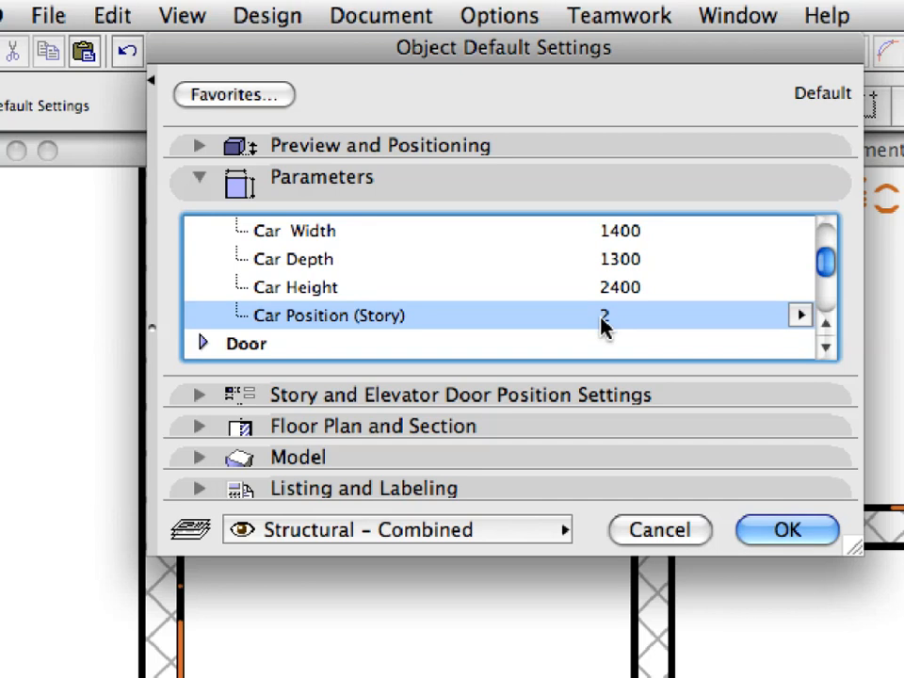
mouse_move(788, 328)
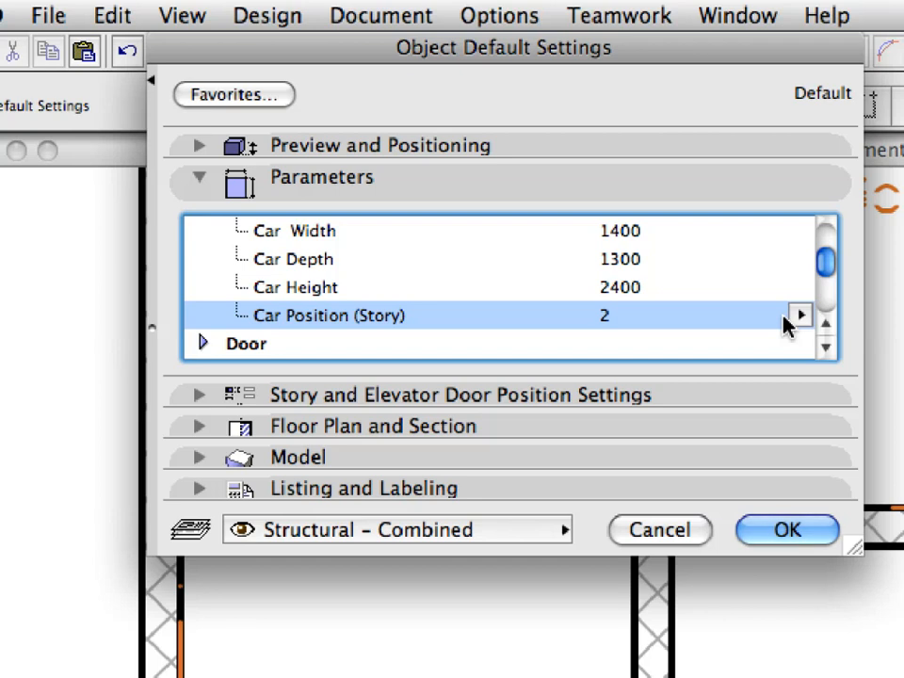
mouse_move(320, 194)
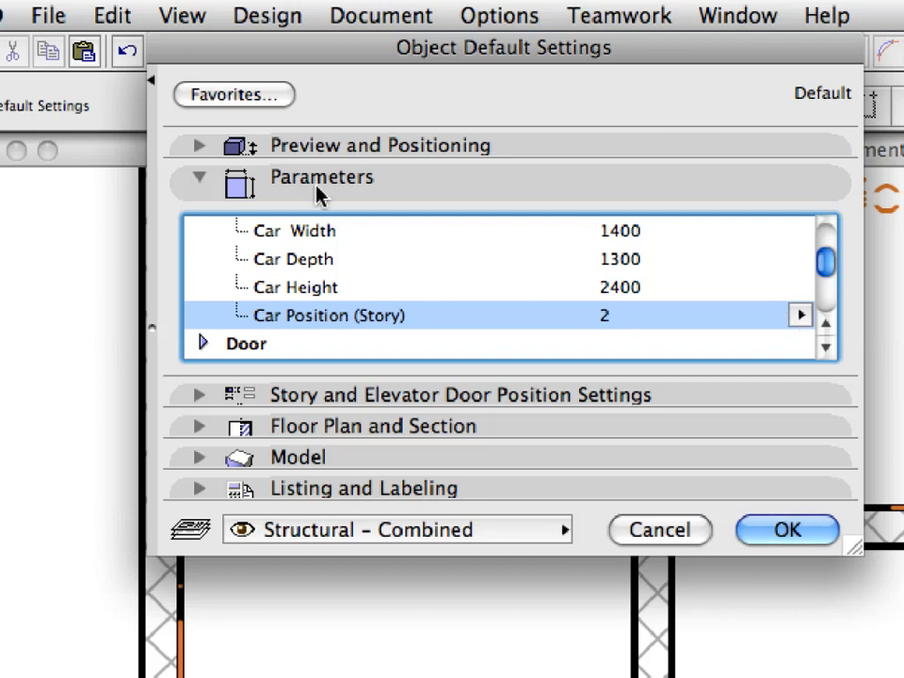
- Review the Story and Door Position settings, then show Floor Plan and Section set to All Stories
left_click(200, 177)
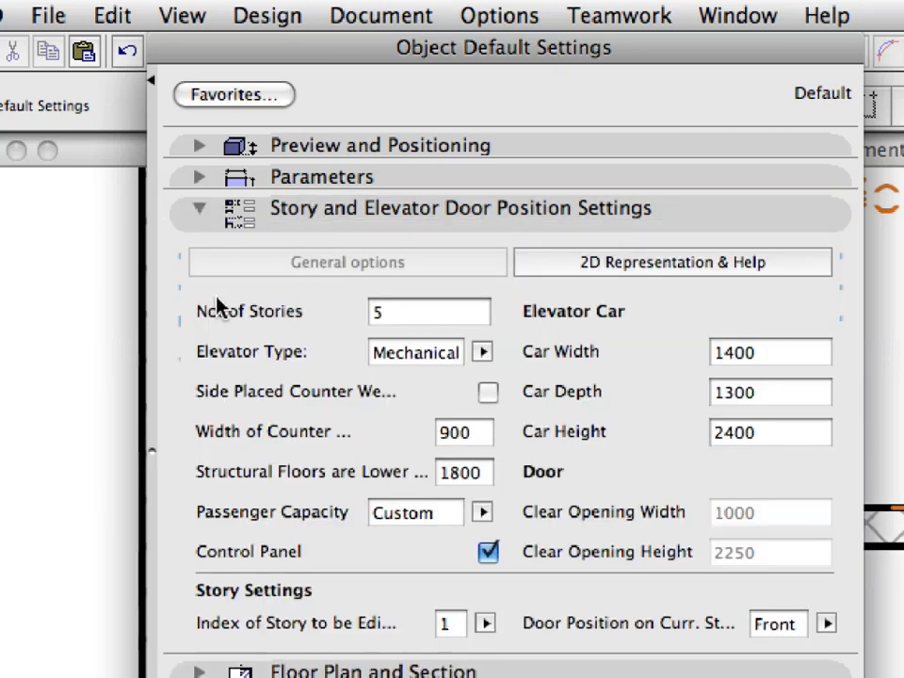
mouse_move(324, 286)
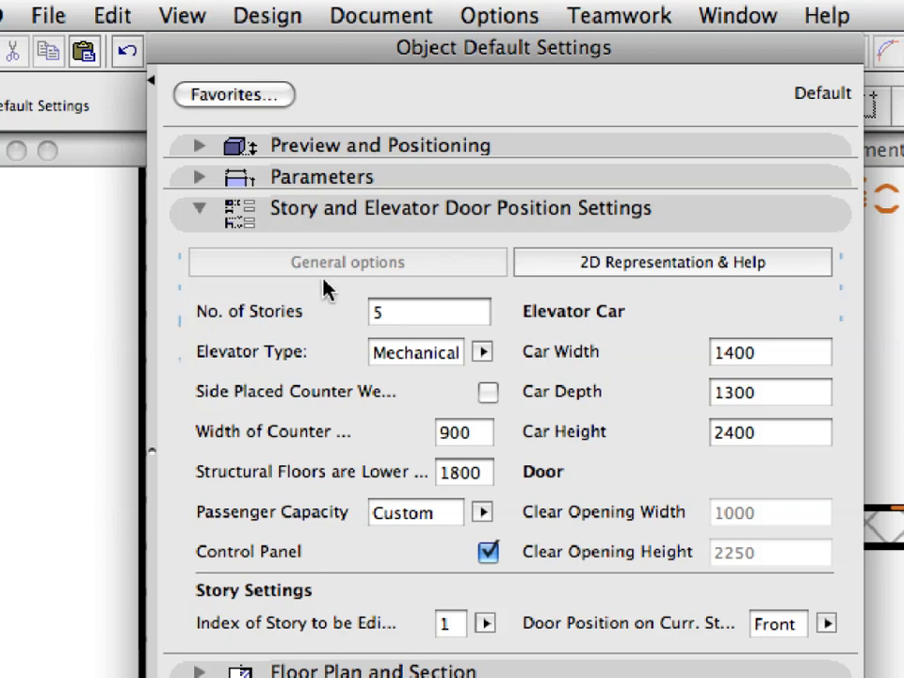
mouse_move(329, 254)
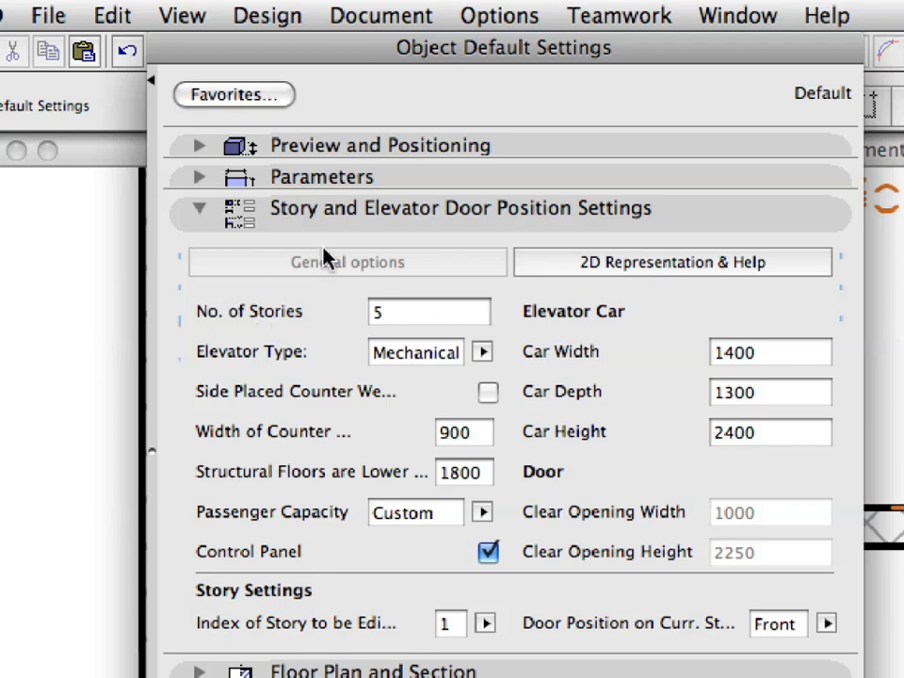
left_click(200, 207)
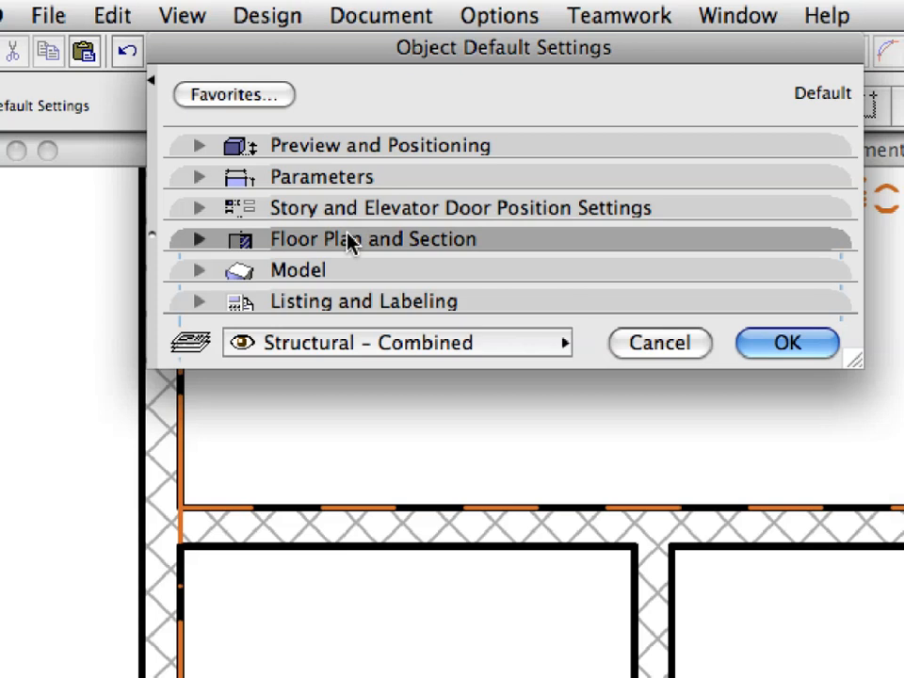
left_click(199, 237)
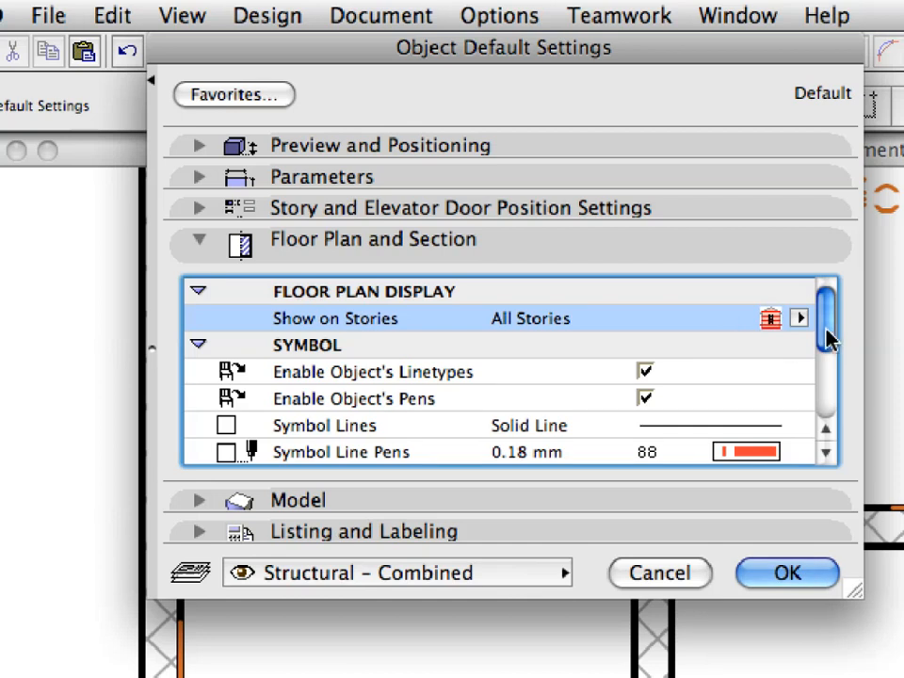
mouse_move(805, 323)
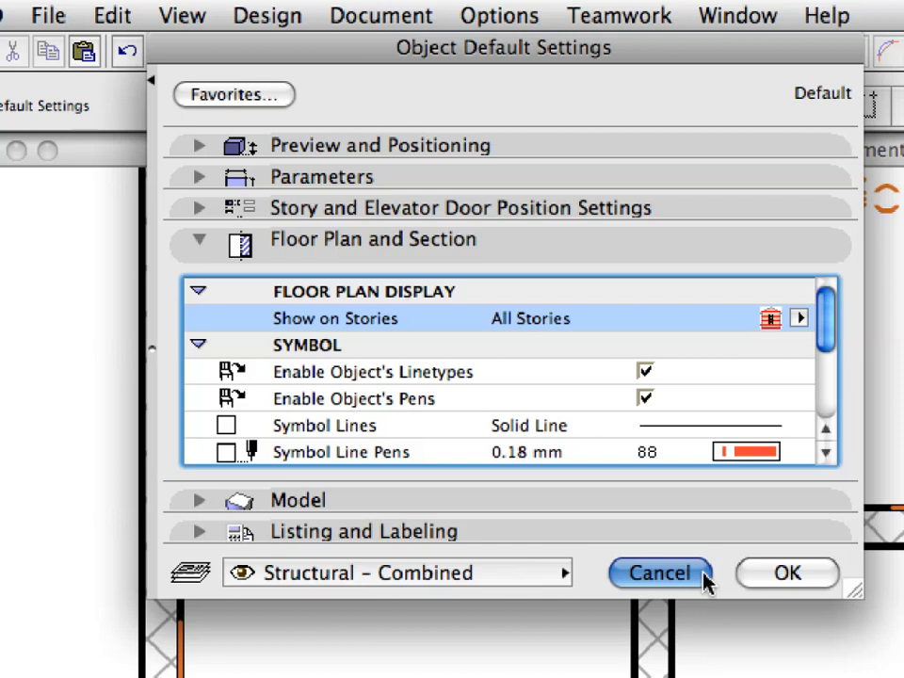
- Cancel the Object Default Settings dialog without saving changes
left_click(659, 573)
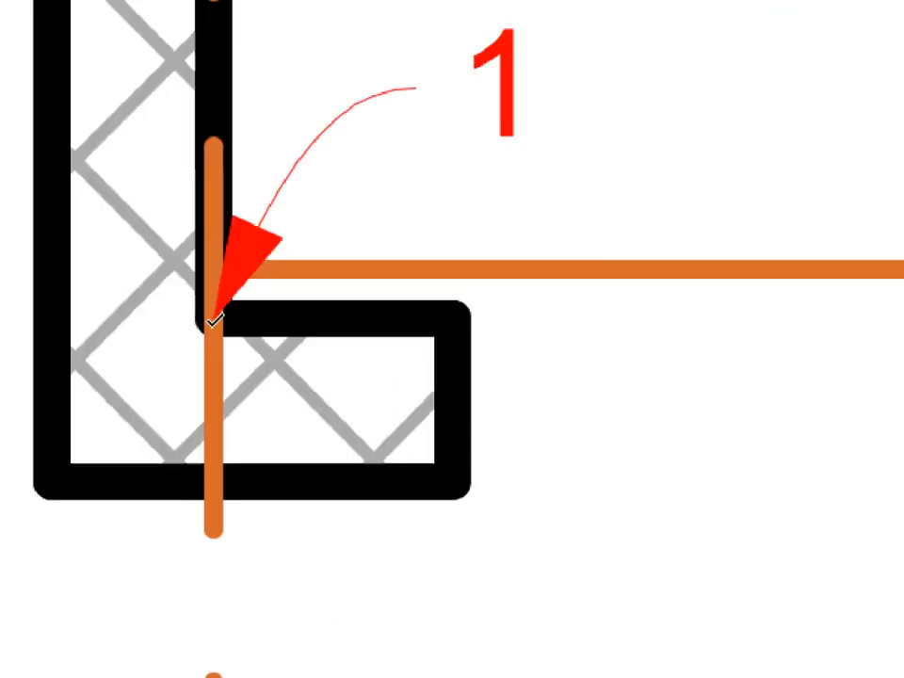